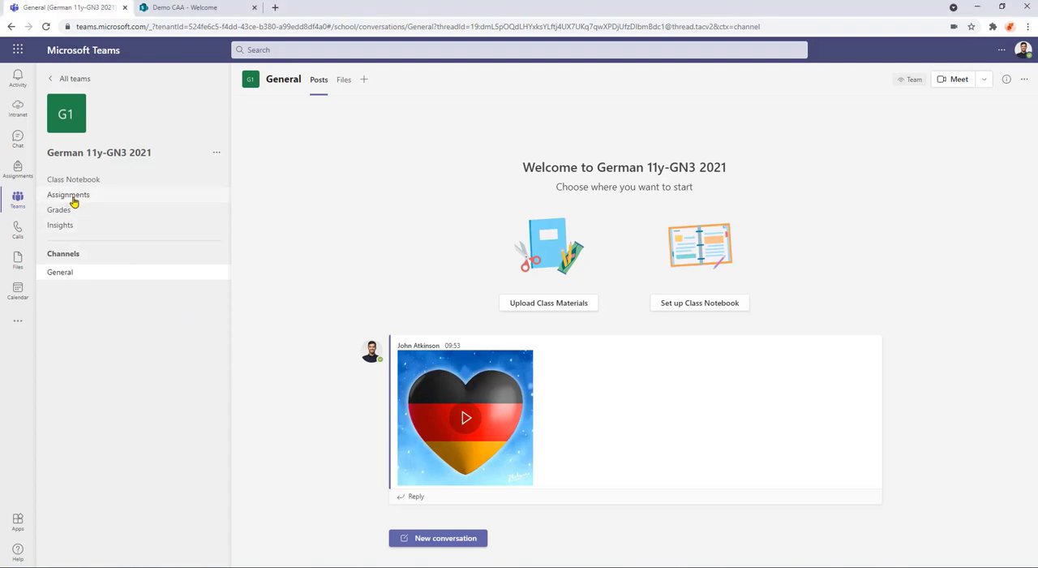
Start a new assignment from the class's Assignments Create menu.
click(68, 195)
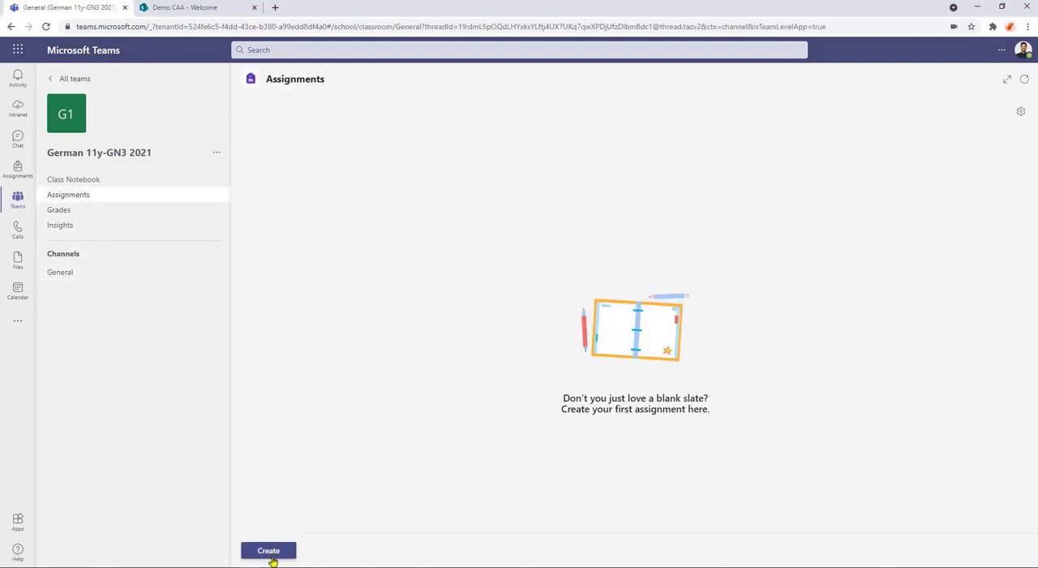
click(267, 550)
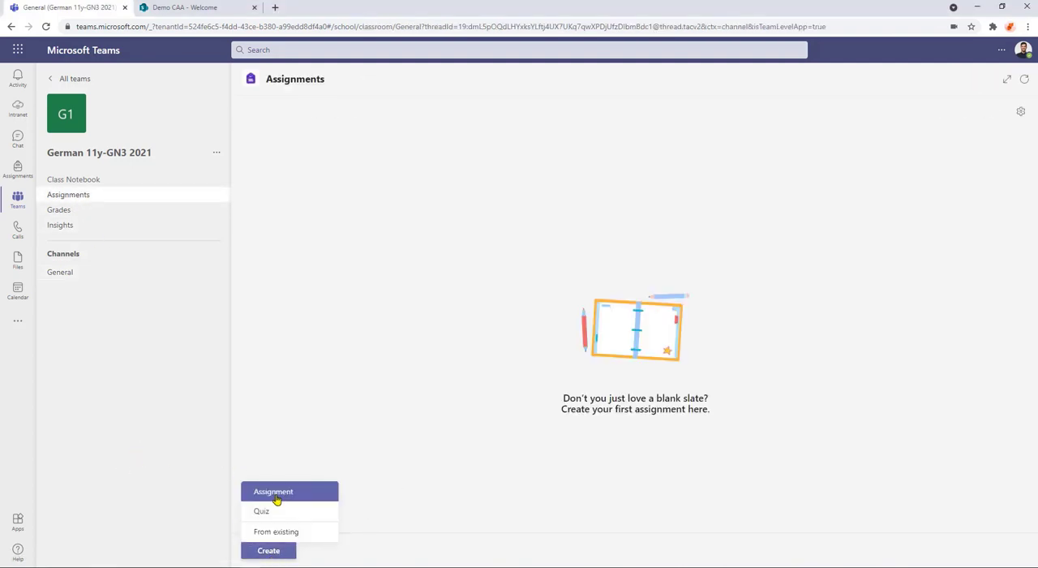
click(272, 490)
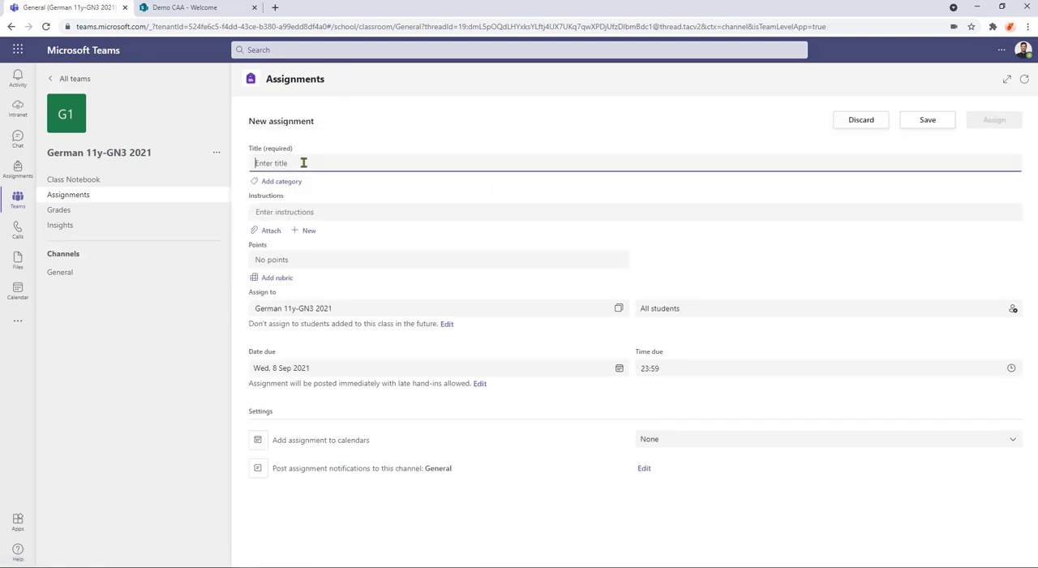
mouse_move(407, 177)
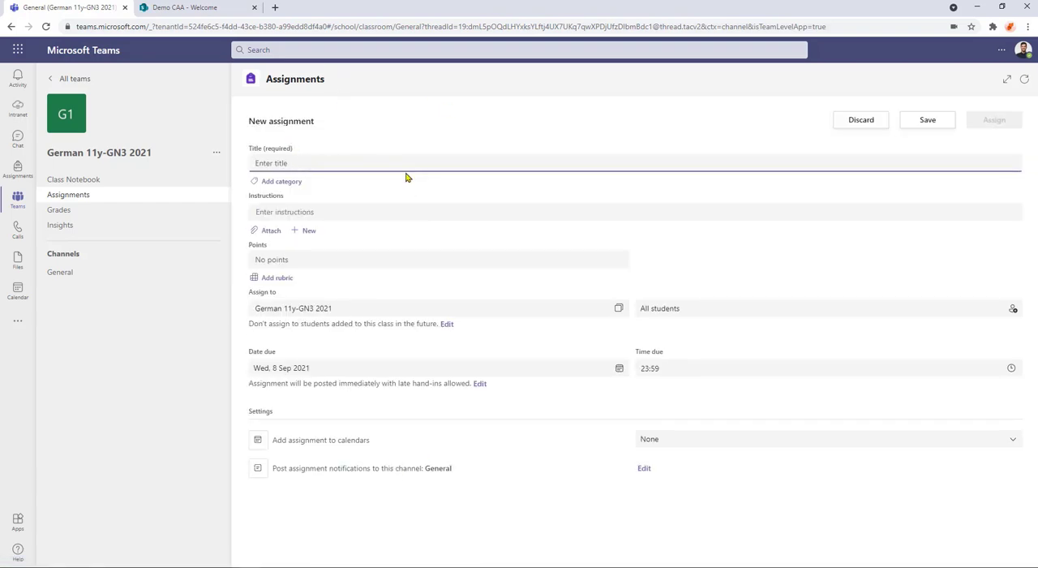
Title it 'German language passage 1' with instructions 'Please read the passage to the best of your ability'.
text(German language passage 1)
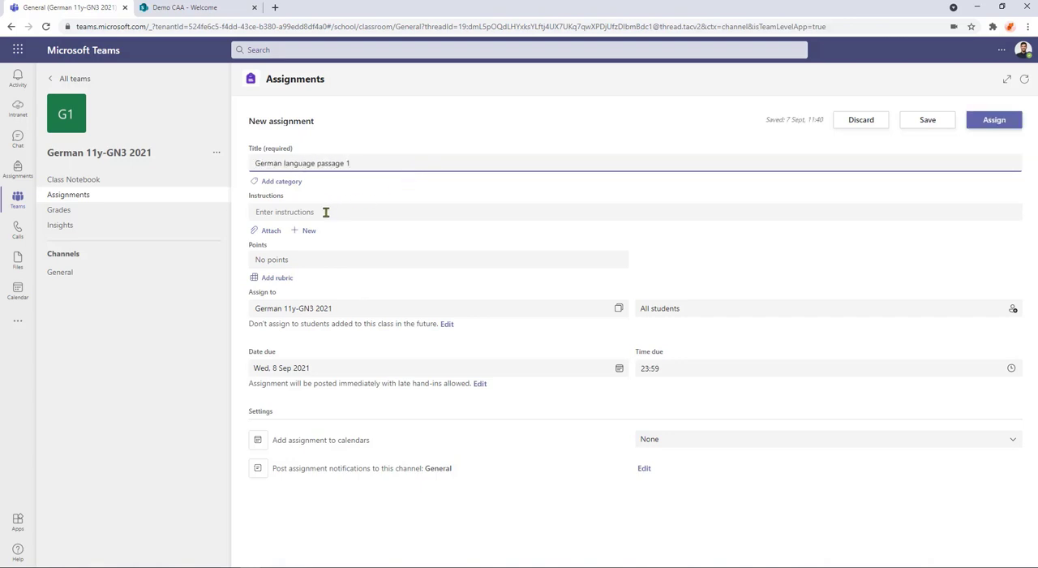
text(Please)
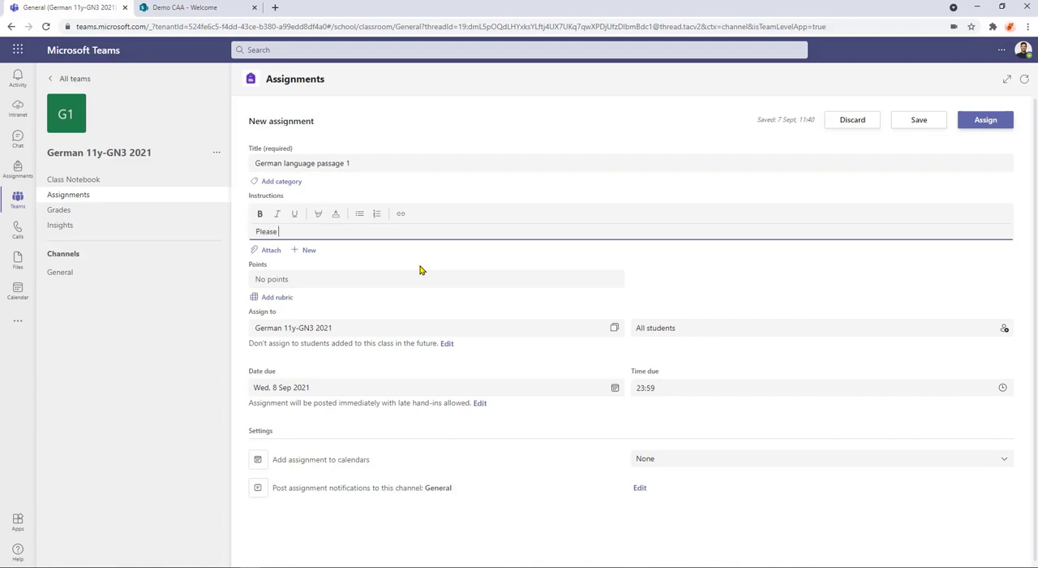
text(read the passage to the best of your ability)
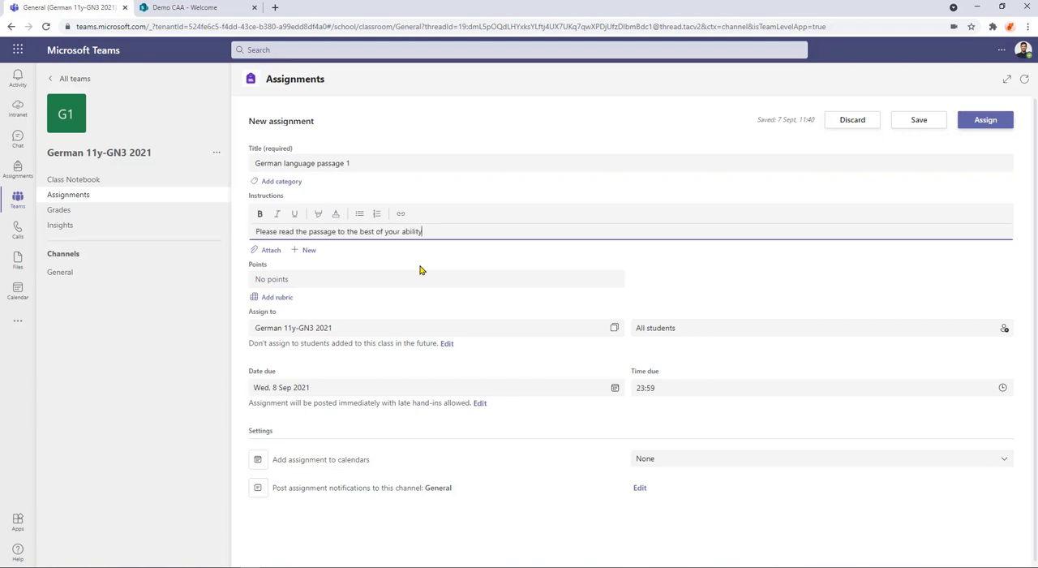
mouse_move(273, 262)
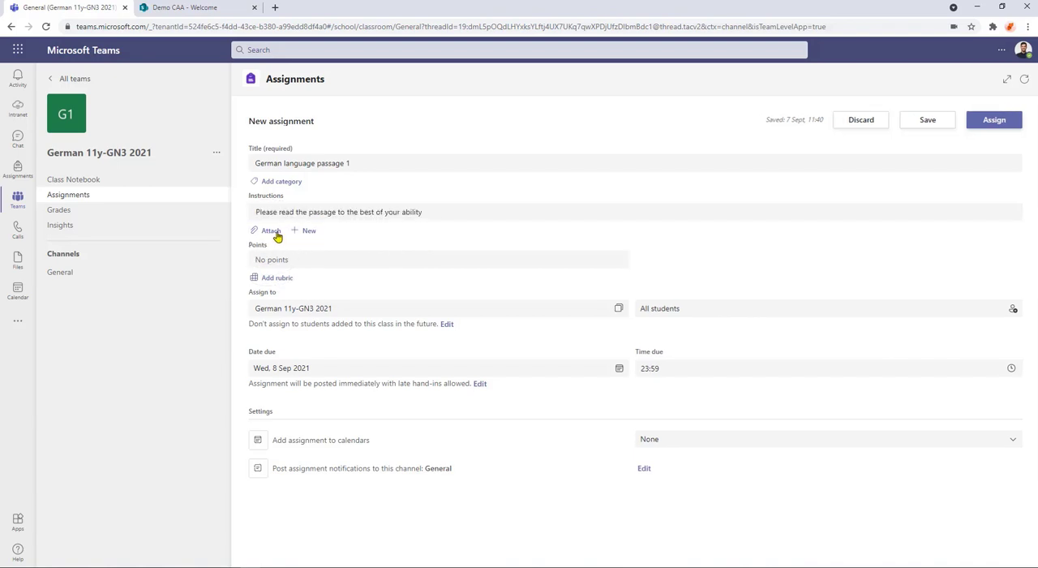
Attach a Reading Progress passage and choose to upload a Word or PDF file.
click(270, 230)
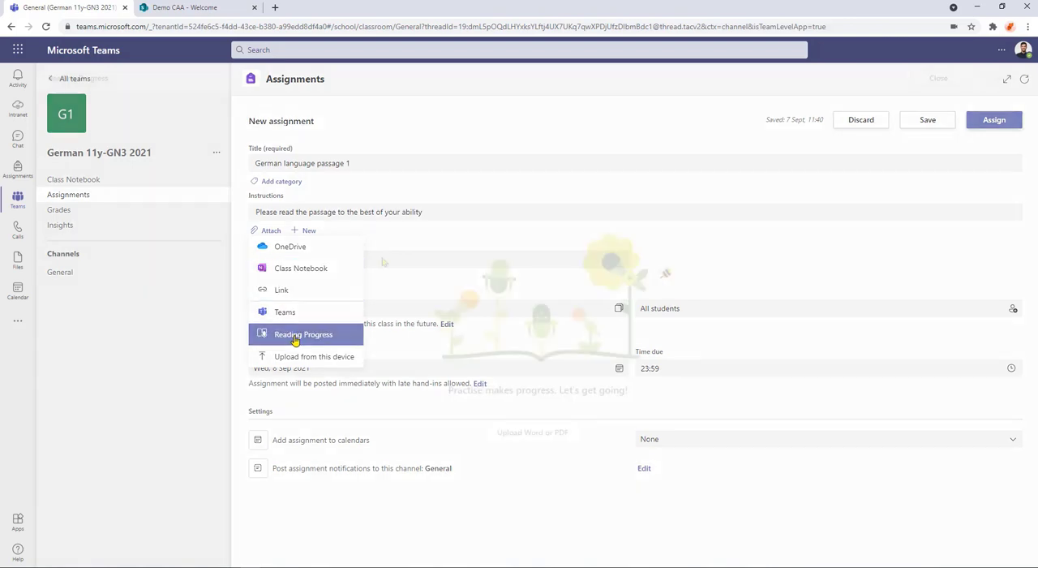
click(304, 334)
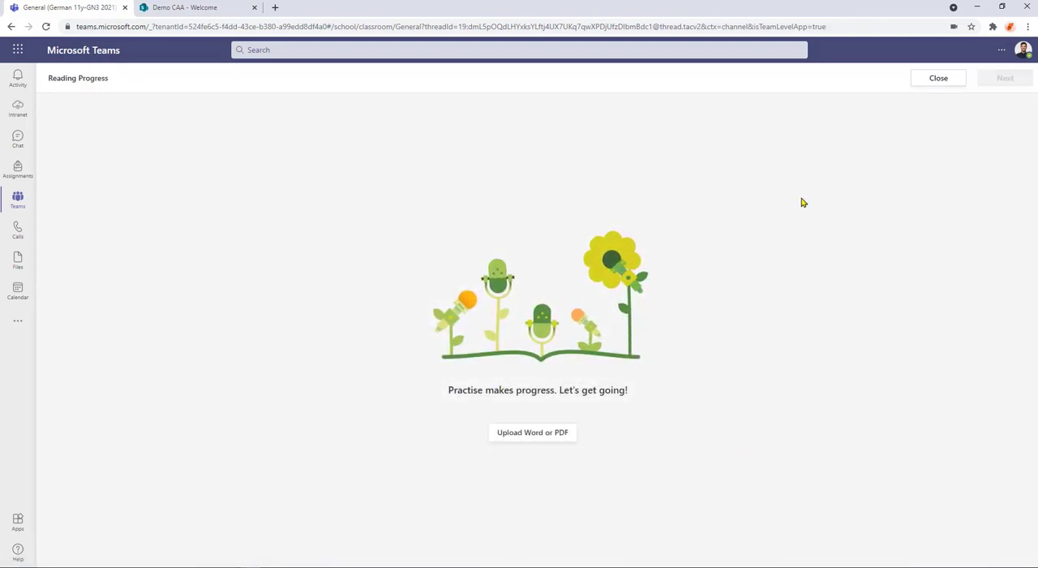
mouse_move(749, 389)
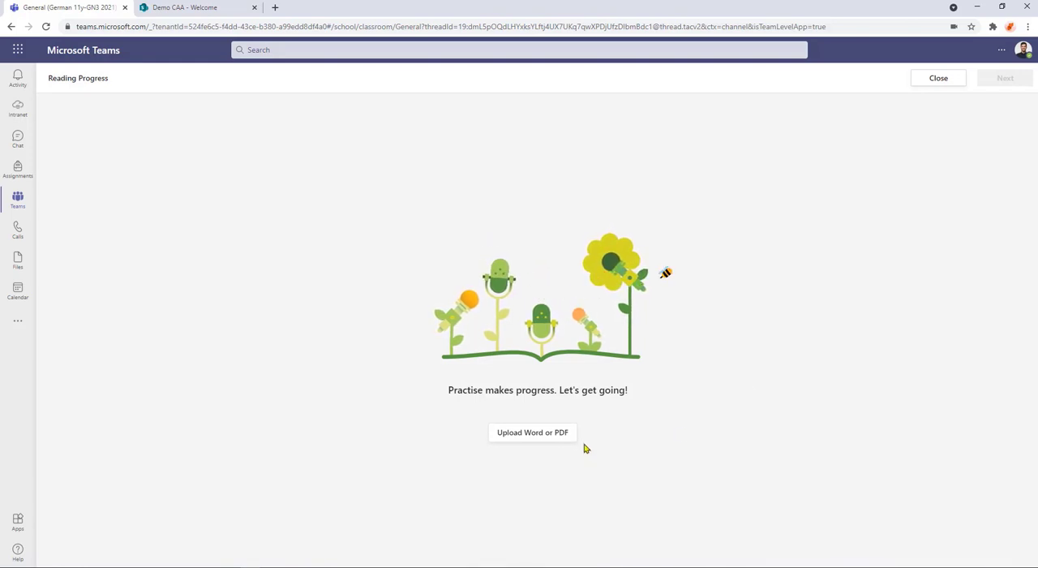
mouse_move(656, 438)
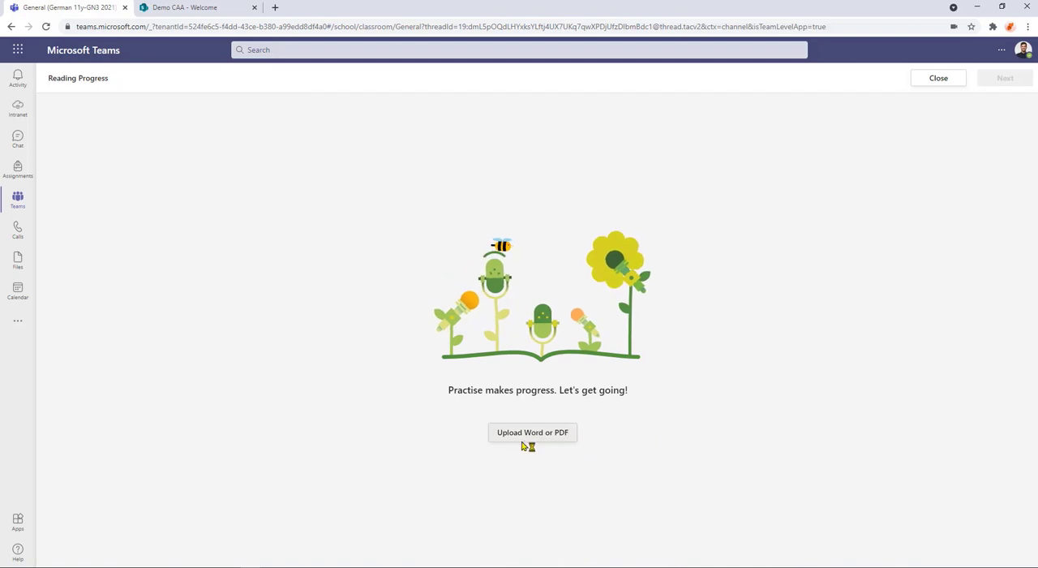
click(532, 431)
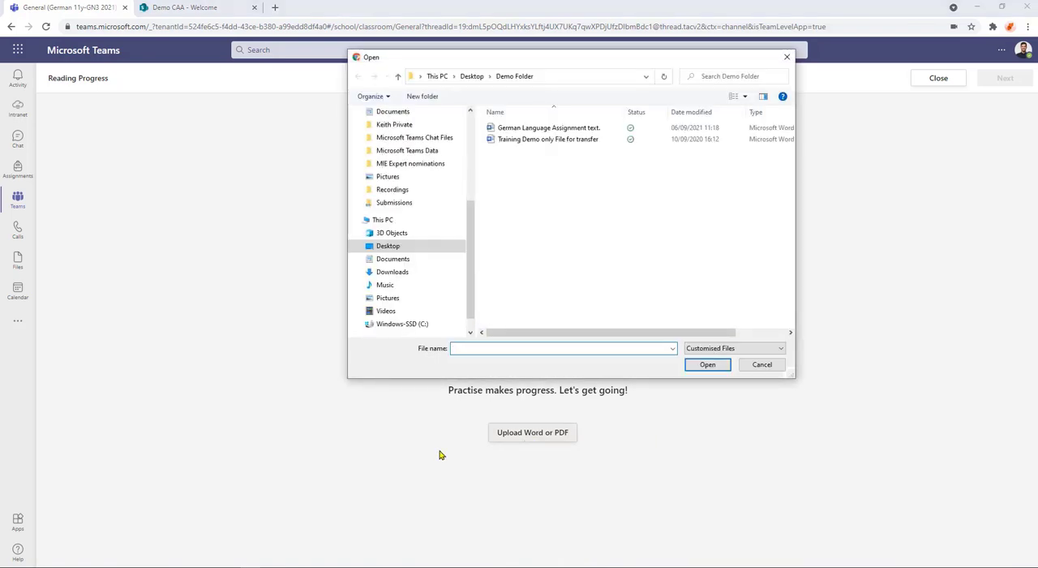
Select and open the 'German Language Assignment text' document as the passage (179 words).
scroll(up, 3)
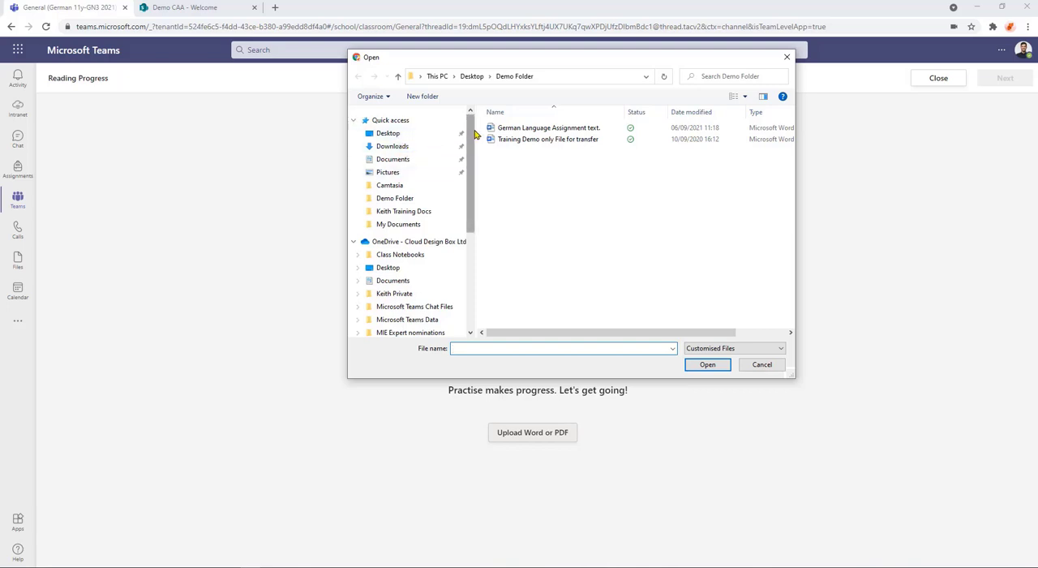
scroll(down, 3)
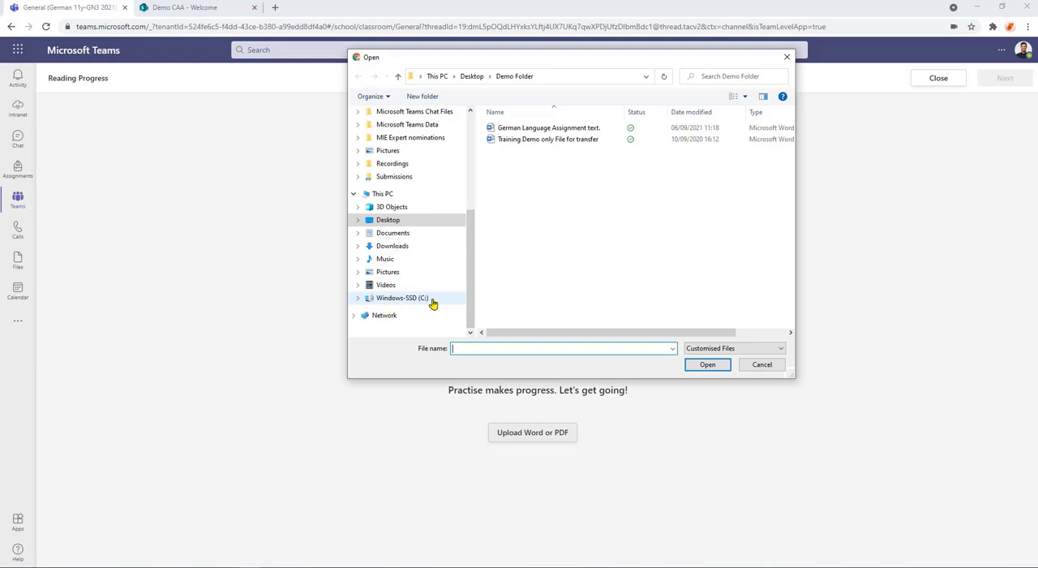
scroll(up, 3)
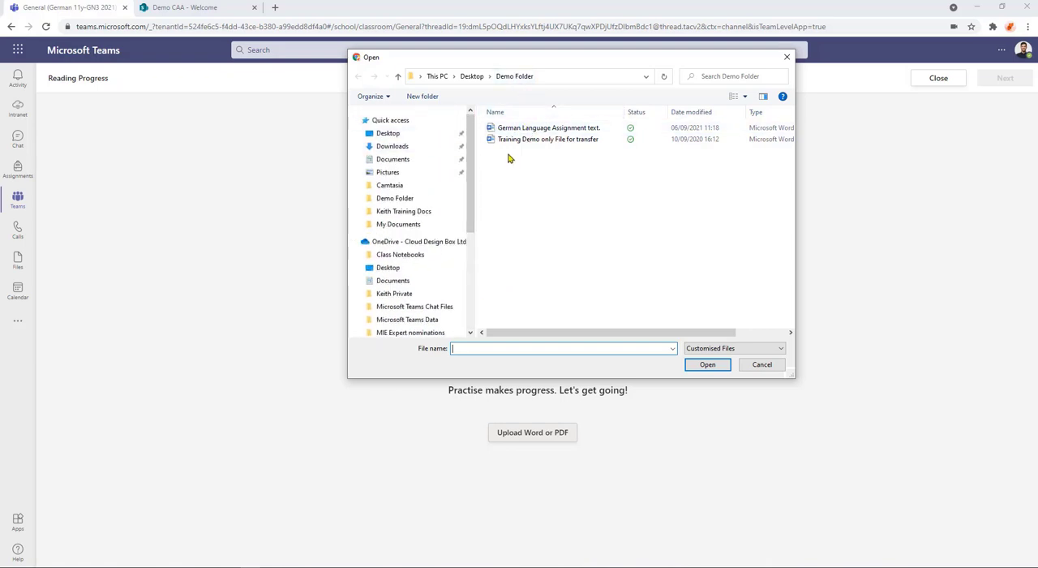
mouse_move(548, 127)
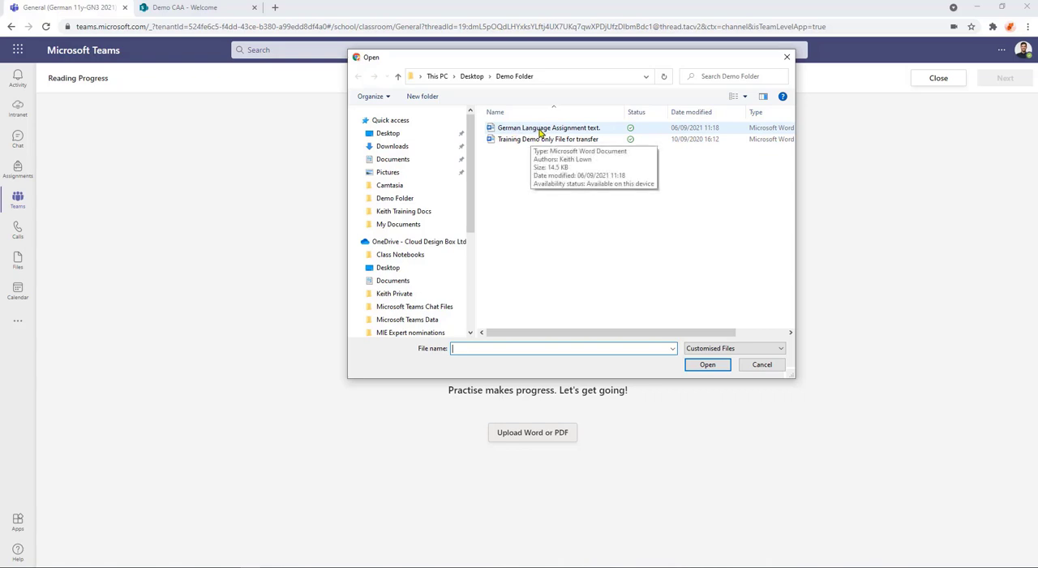
click(548, 126)
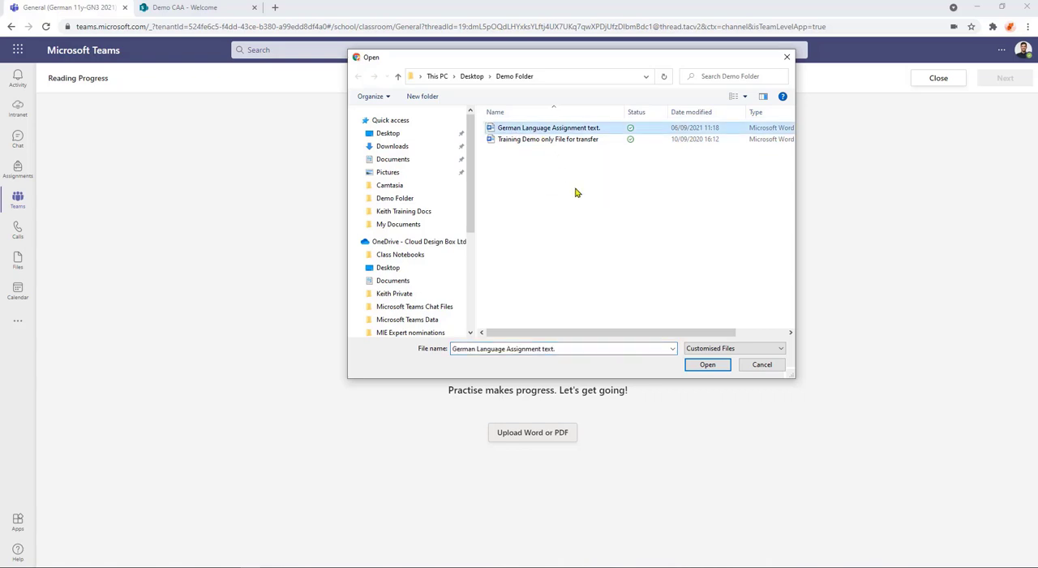
click(707, 364)
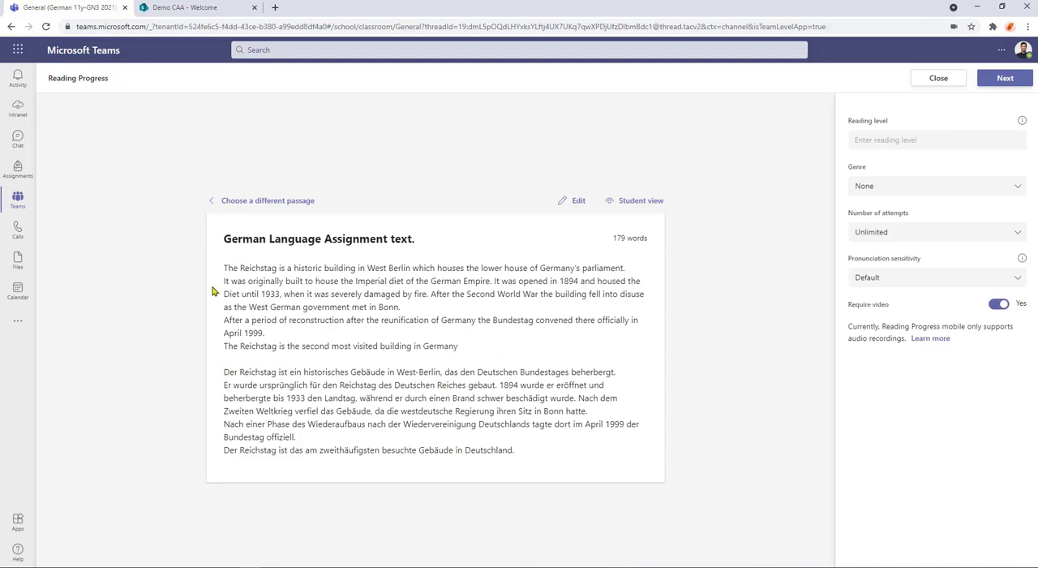
mouse_move(579, 201)
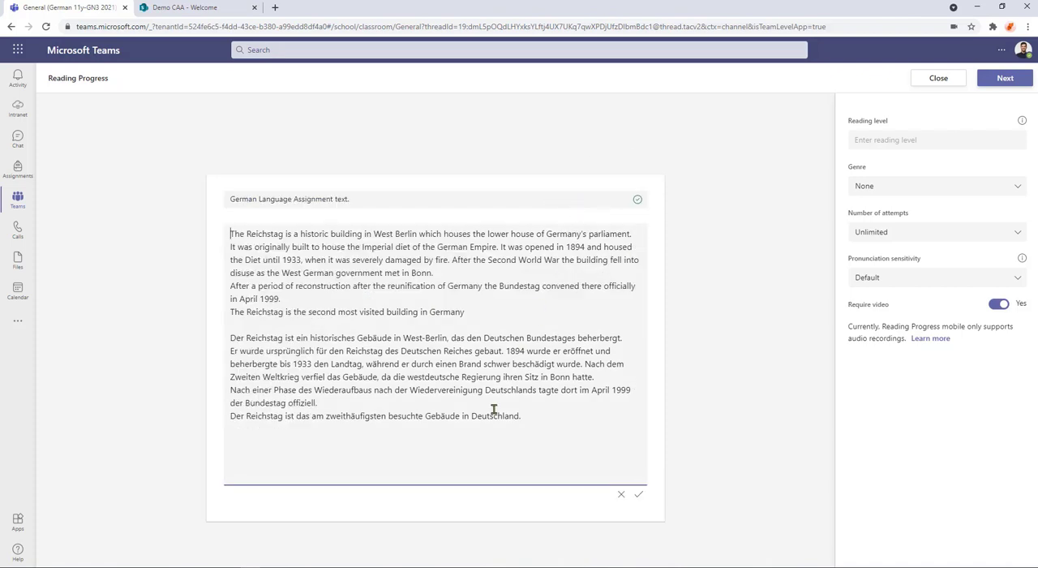
Delete the English paragraph from the passage and save it, leaving the 85-word German text.
drag(337, 286, 464, 311)
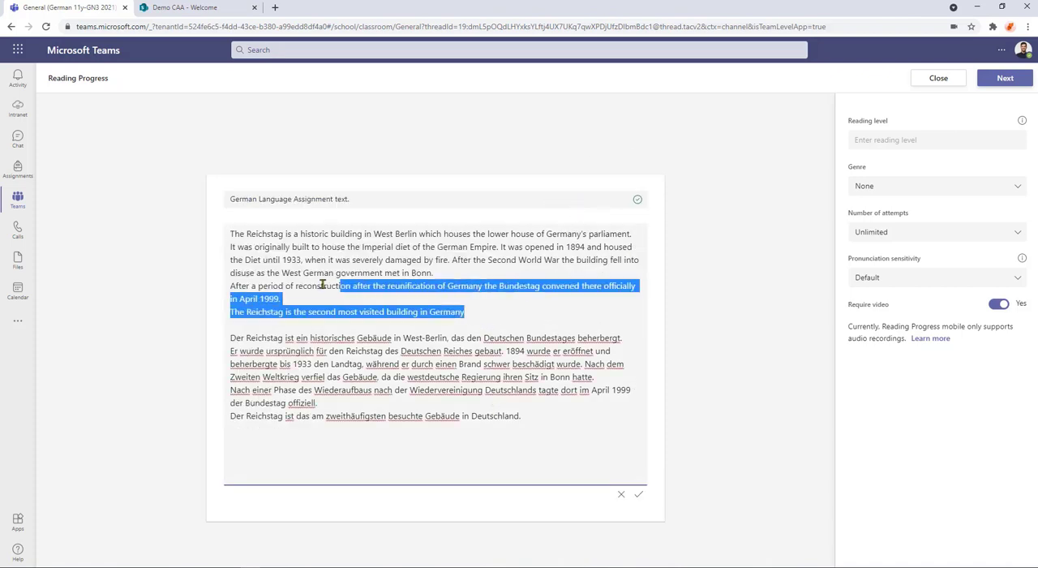
key(Delete)
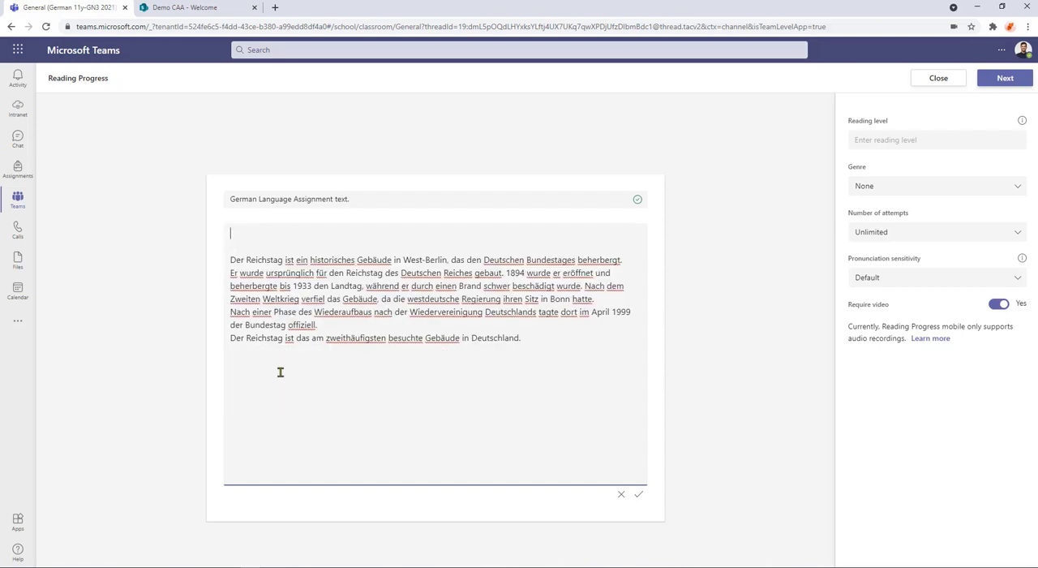
mouse_move(639, 509)
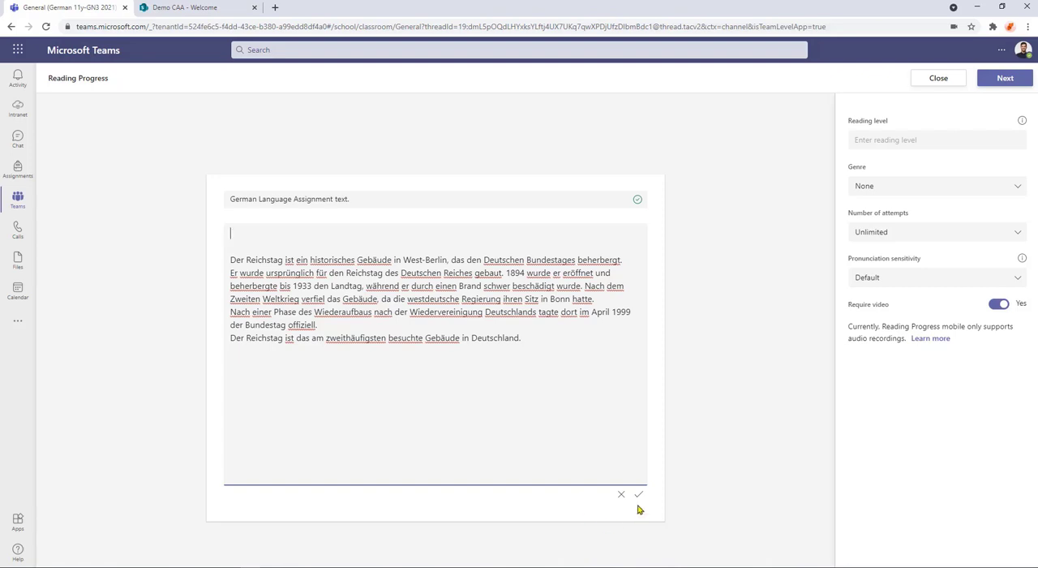
click(639, 493)
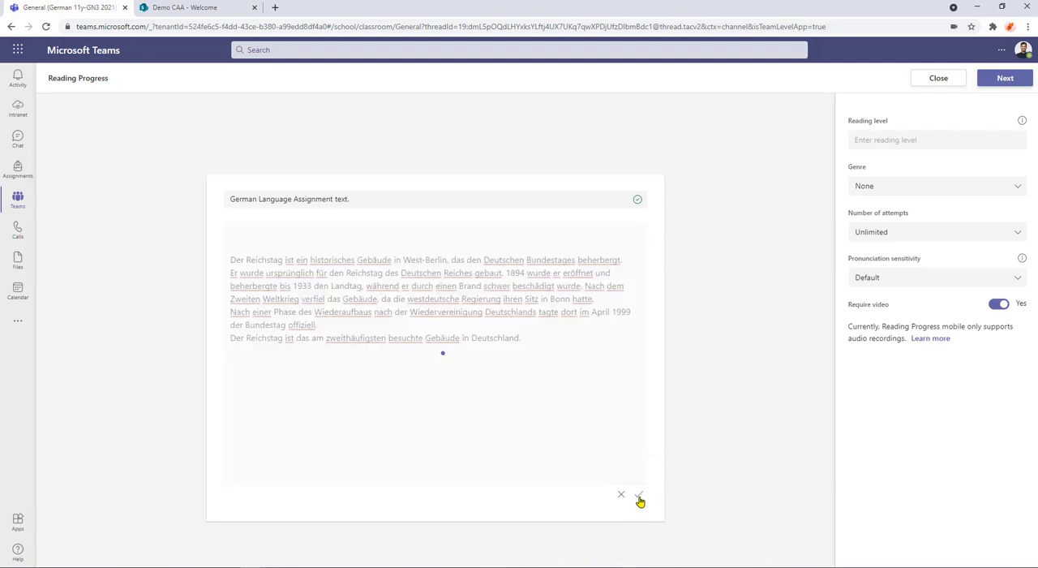
click(639, 496)
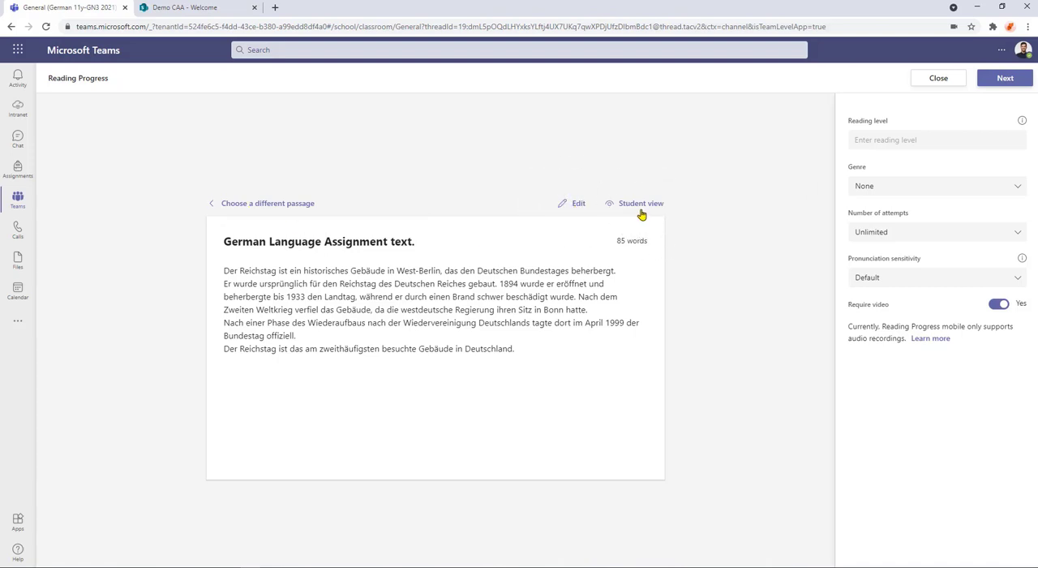
mouse_move(636, 214)
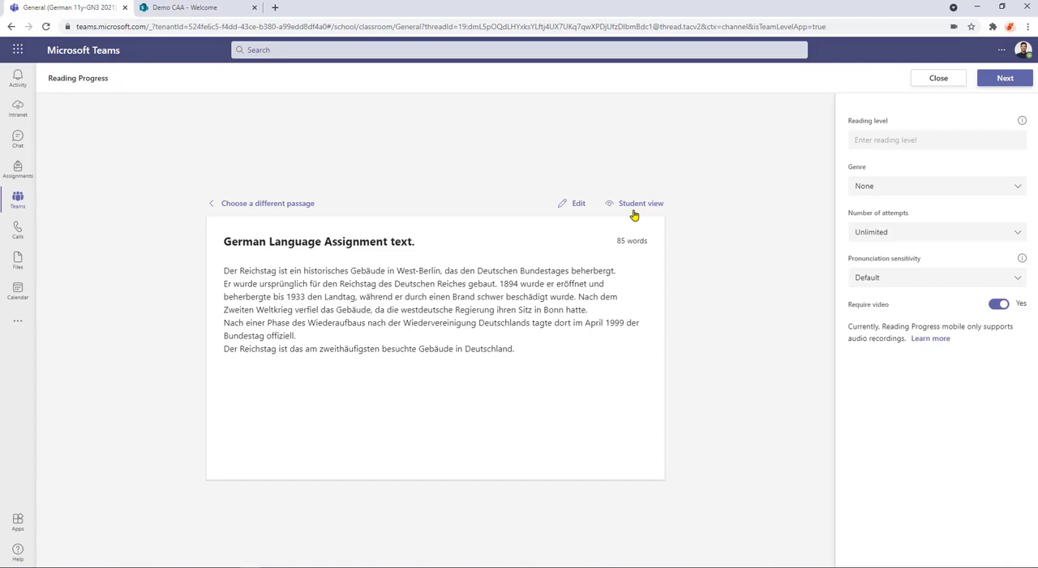
mouse_move(693, 203)
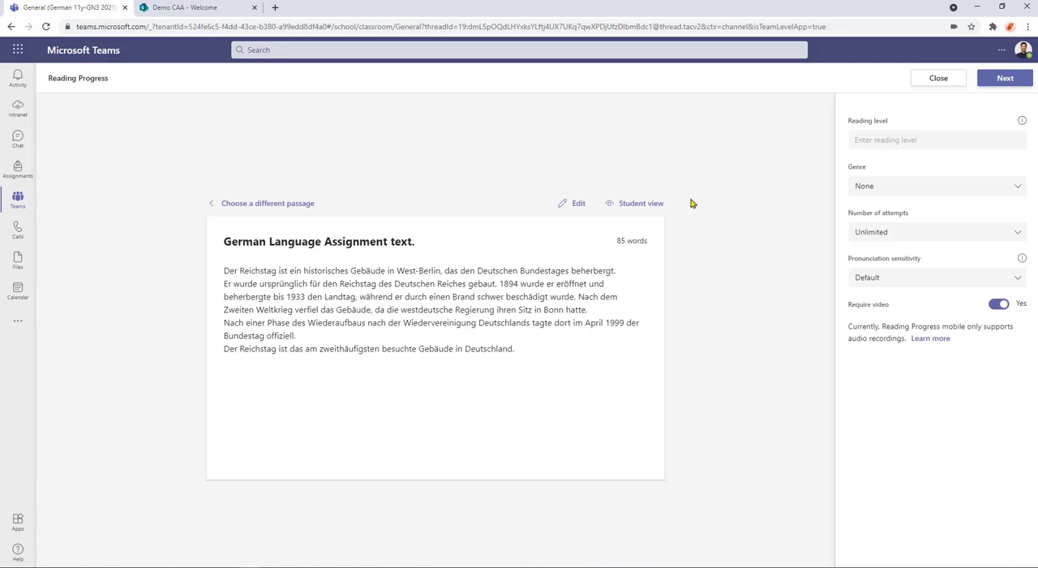
Set the passage reading level to Advanced and pick its genre.
click(933, 140)
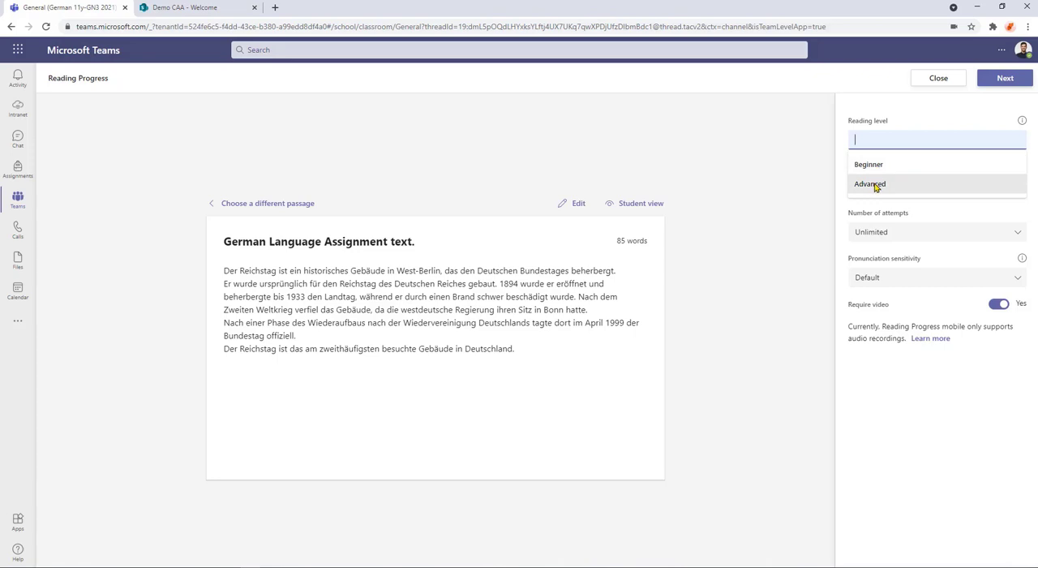
click(869, 184)
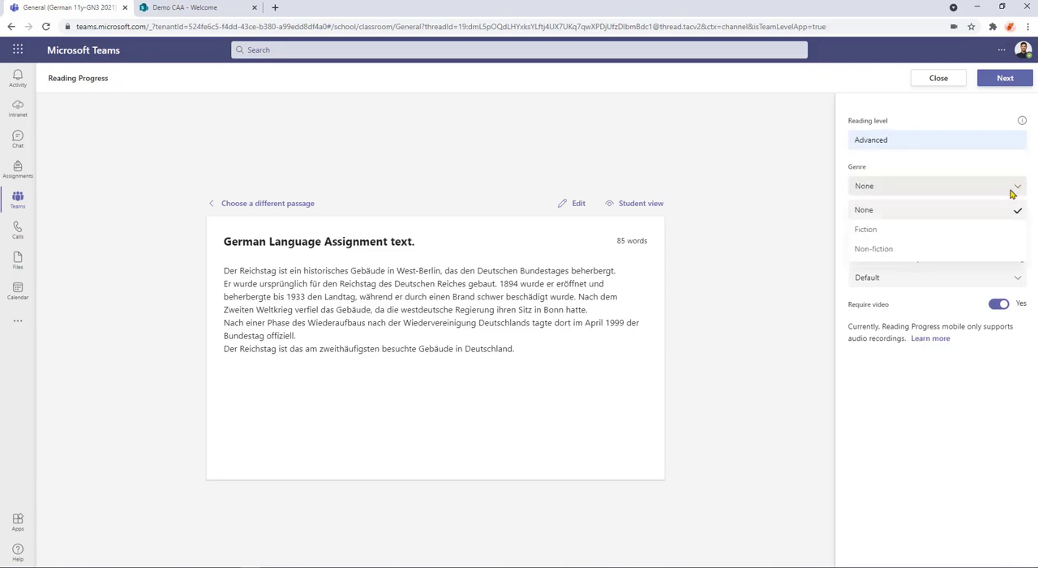
click(873, 248)
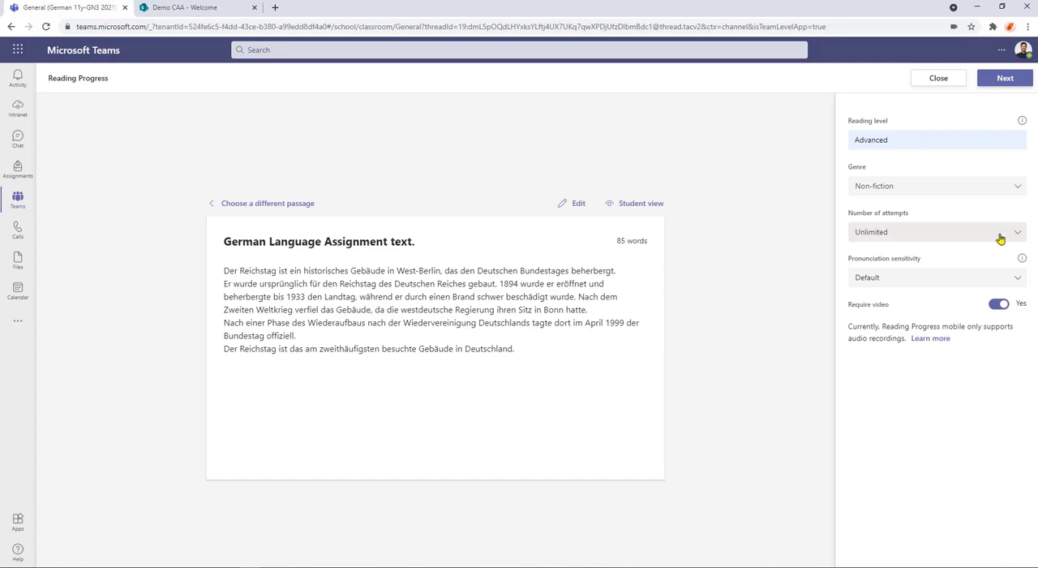
mouse_move(903, 243)
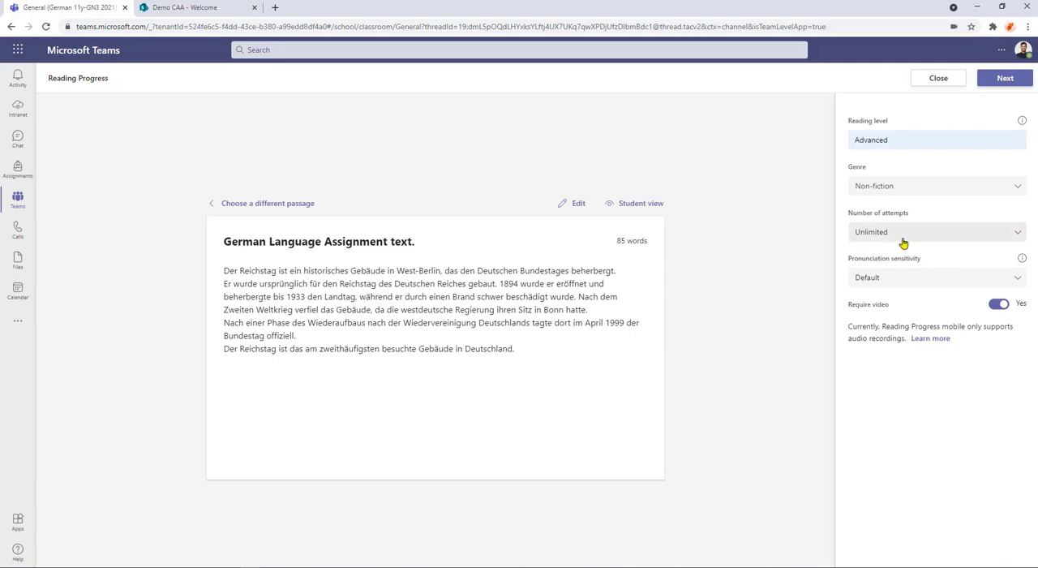
Leave attempts unlimited and set pronunciation sensitivity to More sensitive.
click(936, 232)
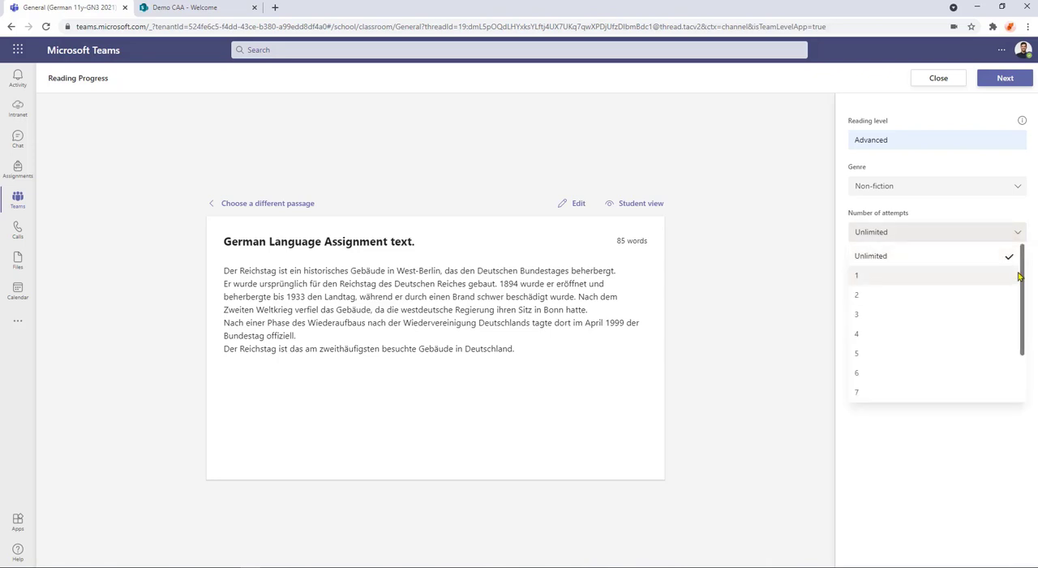
scroll(down, 3)
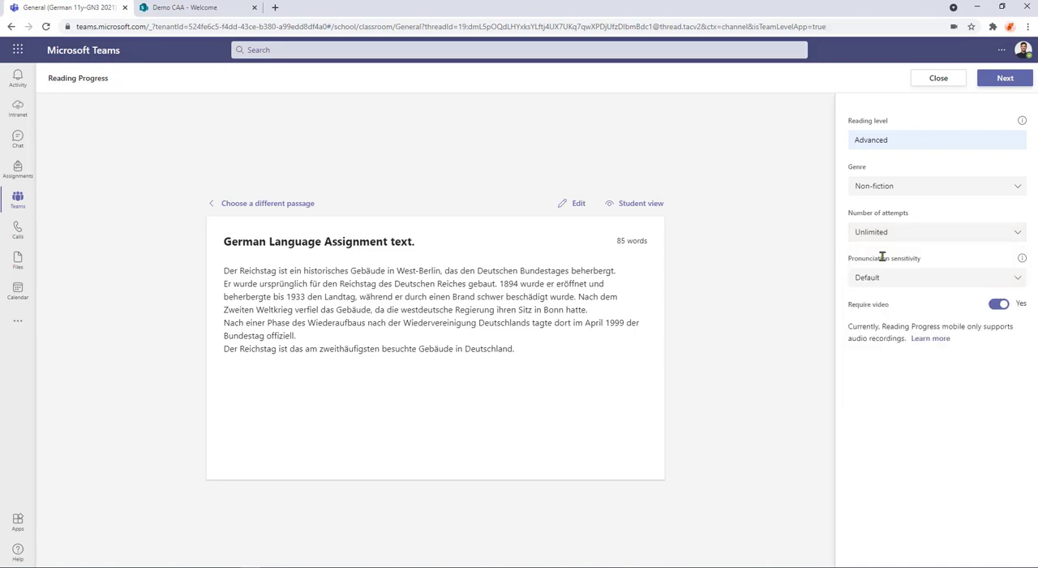
mouse_move(897, 277)
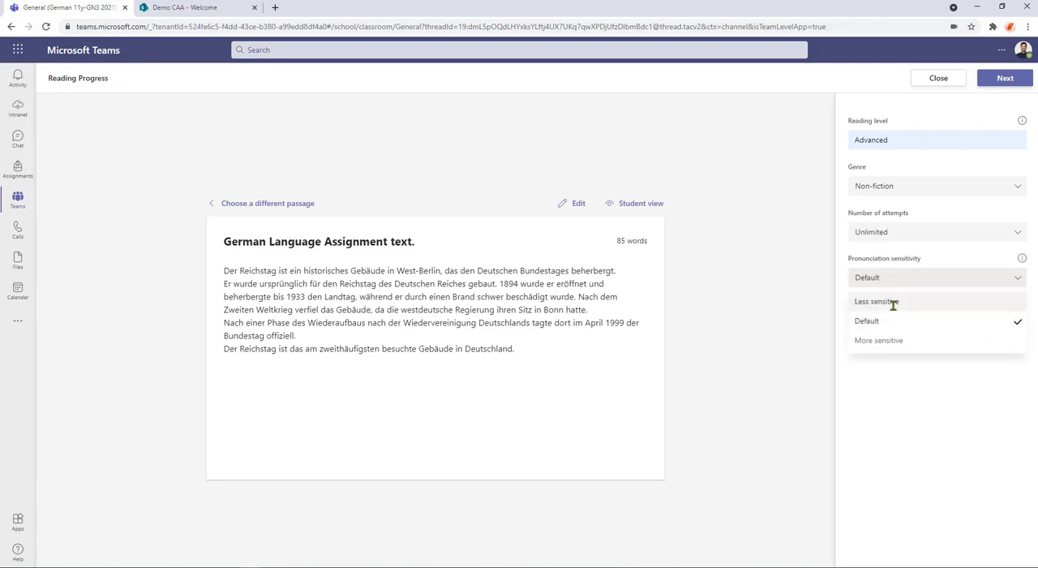
mouse_move(880, 341)
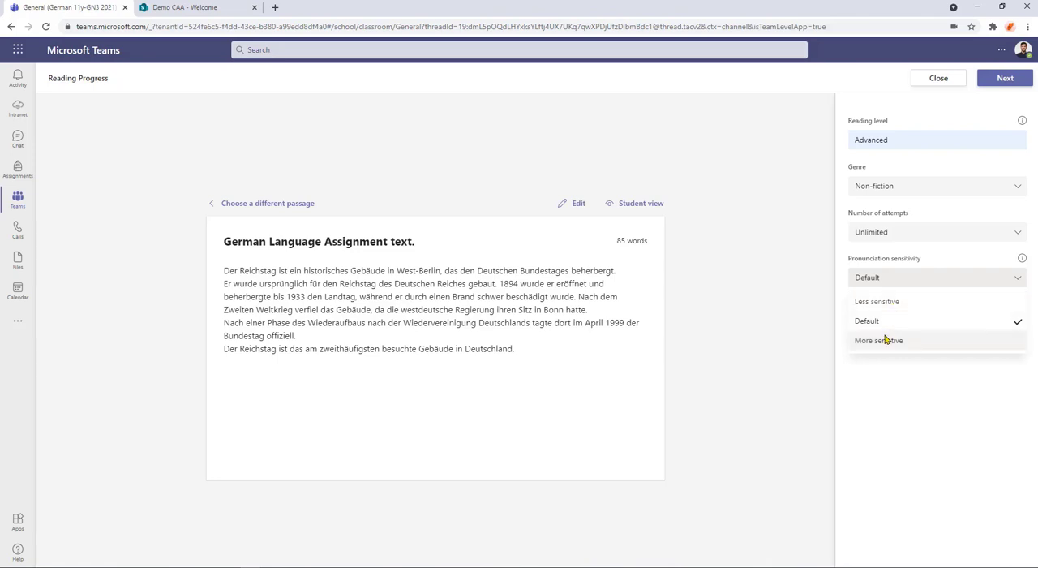
mouse_move(883, 349)
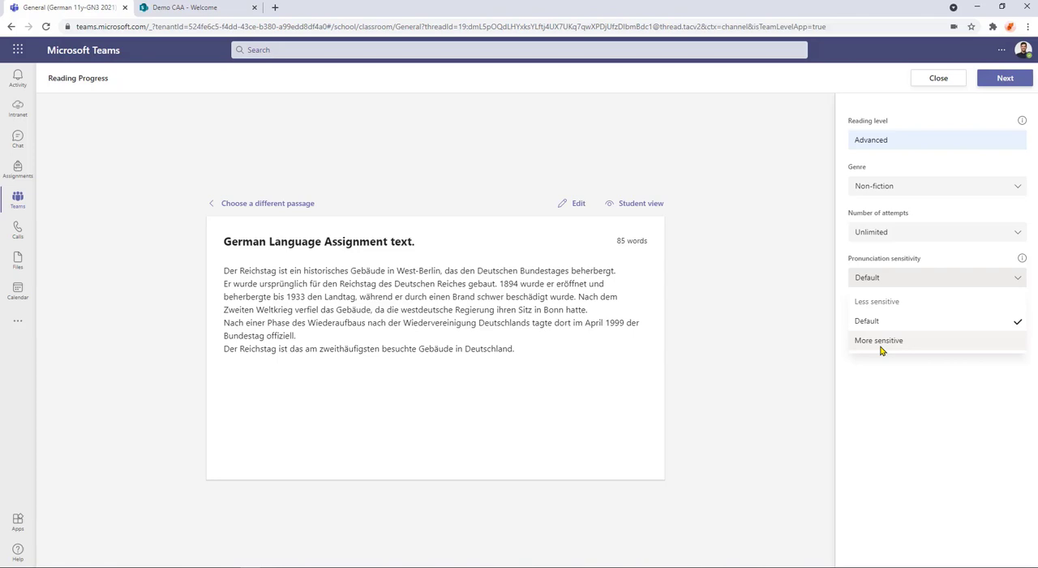
click(879, 340)
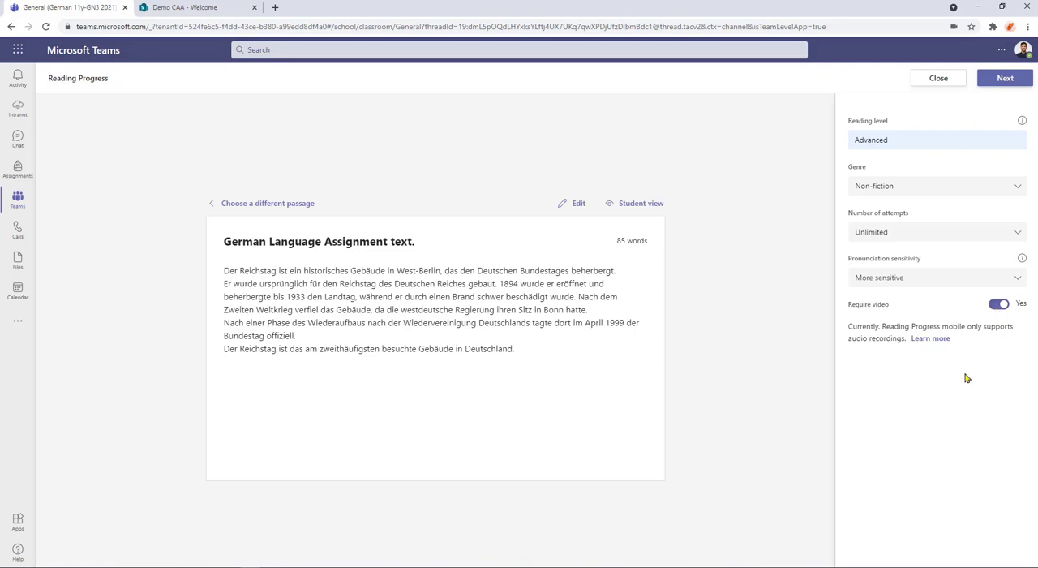
mouse_move(1022, 96)
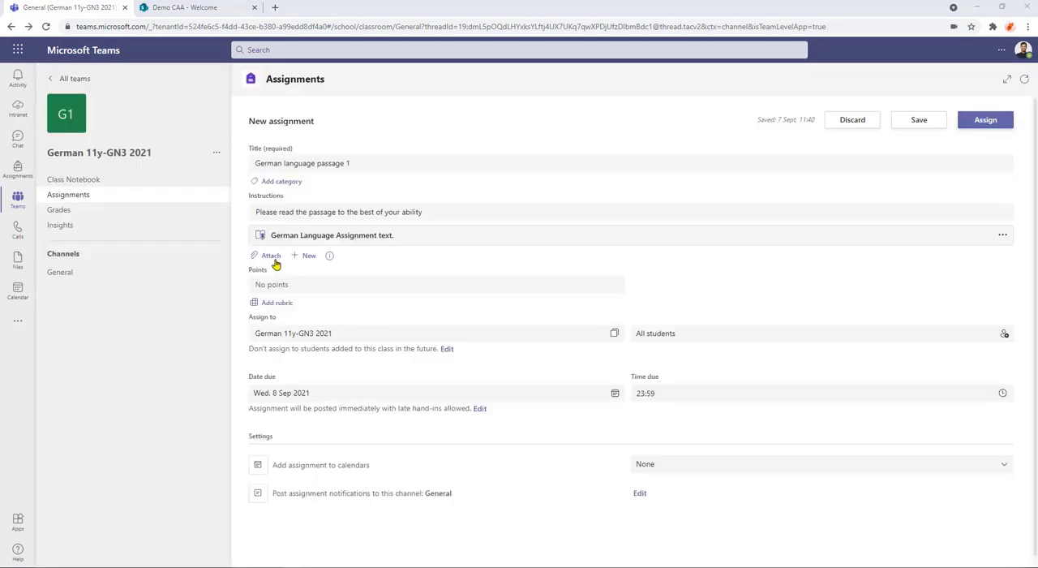
mouse_move(341, 247)
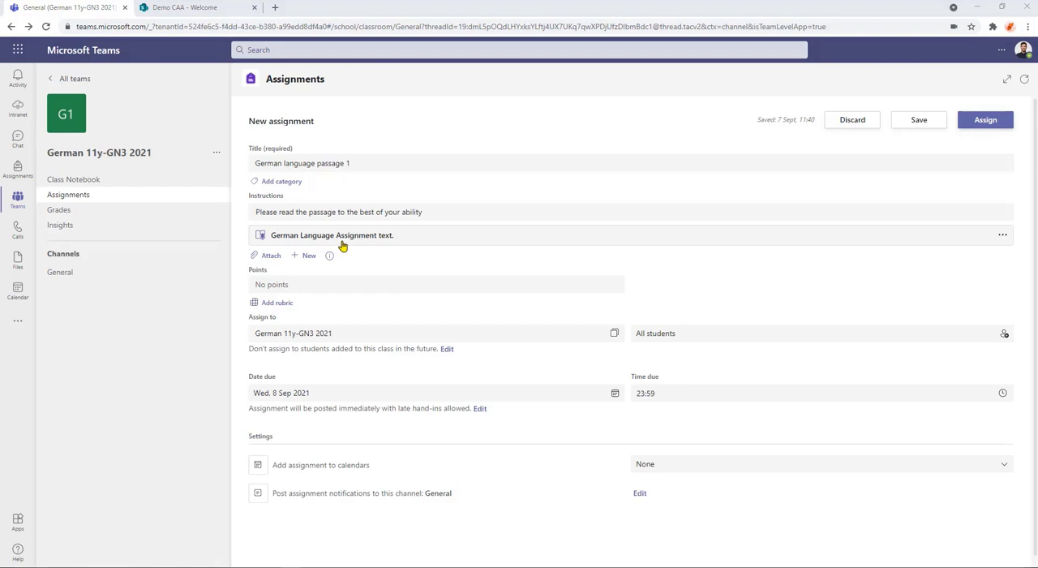
mouse_move(467, 234)
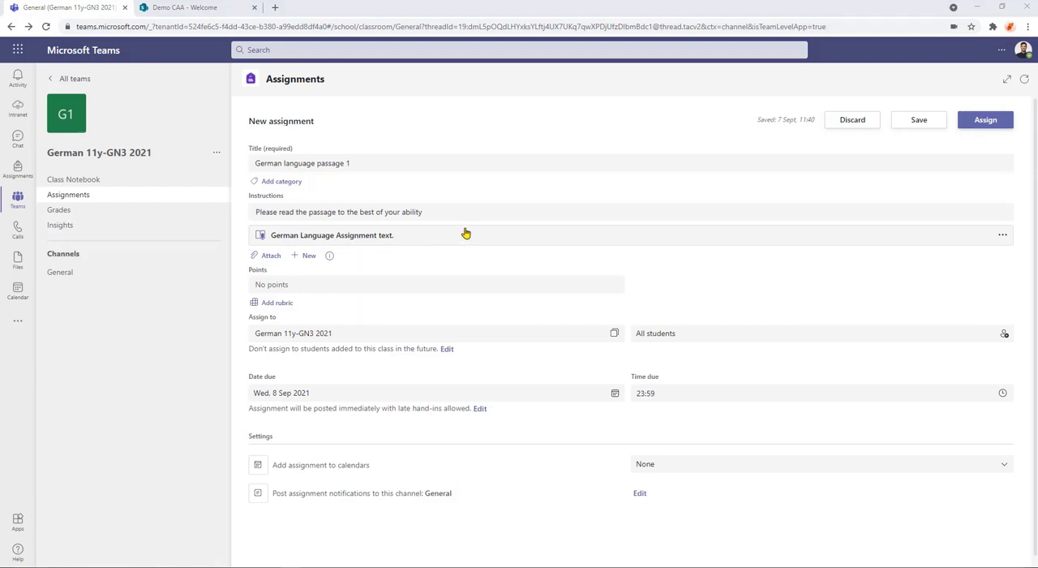
mouse_move(409, 246)
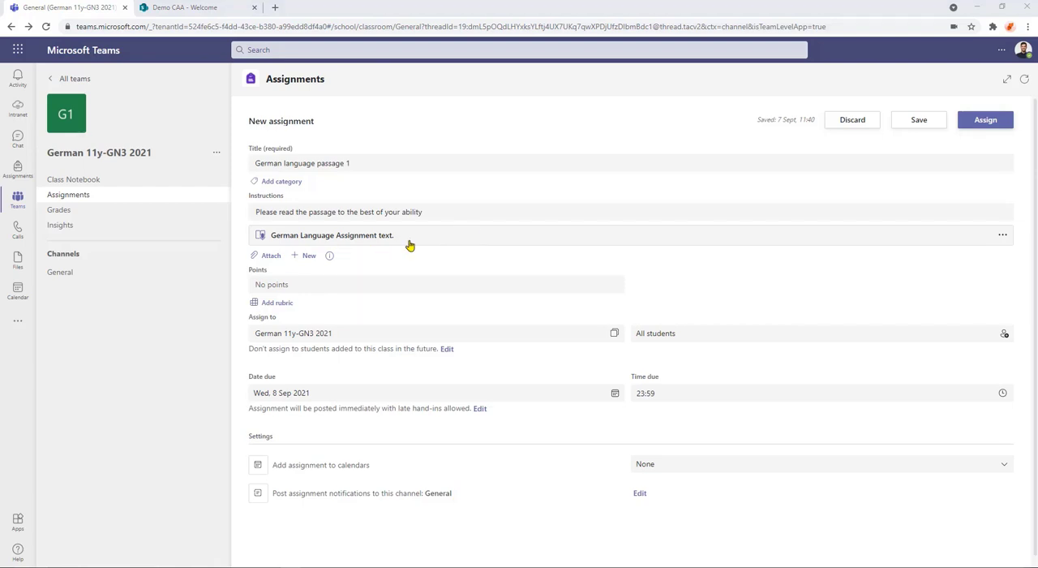
mouse_move(273, 307)
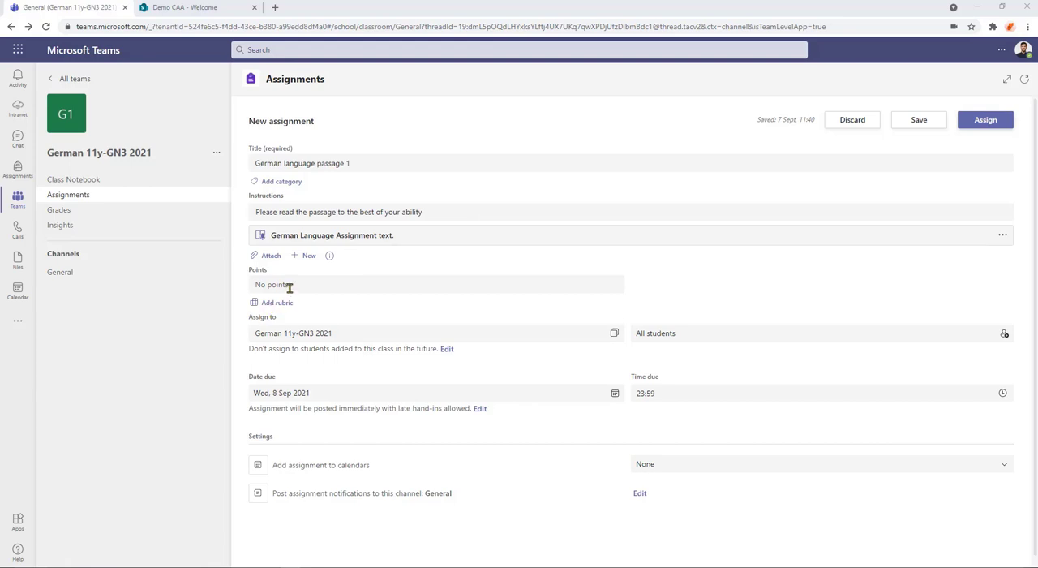
Give the assignment 10 points and assign it to one individual student.
text(10)
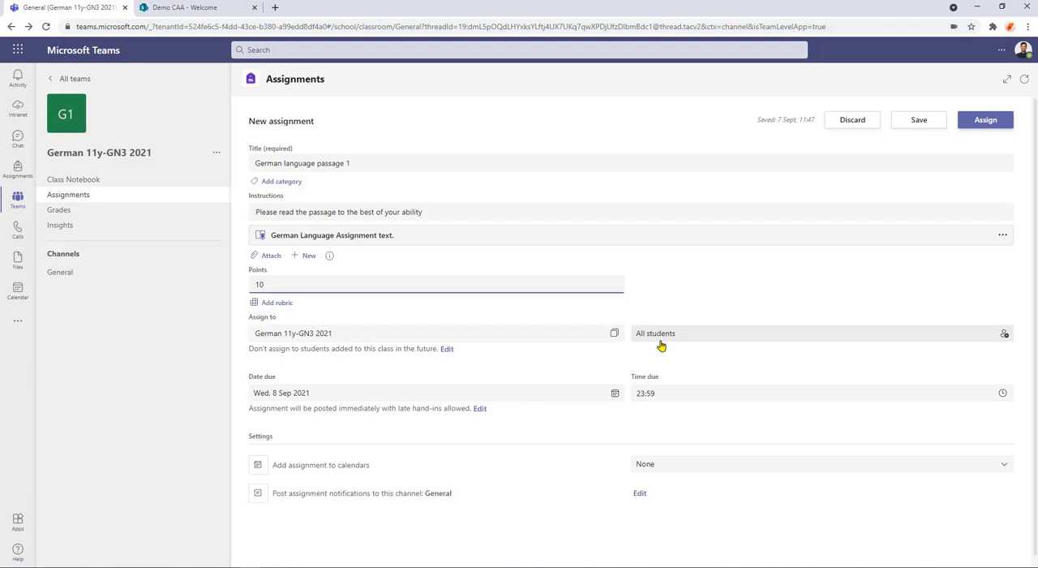
click(1004, 333)
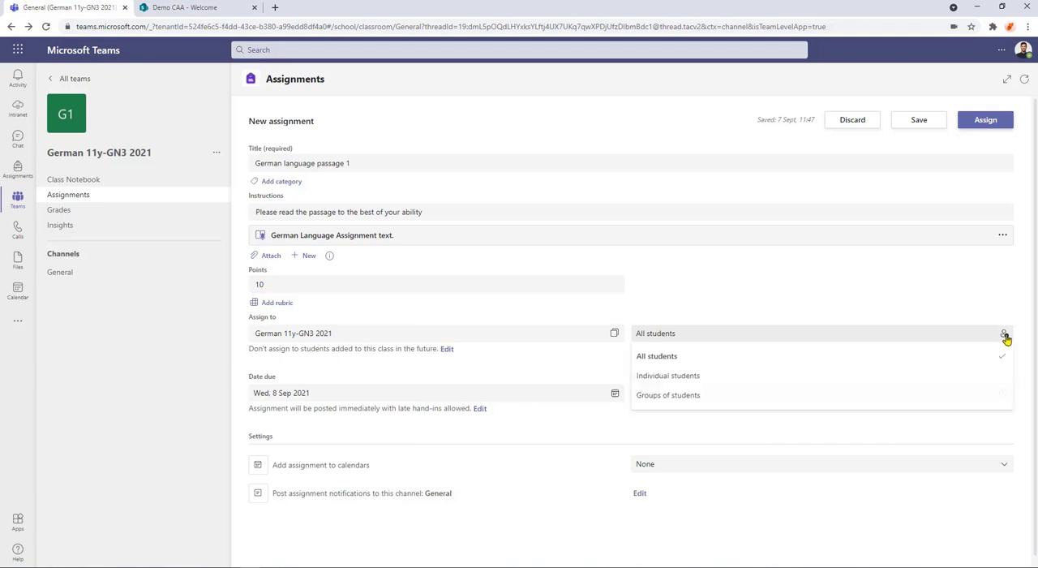
click(669, 375)
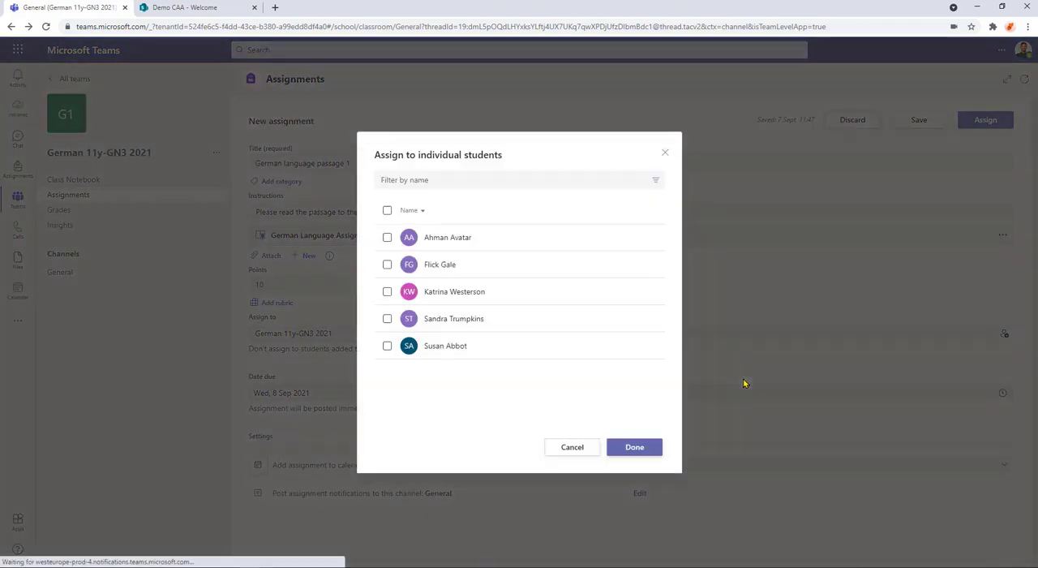
click(386, 345)
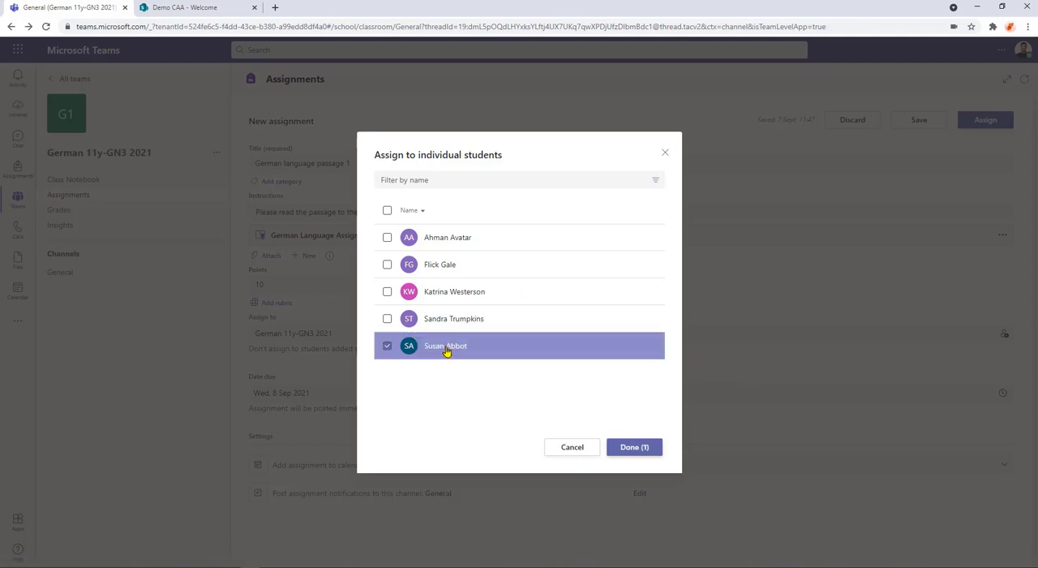
click(633, 447)
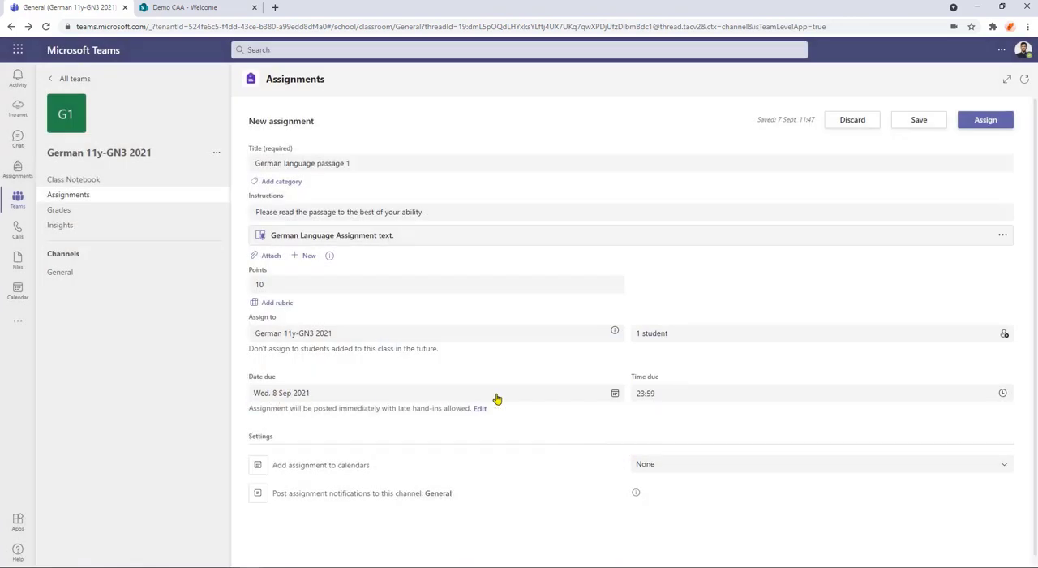
Set the due date to 14 September 2021 at 17:00.
click(615, 392)
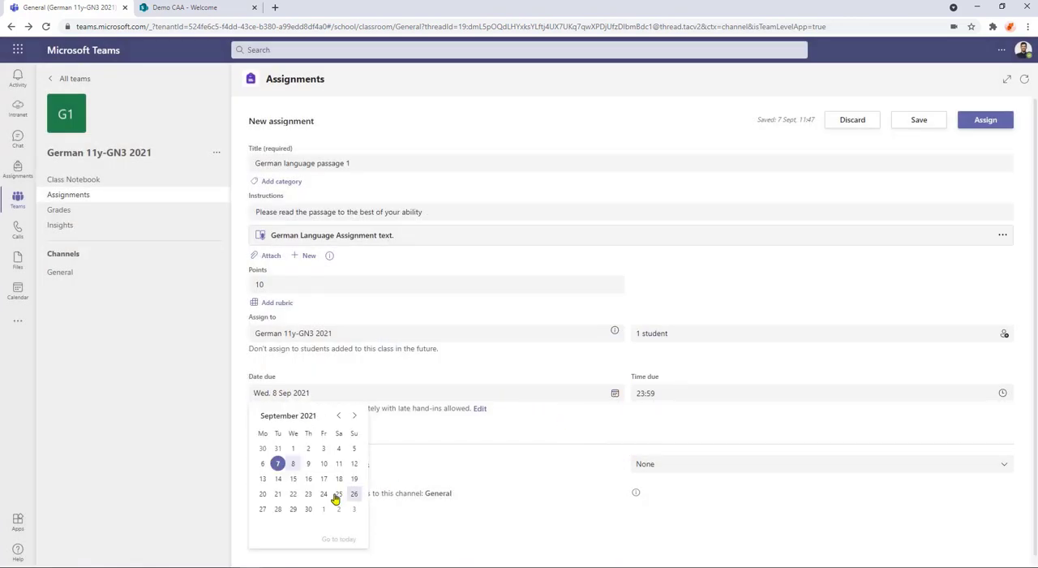
click(277, 478)
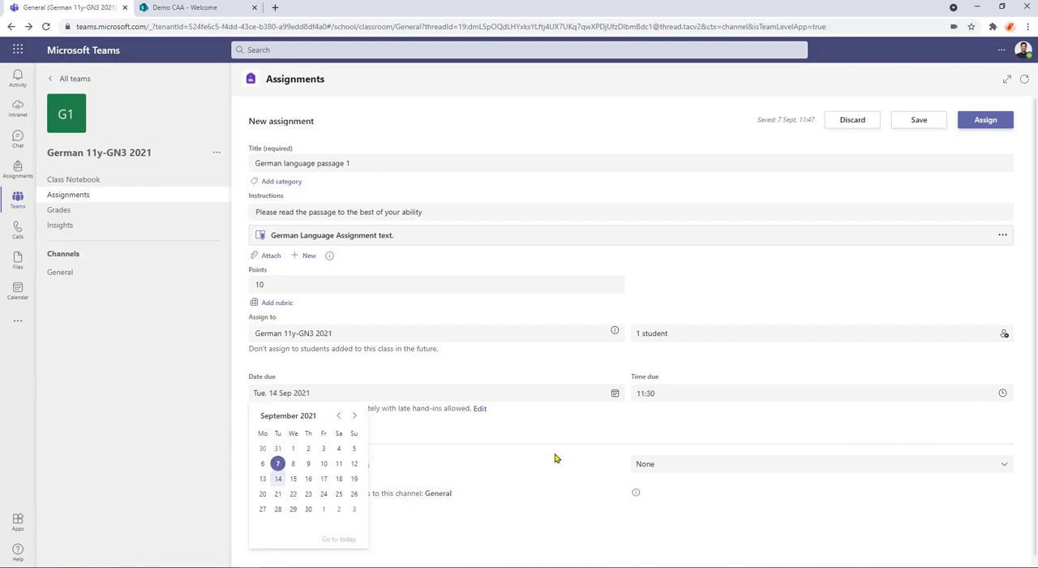
mouse_move(1002, 398)
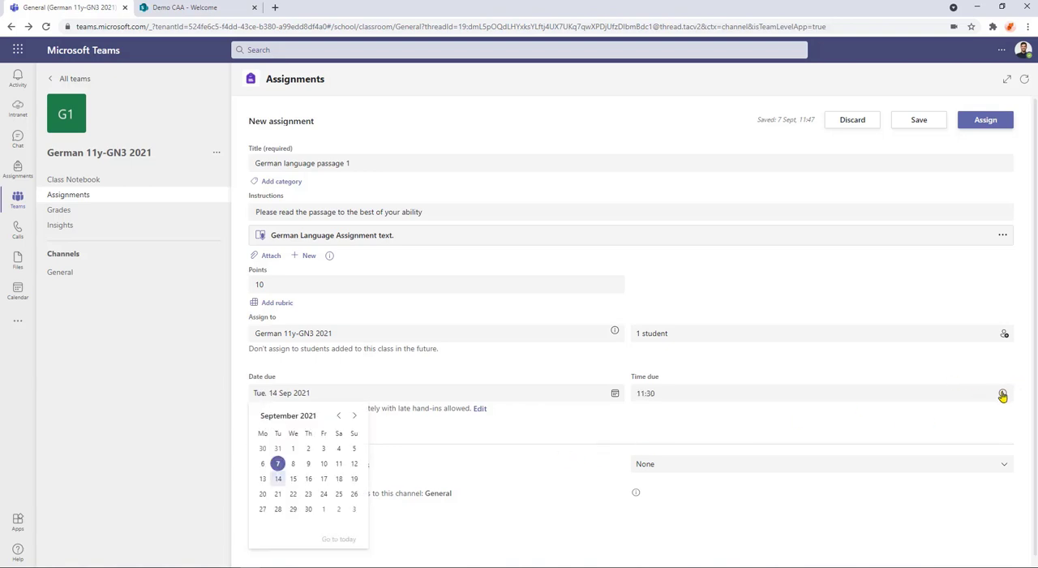
click(1003, 392)
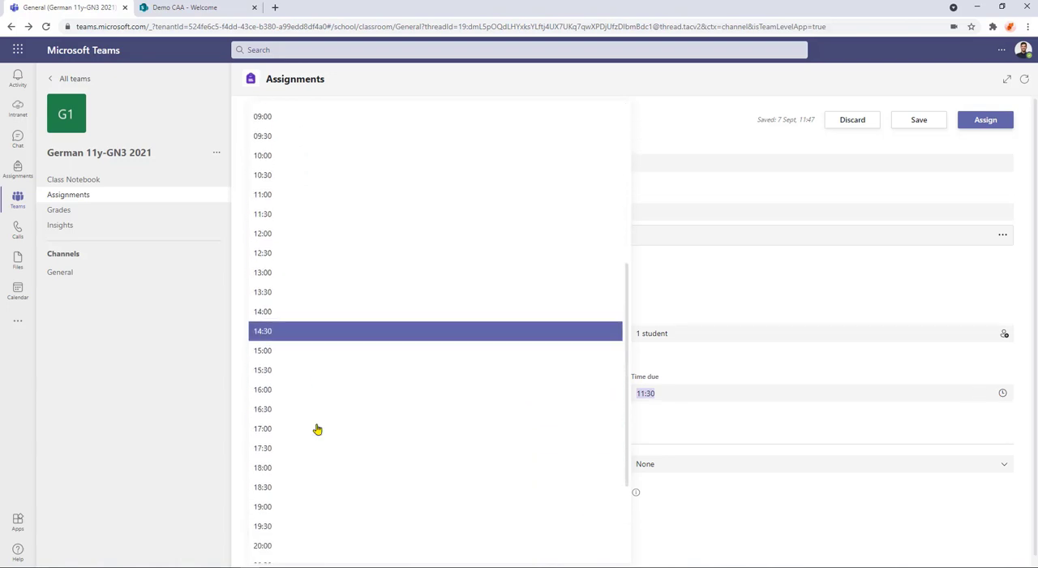
click(263, 428)
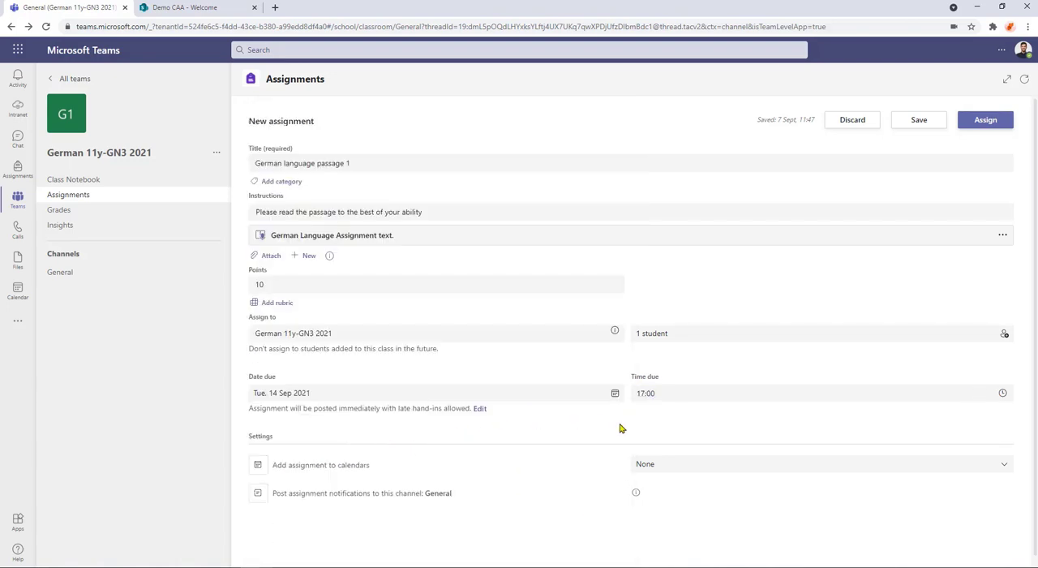
mouse_move(593, 407)
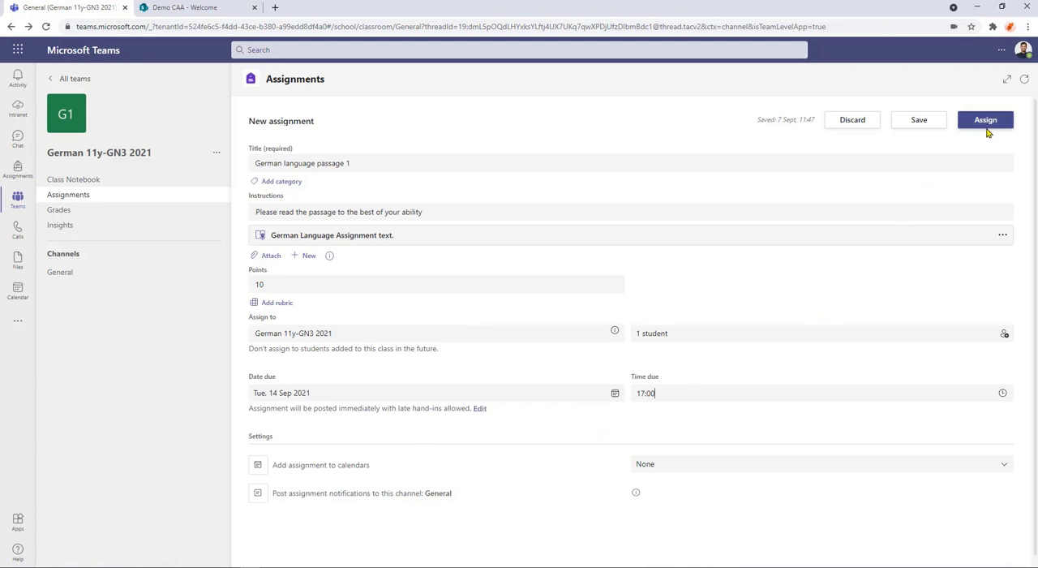
Assign the work, then view German language passage 1 showing the student's Viewed status.
click(986, 120)
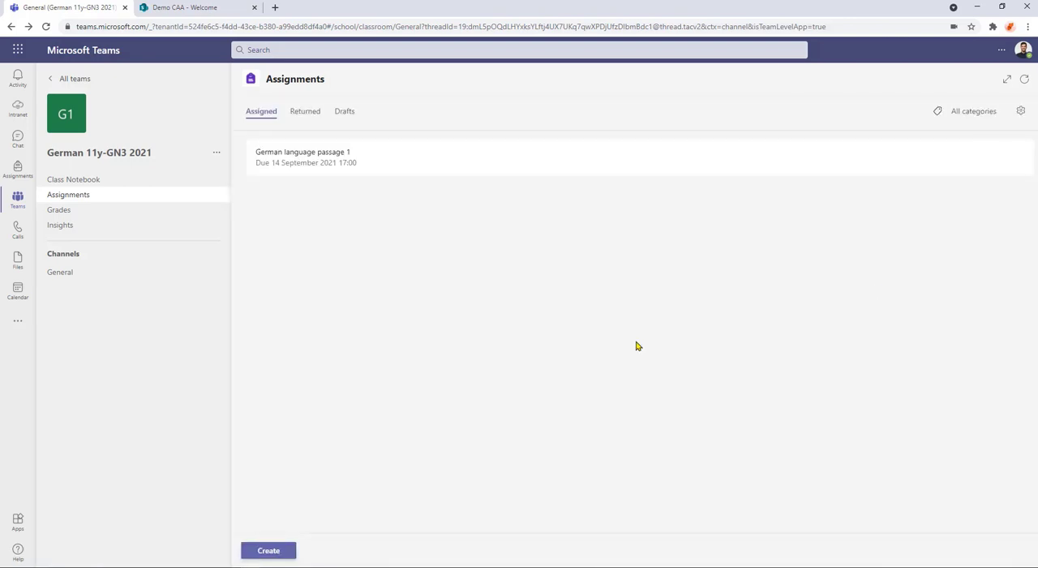
click(276, 6)
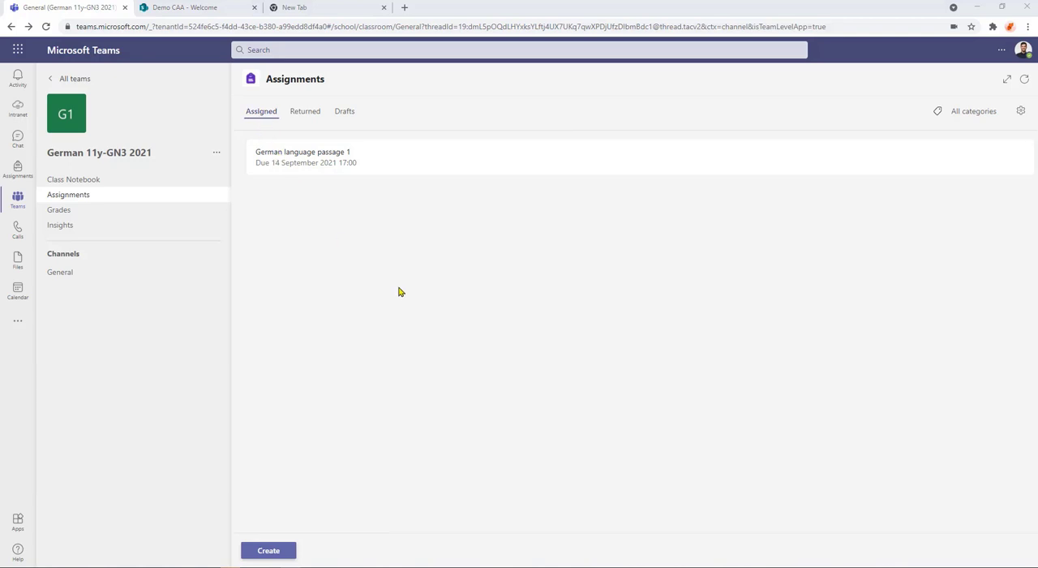
click(302, 156)
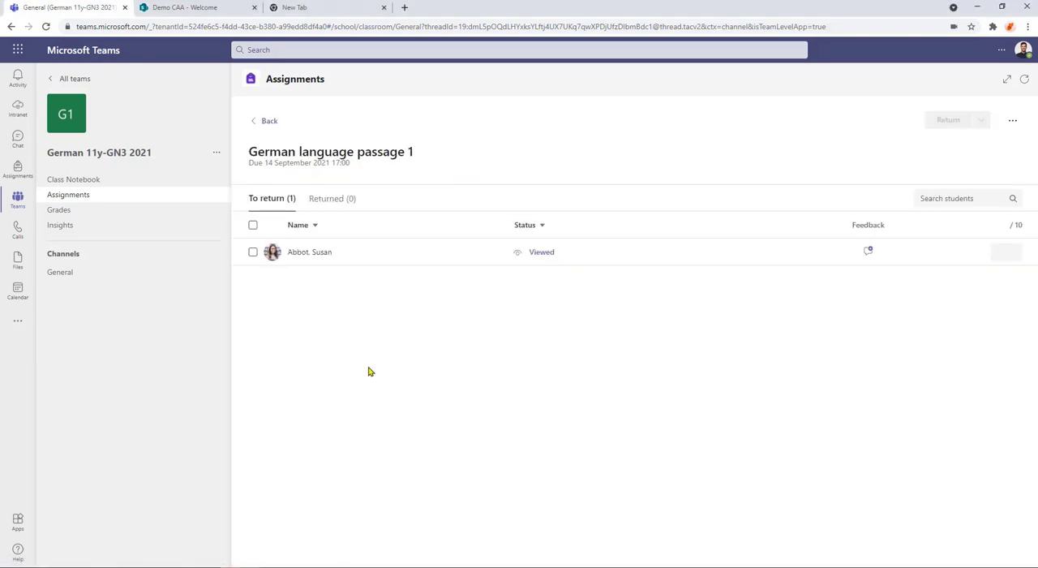
mouse_move(558, 270)
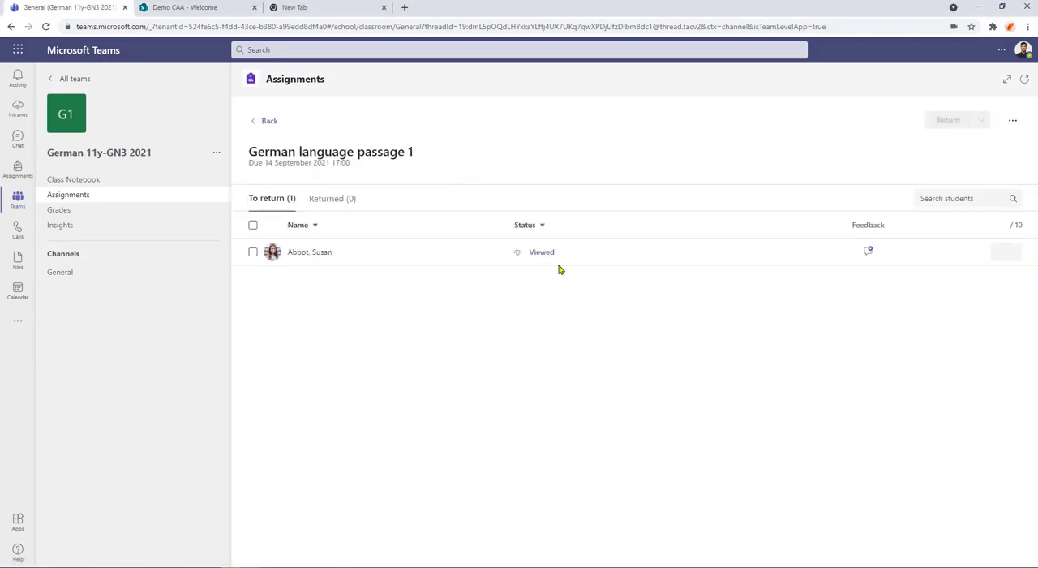
mouse_move(444, 341)
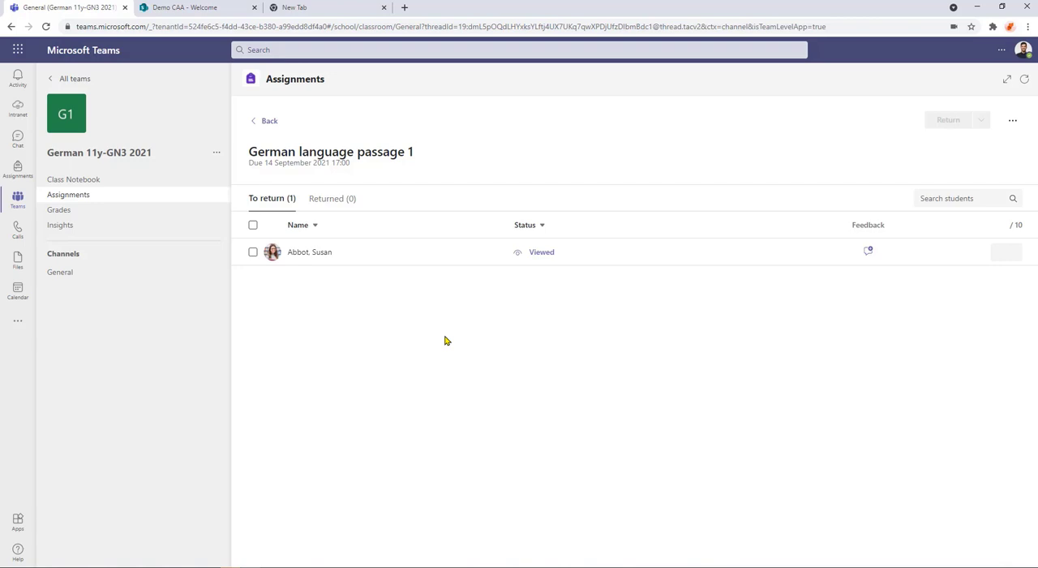
As the student, open German language passage 1 and its German Language Assignment text reading.
click(60, 273)
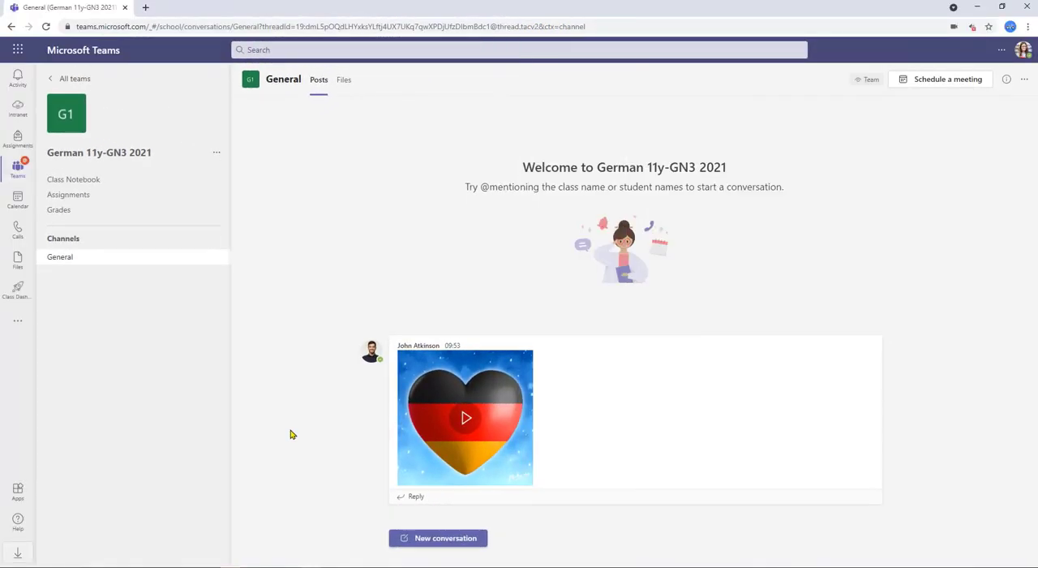
mouse_move(150, 279)
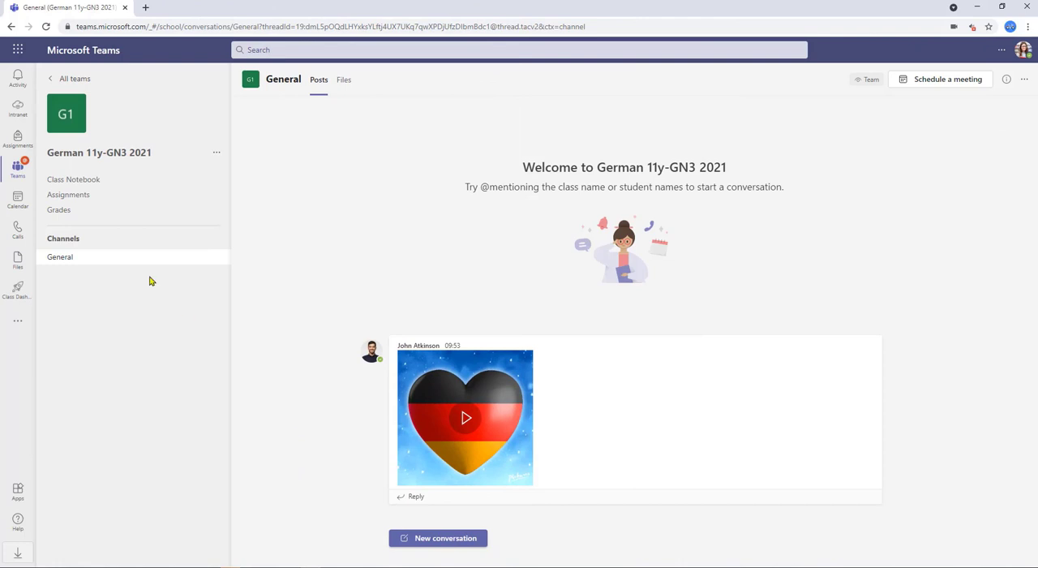
click(68, 194)
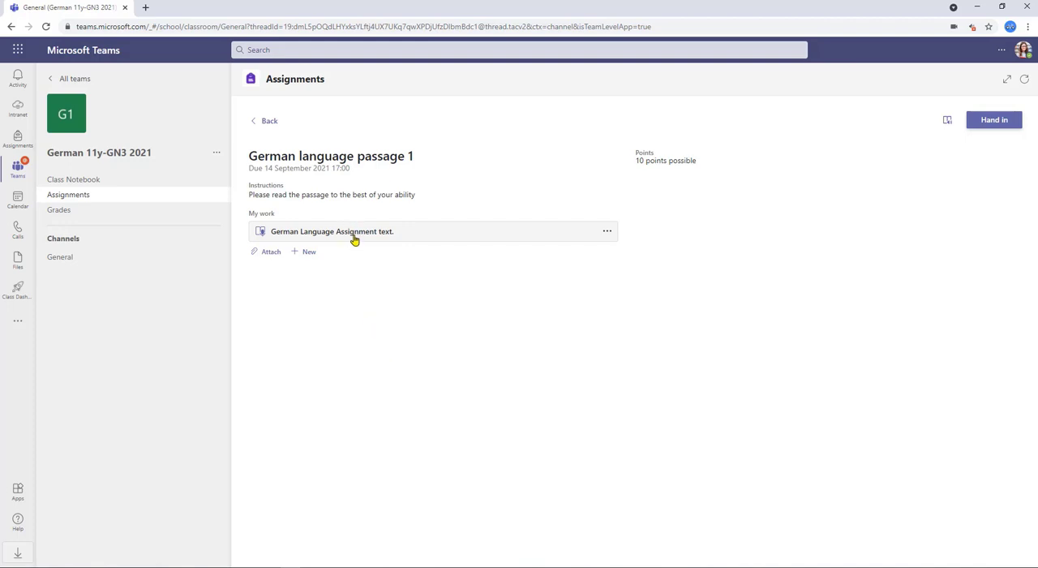
click(331, 230)
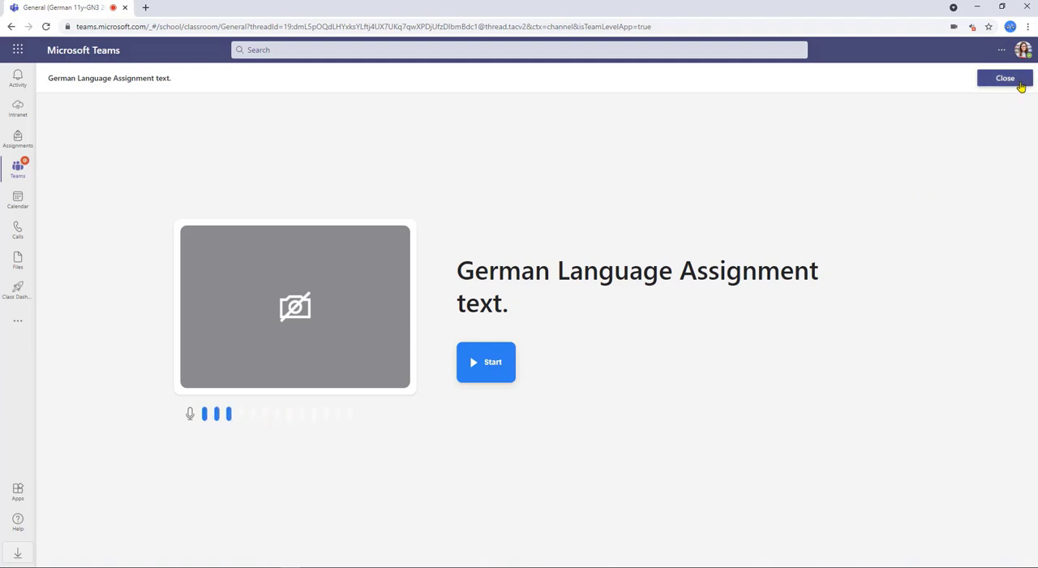
mouse_move(900, 166)
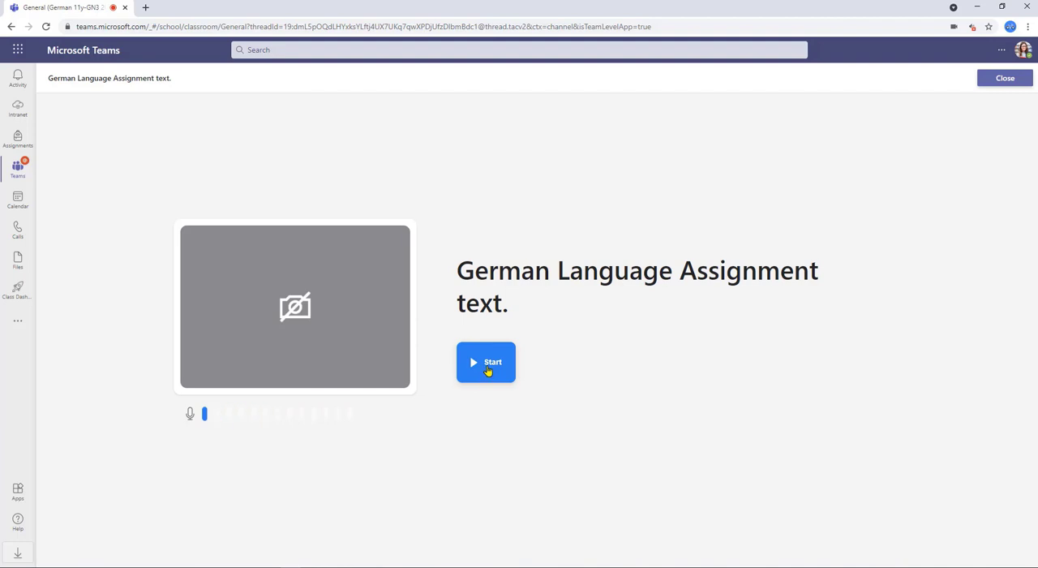
Start recording a read-aloud of the Reichstag passage.
click(486, 362)
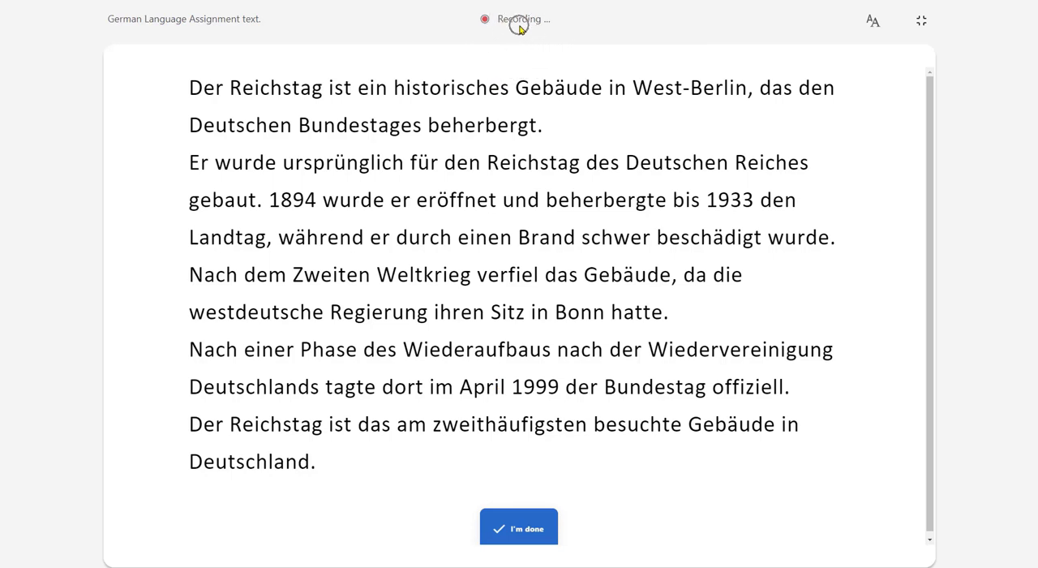
mouse_move(527, 405)
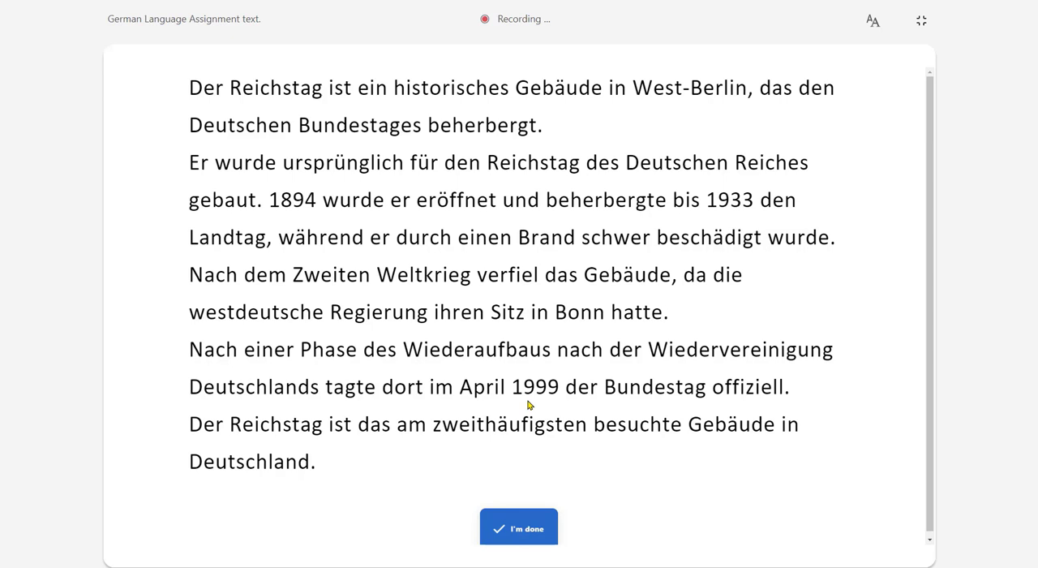
mouse_move(528, 380)
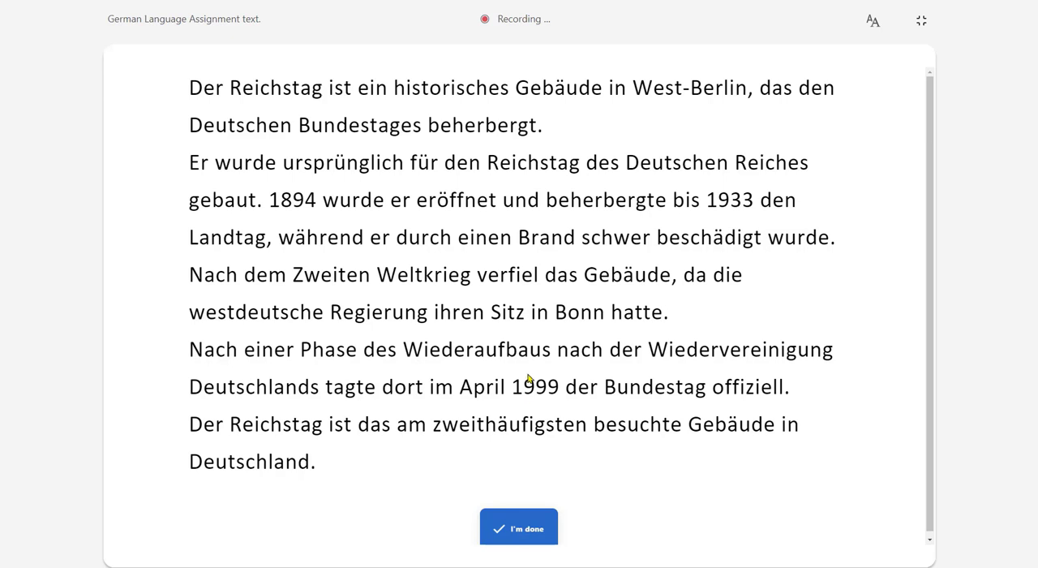
mouse_move(515, 357)
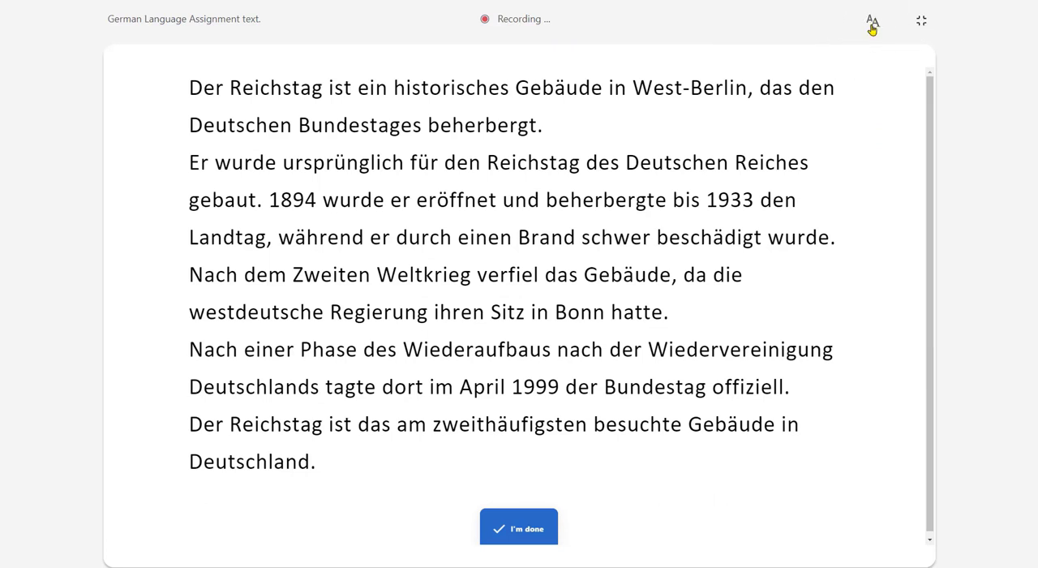
Reduce the passage text size to 36, preview Comic Sans and return to Calibri.
click(873, 20)
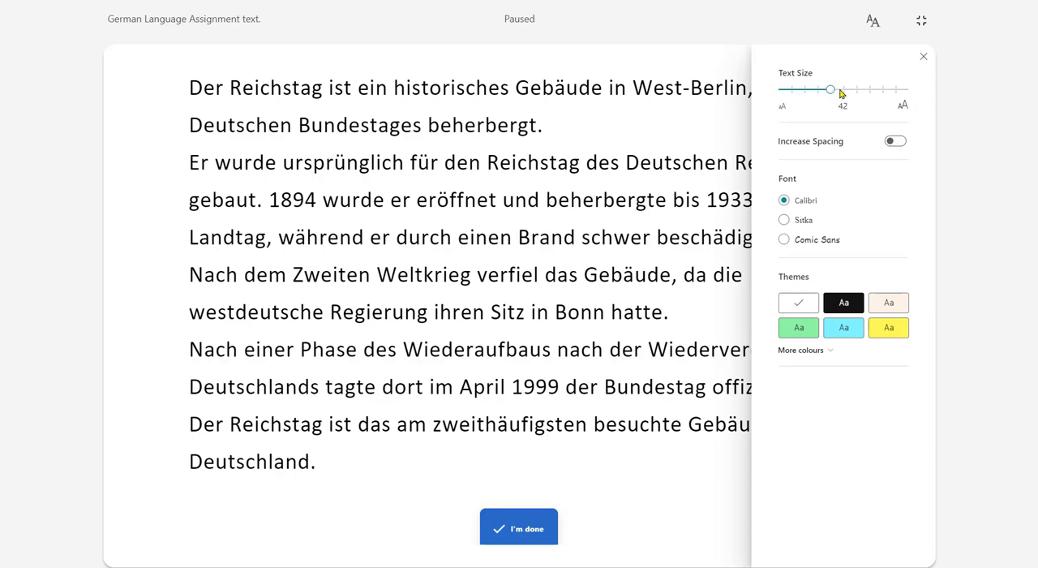
drag(831, 89, 804, 89)
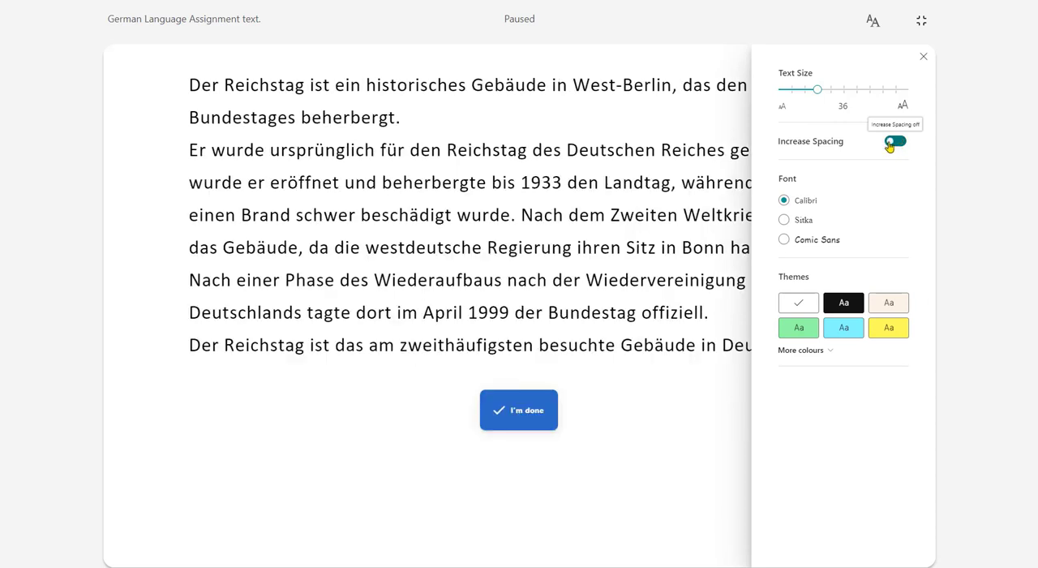
click(783, 240)
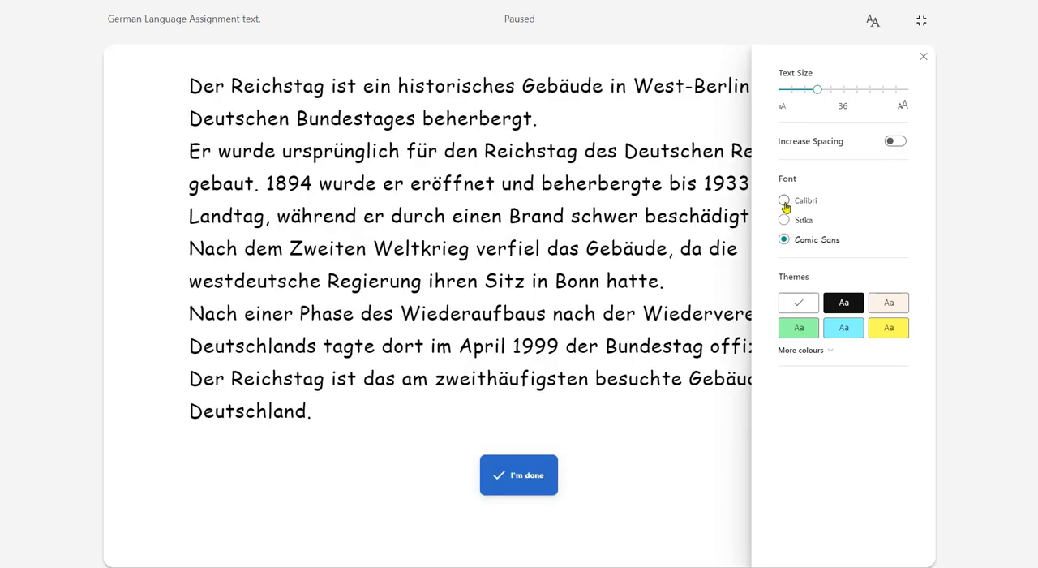
click(784, 201)
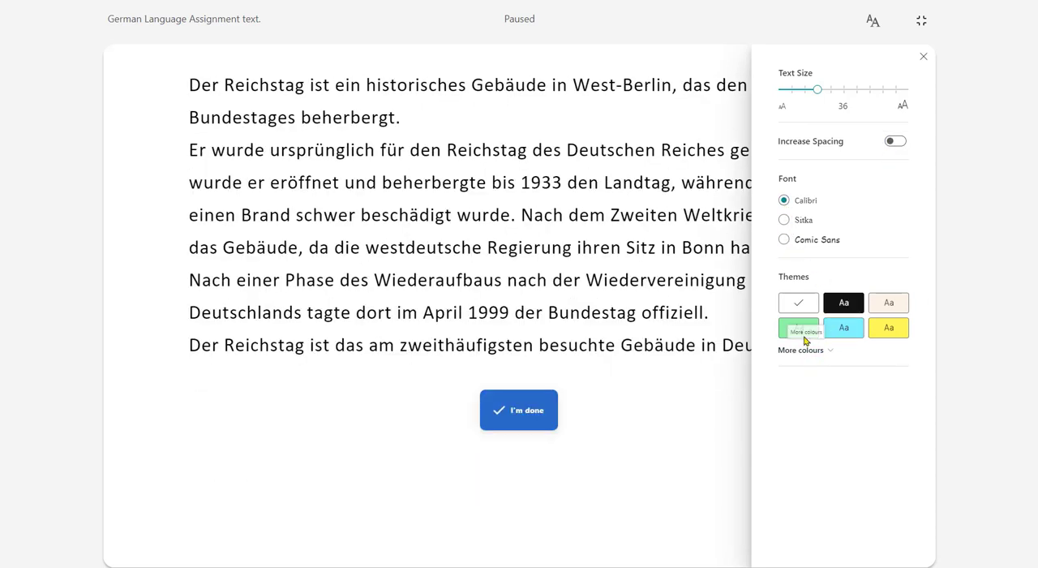
Preview a light blue page theme, return to white, and resume recording.
click(801, 350)
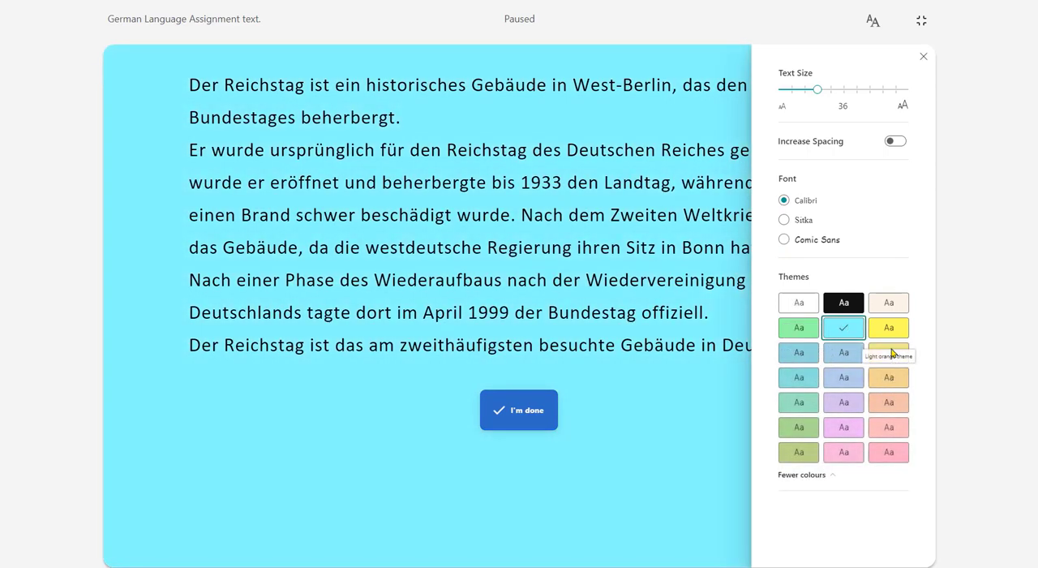
click(798, 302)
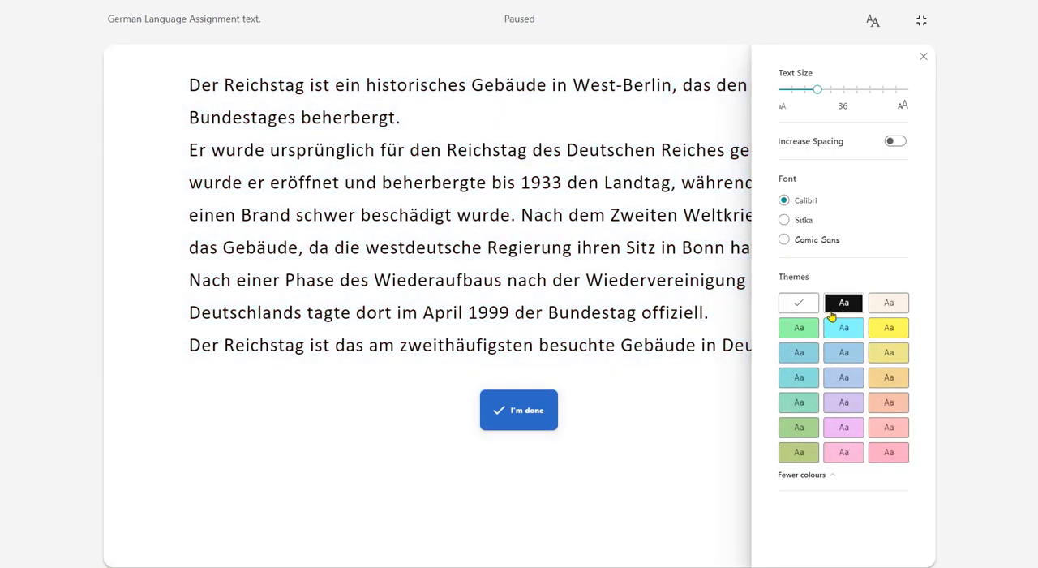
click(843, 302)
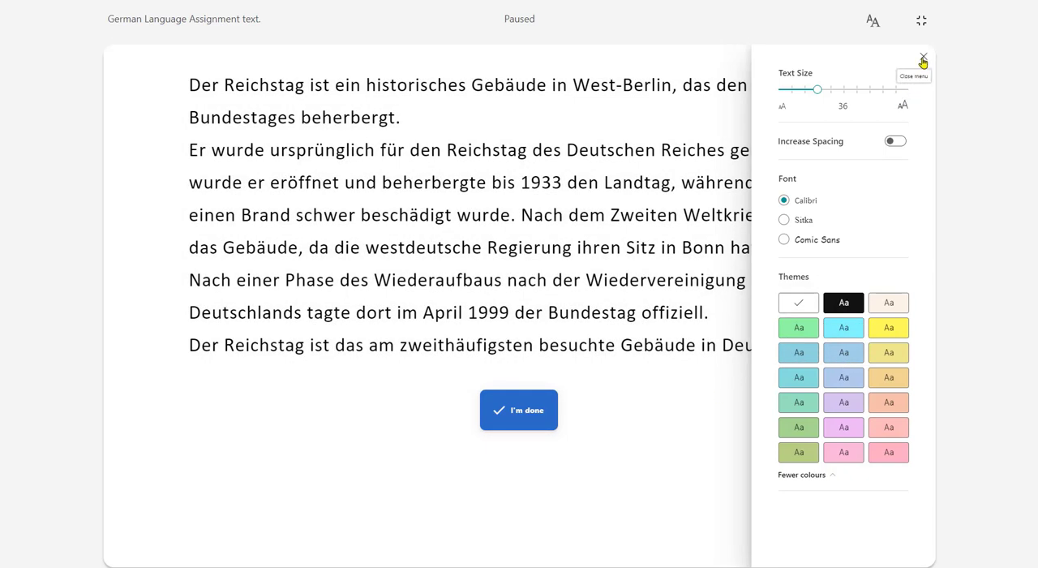
click(921, 59)
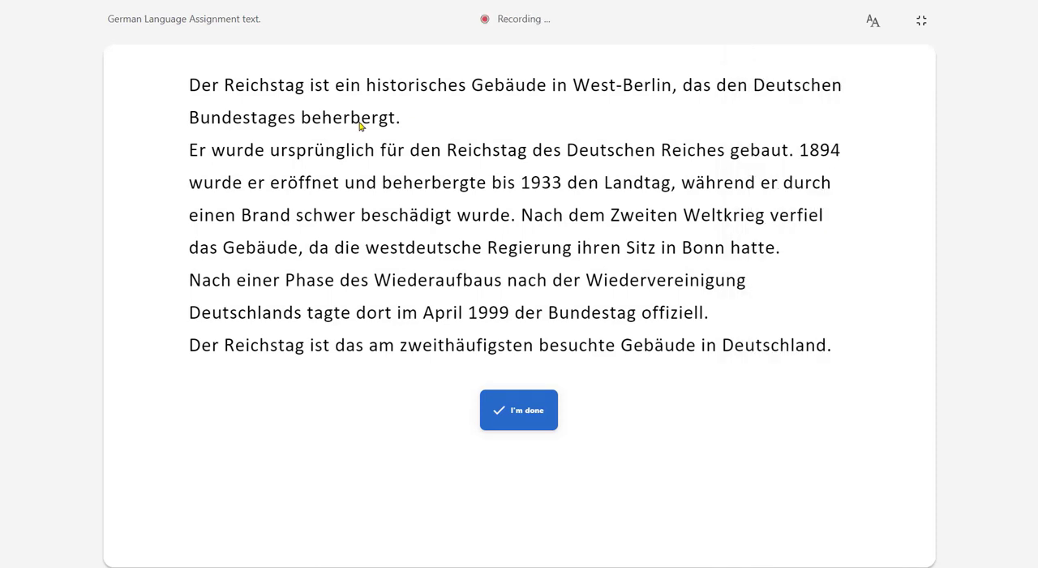
mouse_move(370, 165)
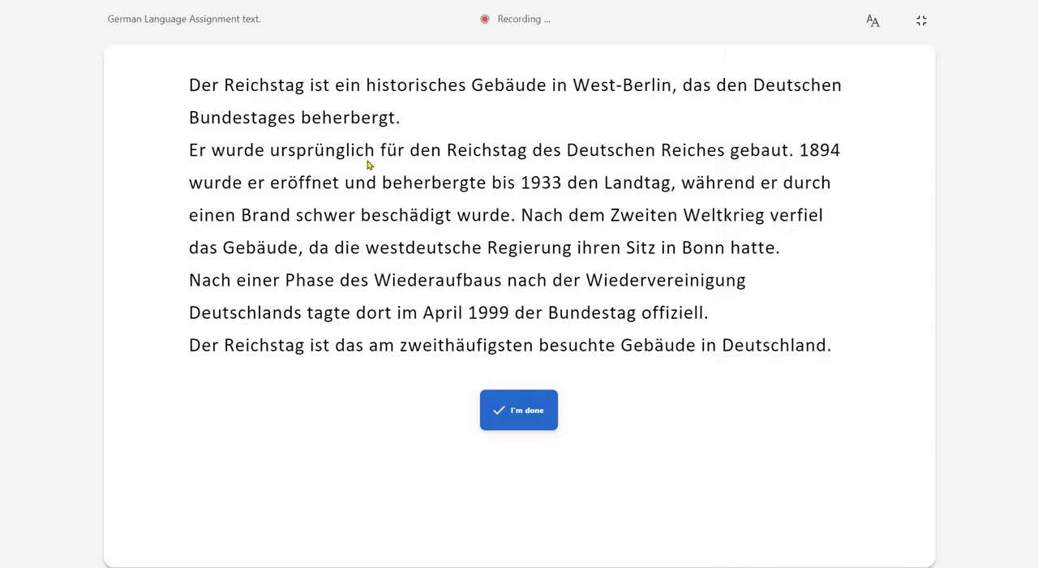
Go back to the start screen and begin a fresh recording of the Reichstag passage.
click(519, 408)
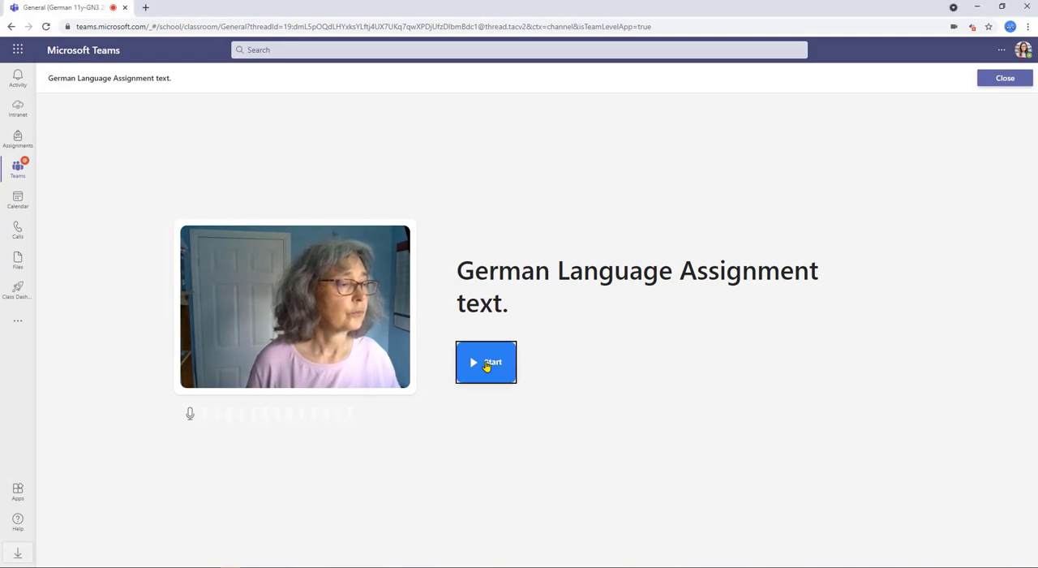
click(487, 363)
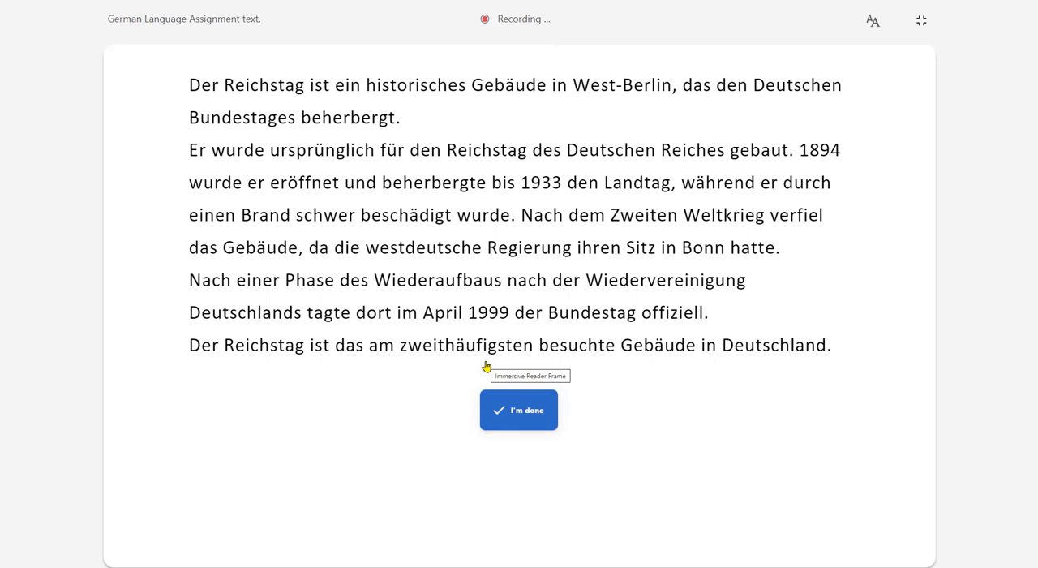
click(519, 409)
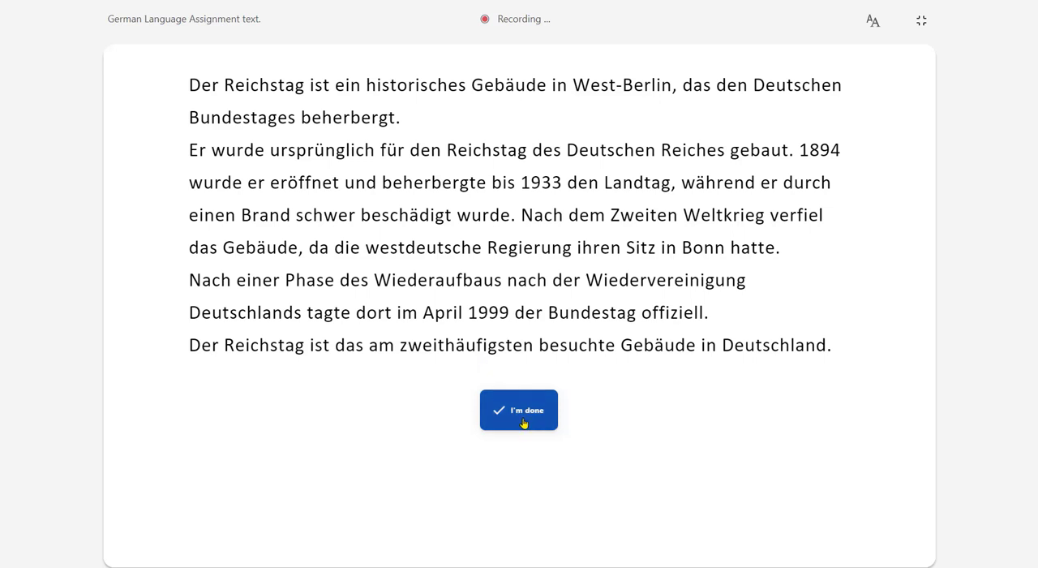
Finish the Reichstag reading and keep the recording for the German language passage 1 assignment.
click(519, 409)
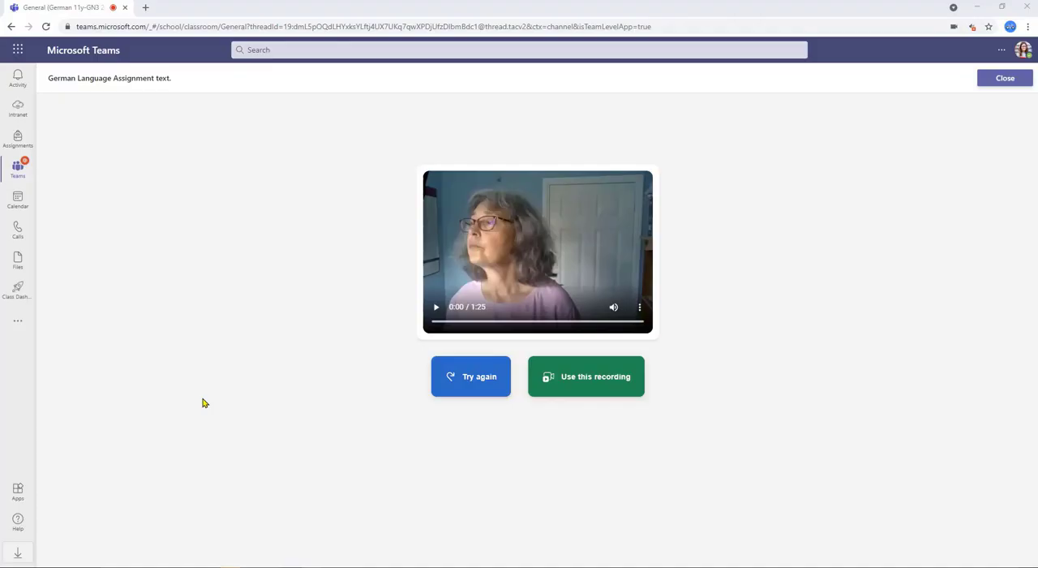
mouse_move(471, 418)
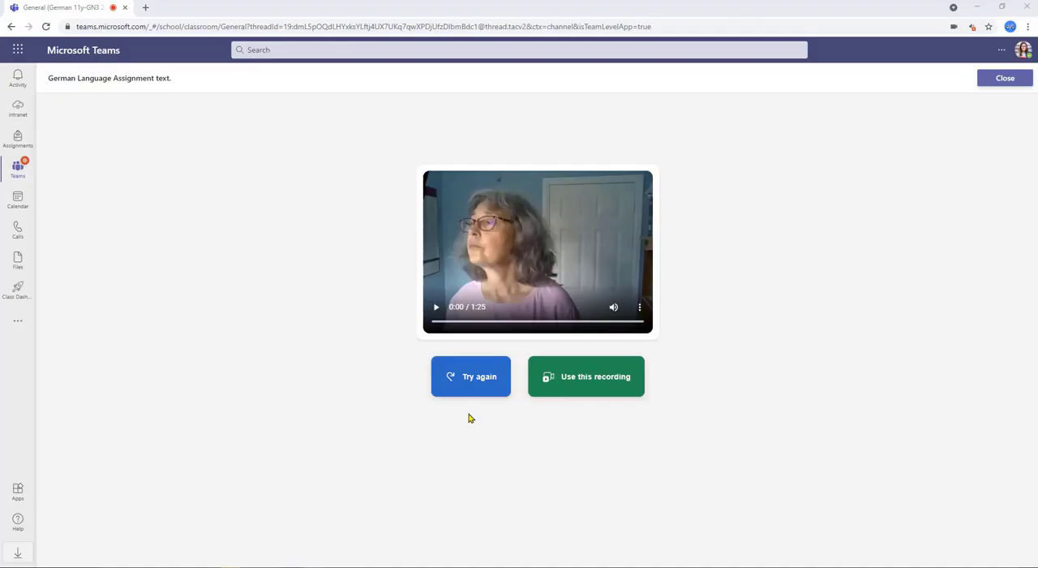
mouse_move(580, 397)
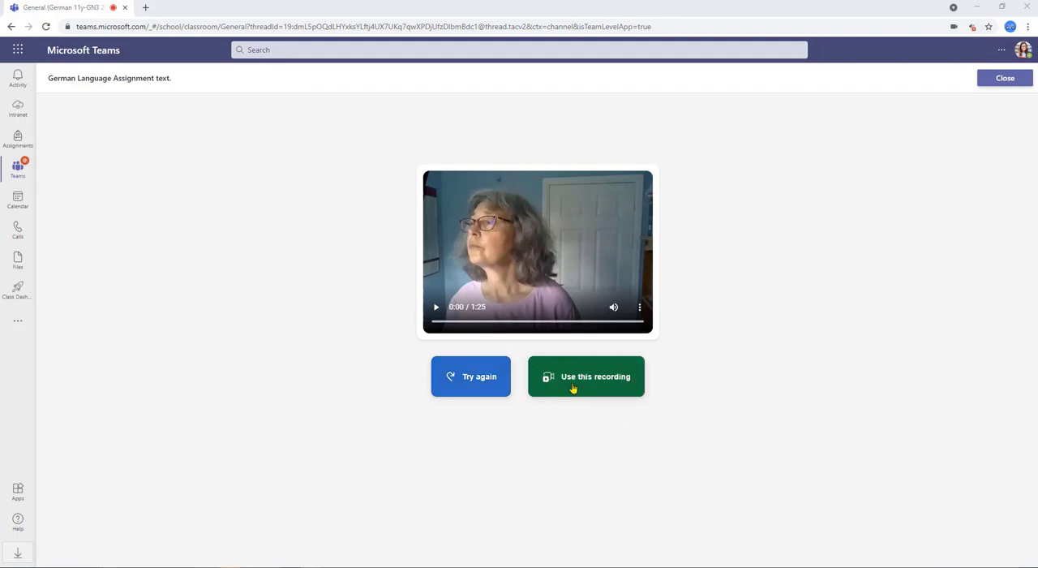
mouse_move(585, 422)
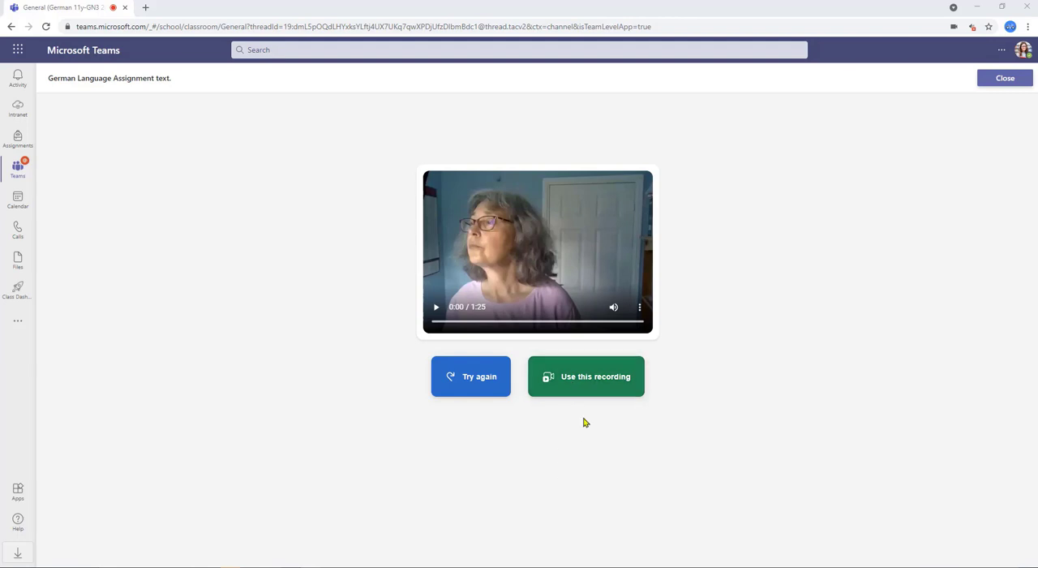
mouse_move(586, 389)
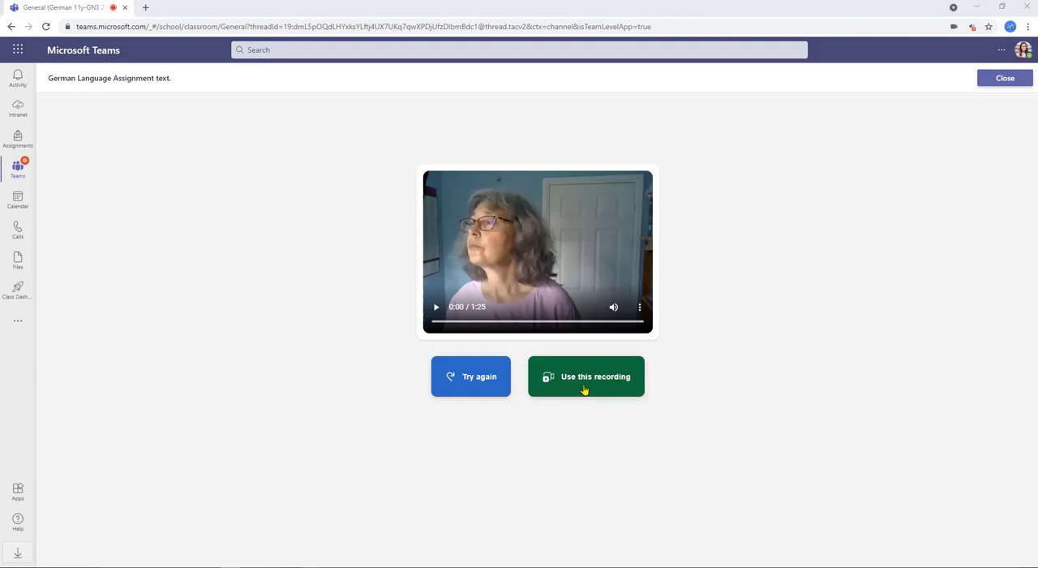
click(586, 376)
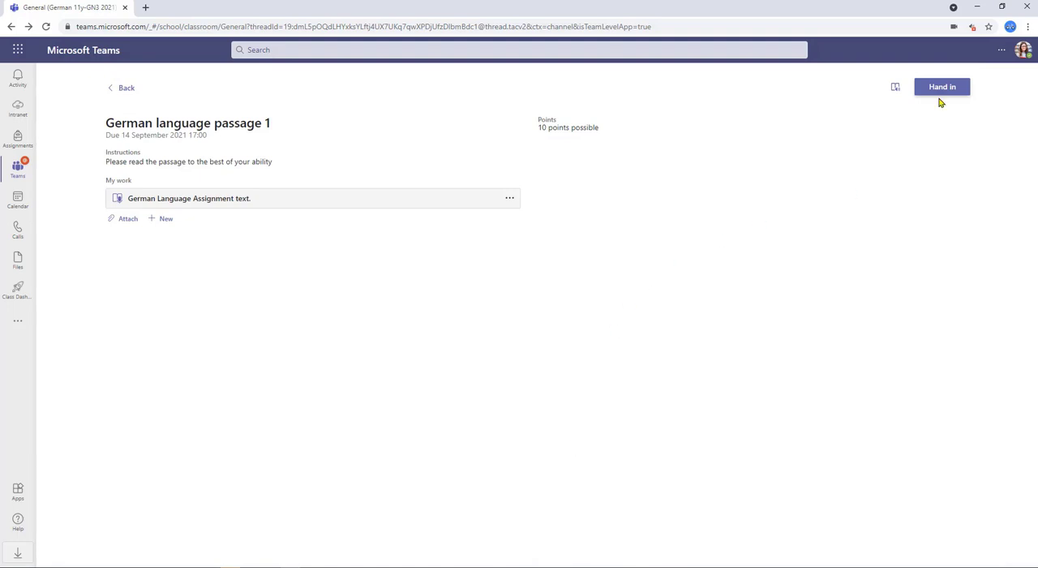
mouse_move(941, 87)
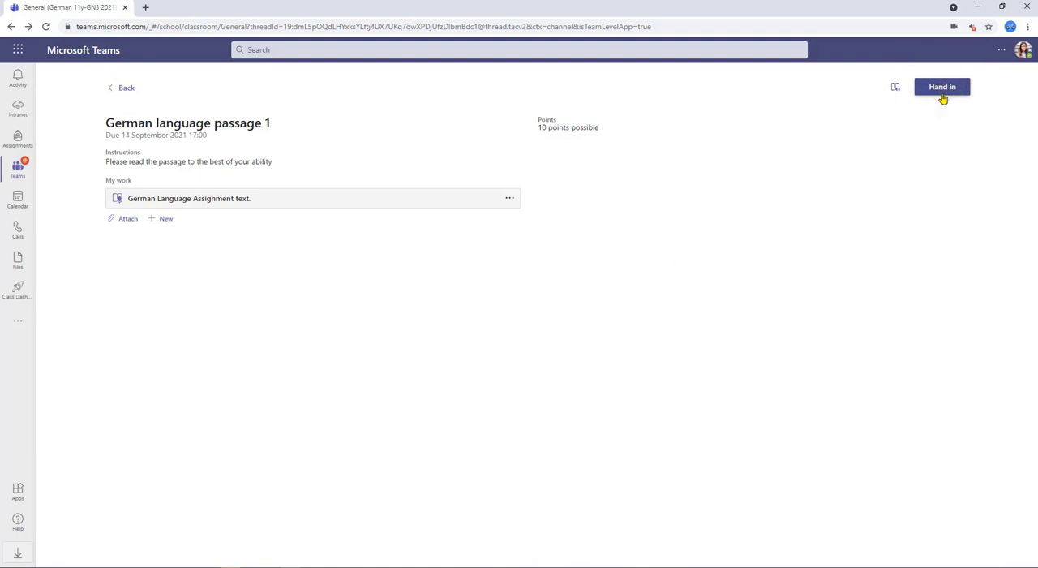
Hand in the recorded assignment, then as teacher show the class assignments list with 1/1 handed in.
click(941, 87)
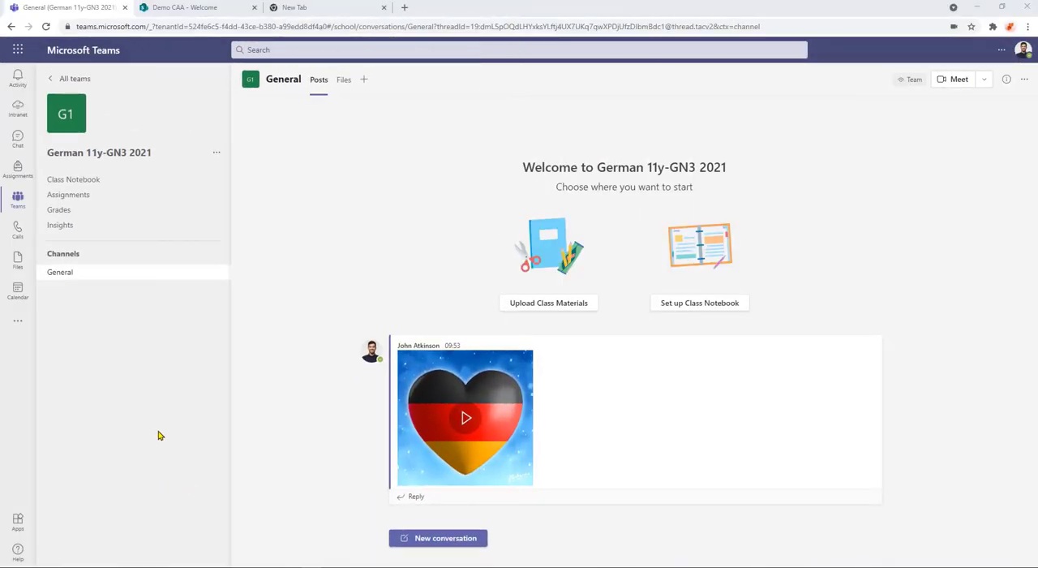
mouse_move(153, 349)
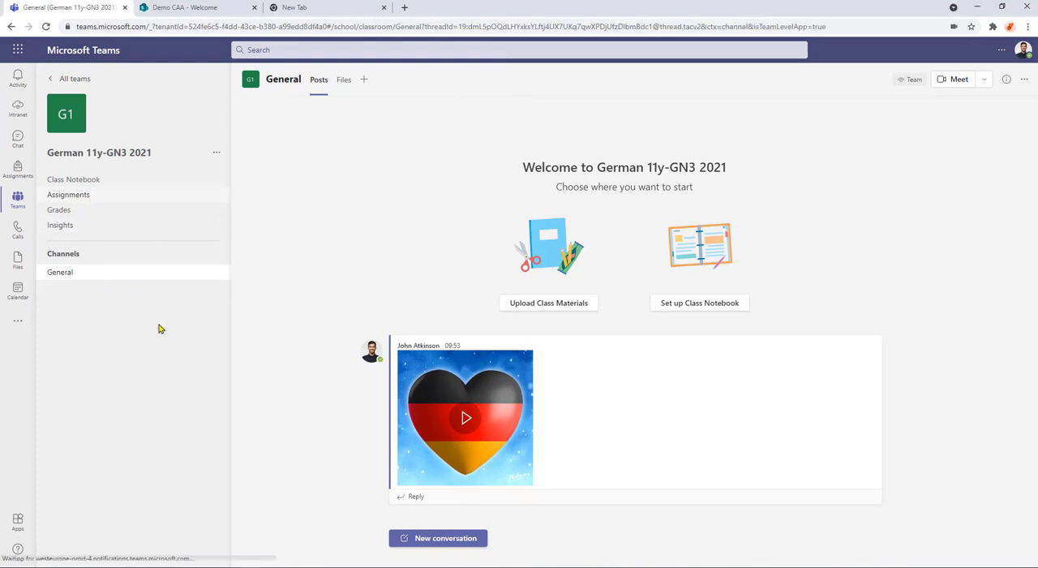
click(68, 195)
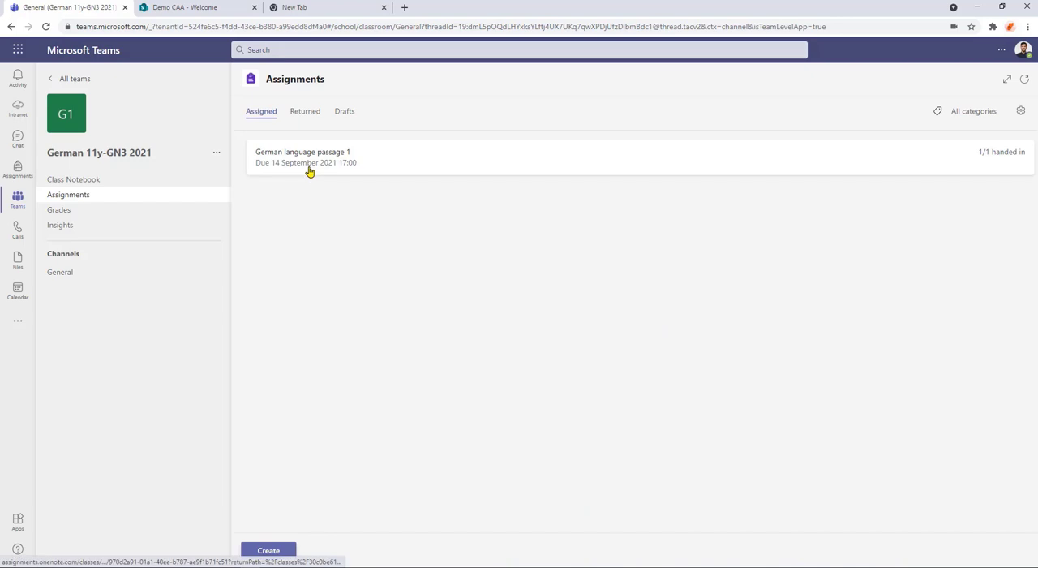
mouse_move(525, 227)
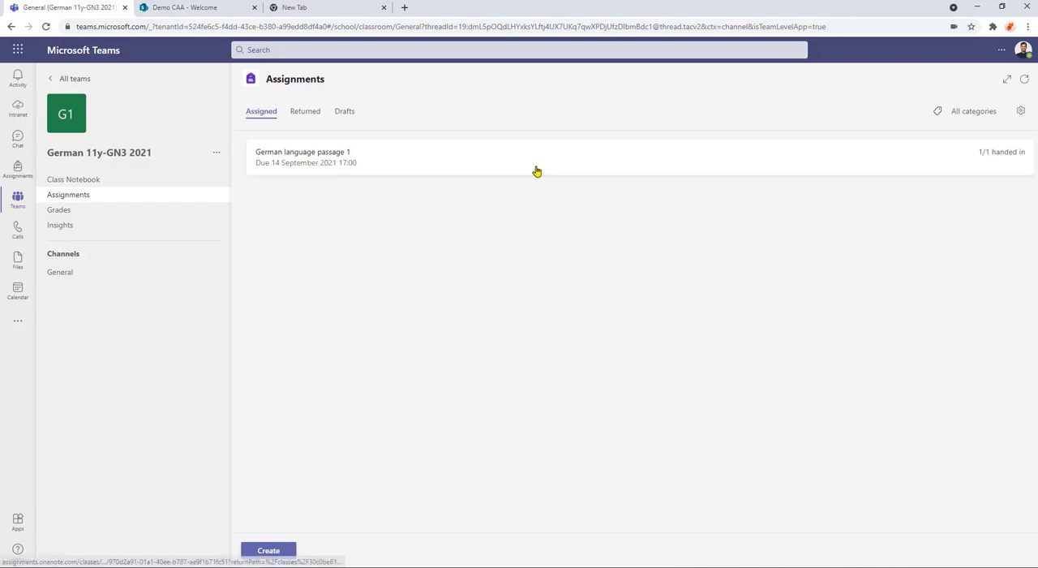
click(302, 156)
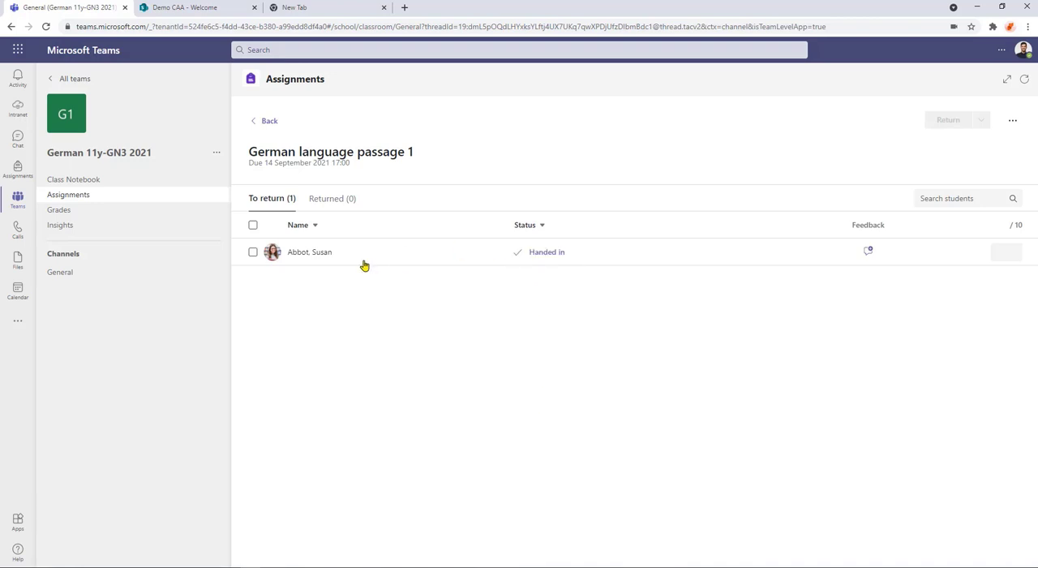
mouse_move(542, 251)
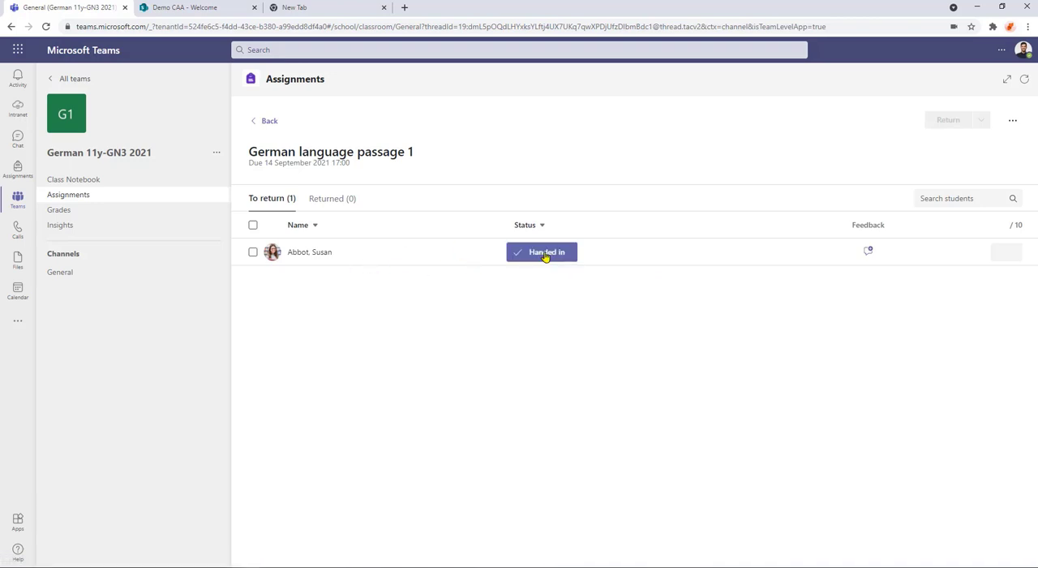
click(542, 252)
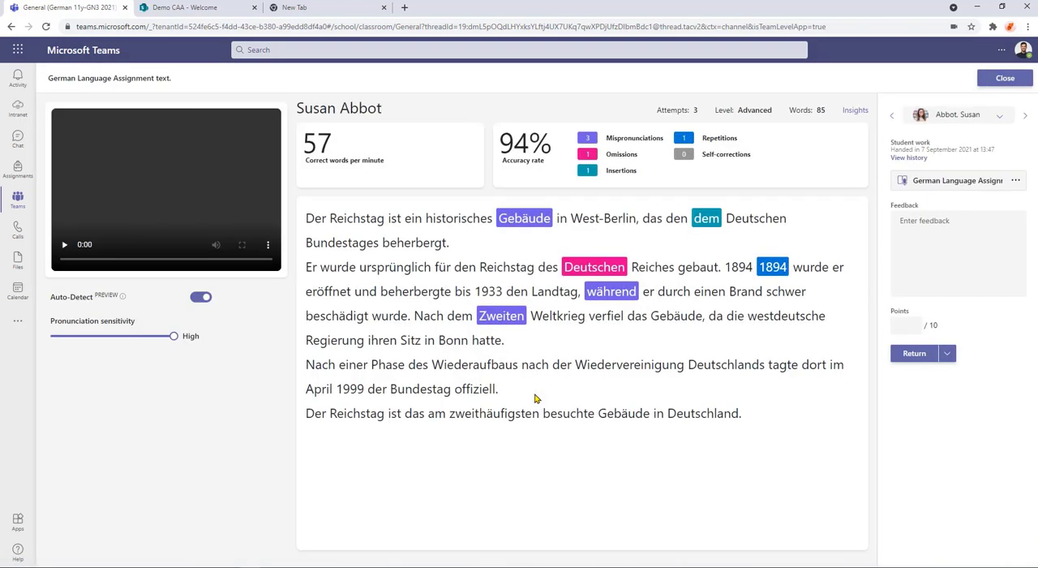
click(65, 243)
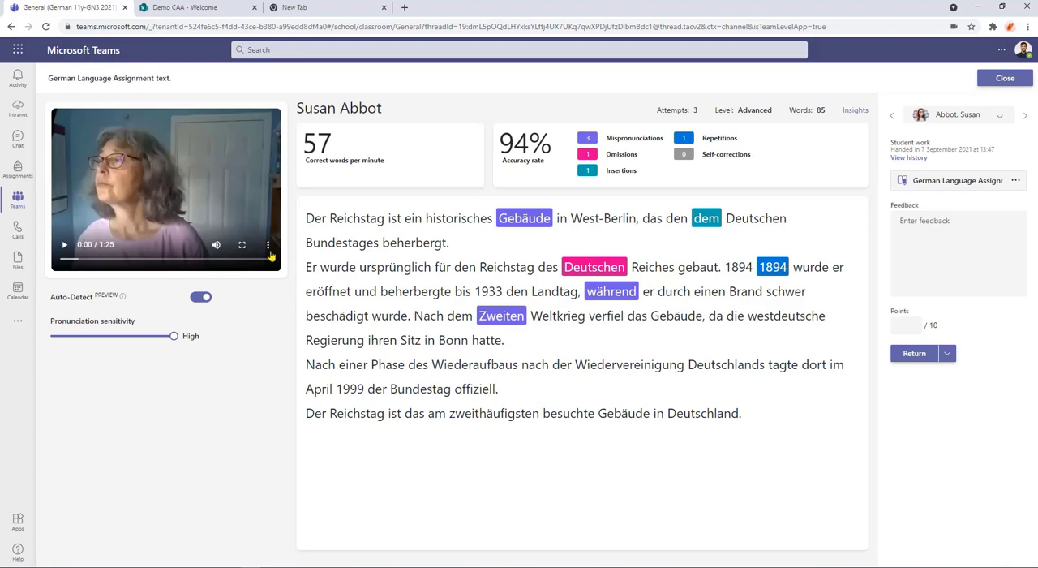
mouse_move(116, 219)
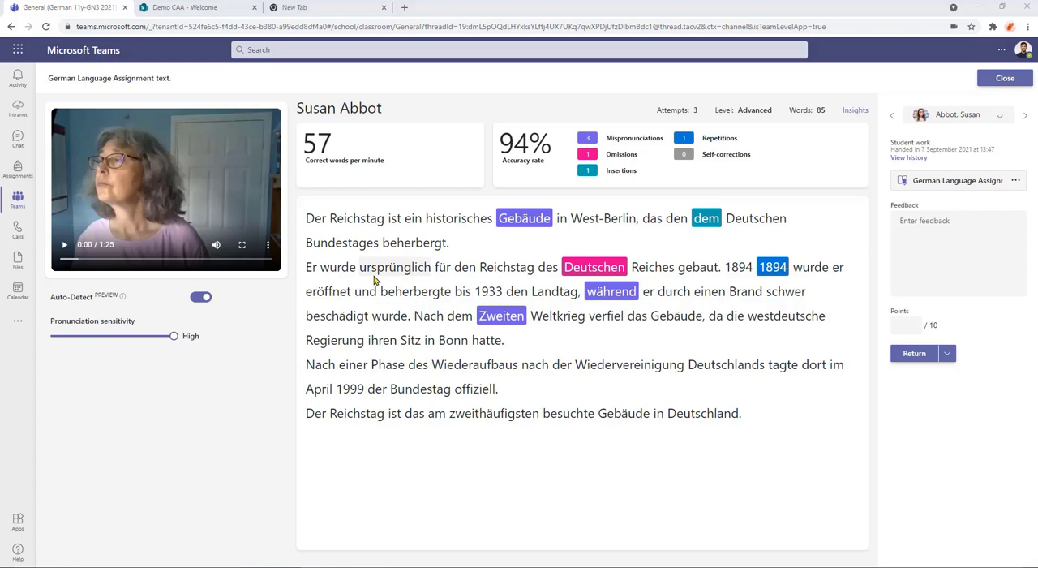
mouse_move(399, 150)
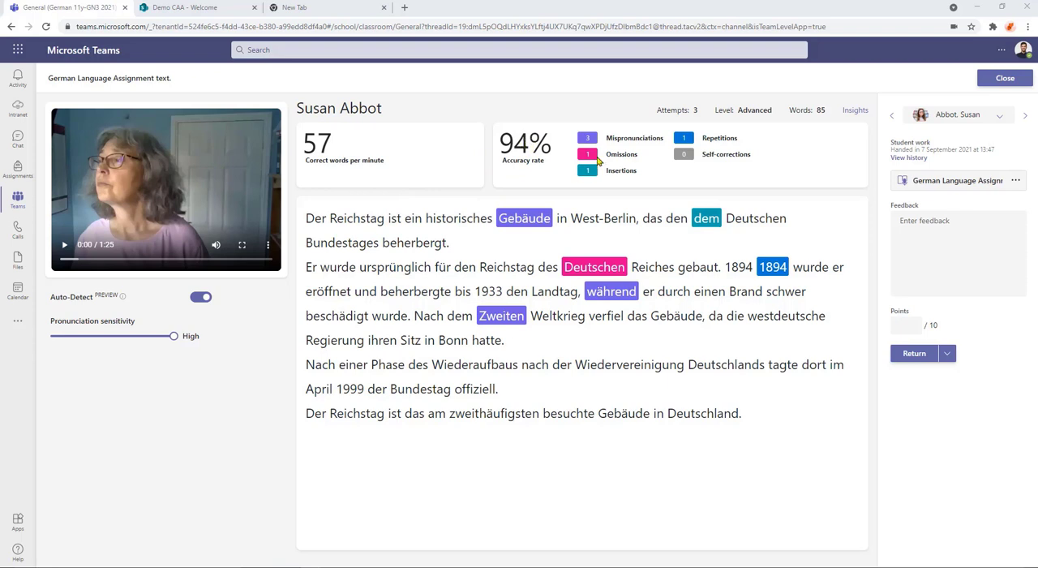
mouse_move(655, 177)
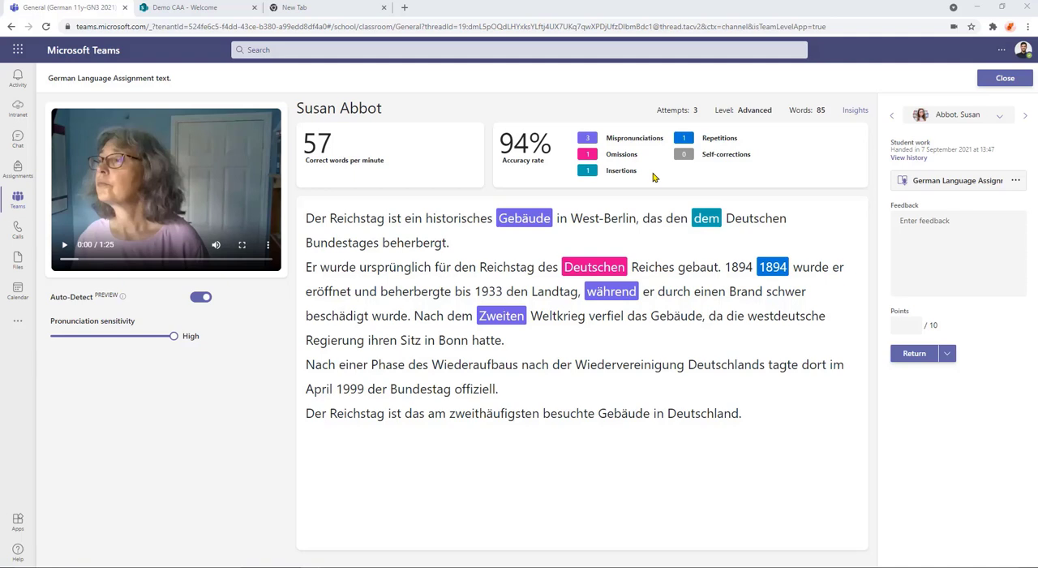
mouse_move(750, 122)
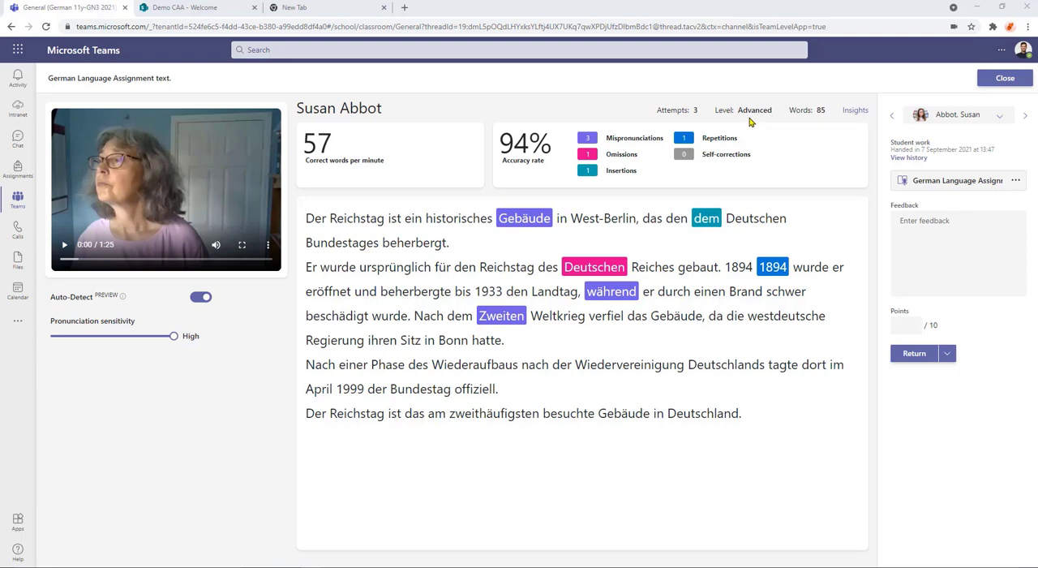
mouse_move(814, 133)
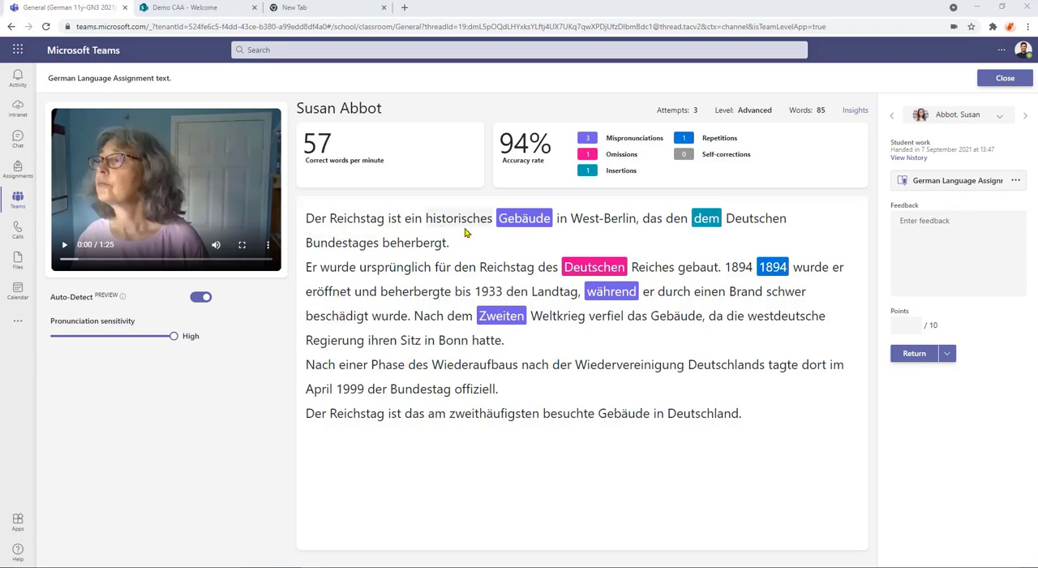
mouse_move(535, 284)
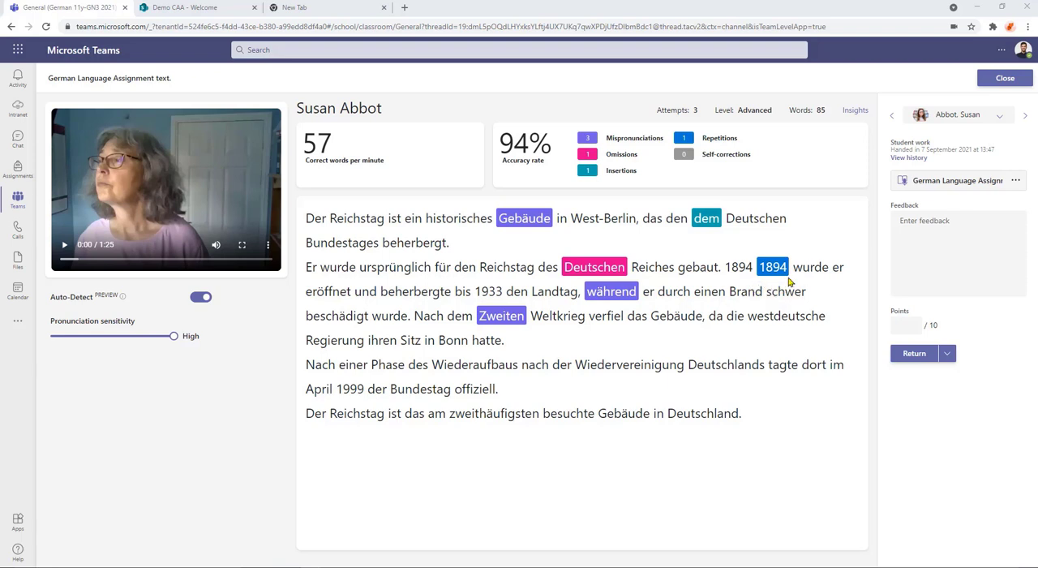
mouse_move(785, 285)
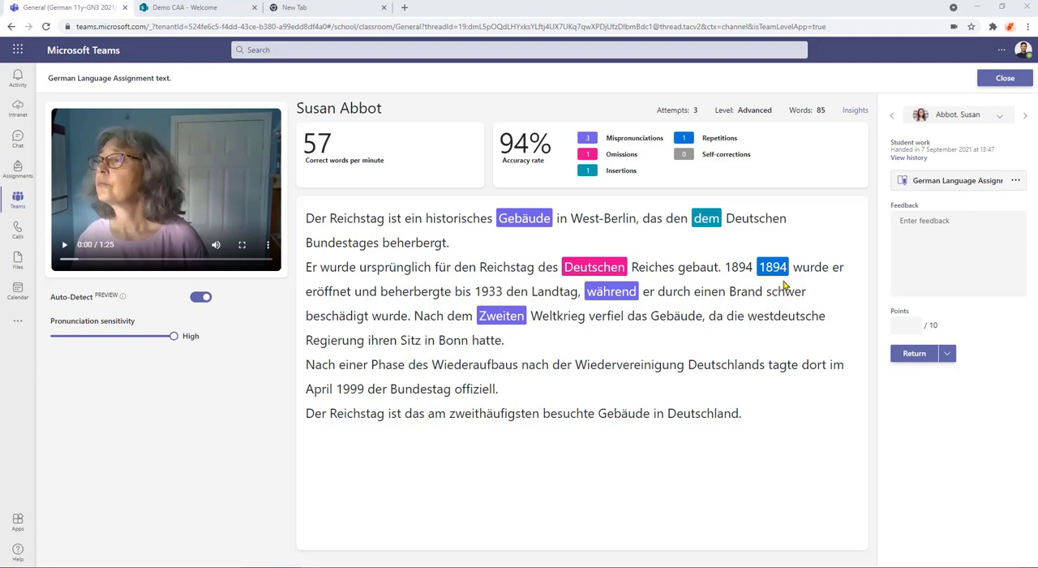
mouse_move(266, 472)
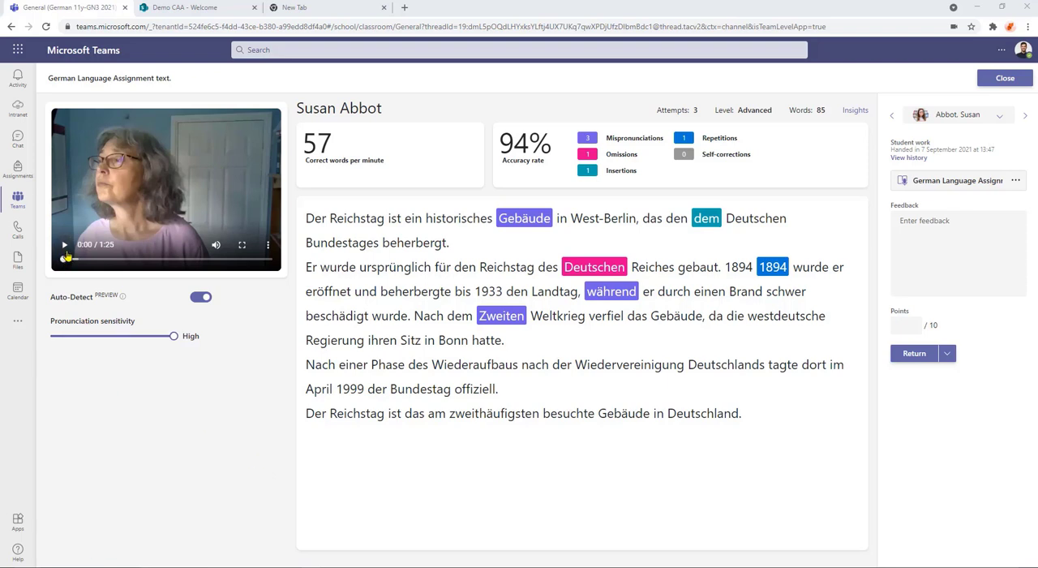
click(64, 243)
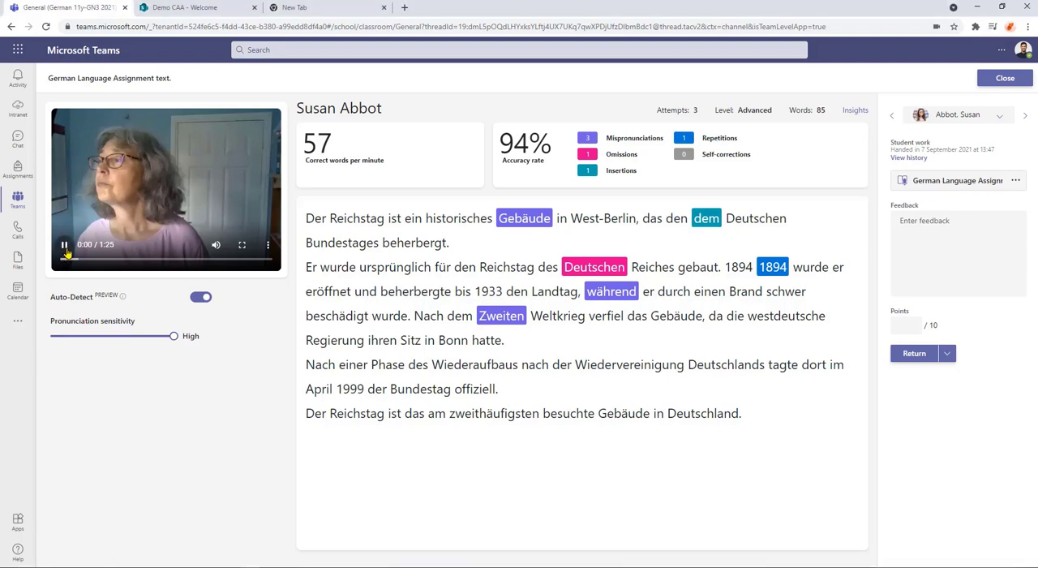
click(63, 243)
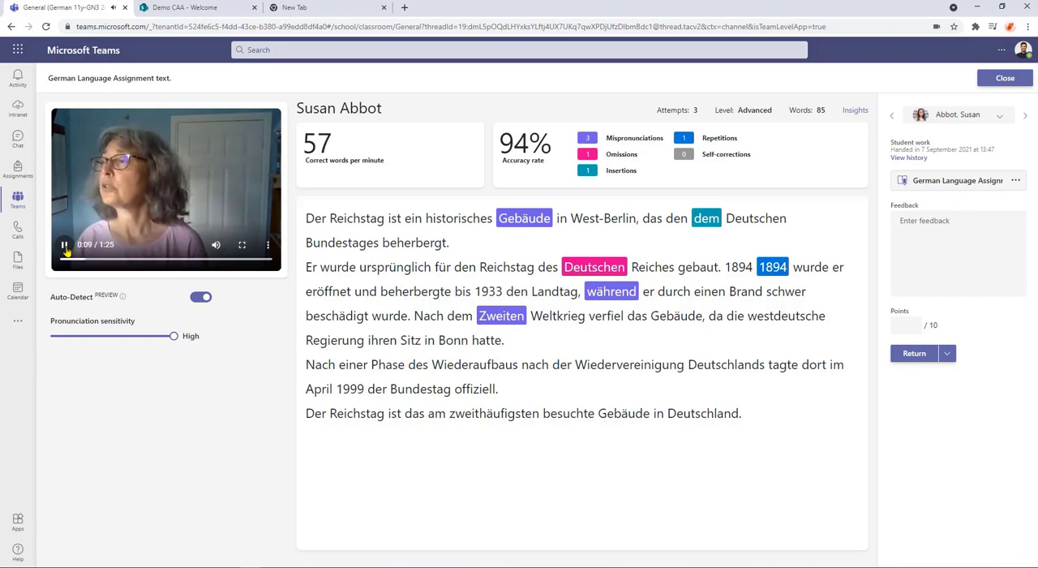
click(64, 244)
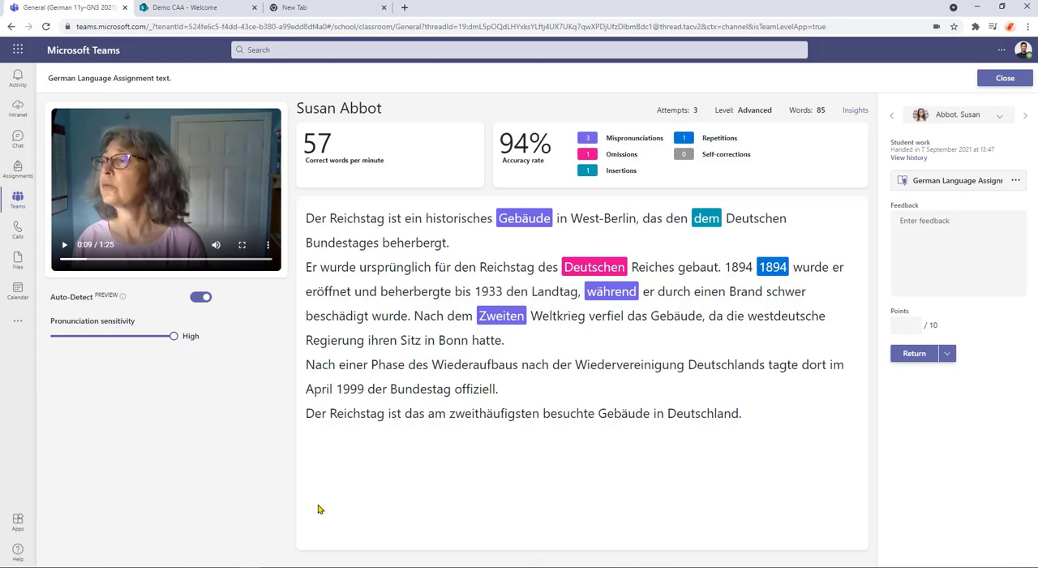
mouse_move(302, 279)
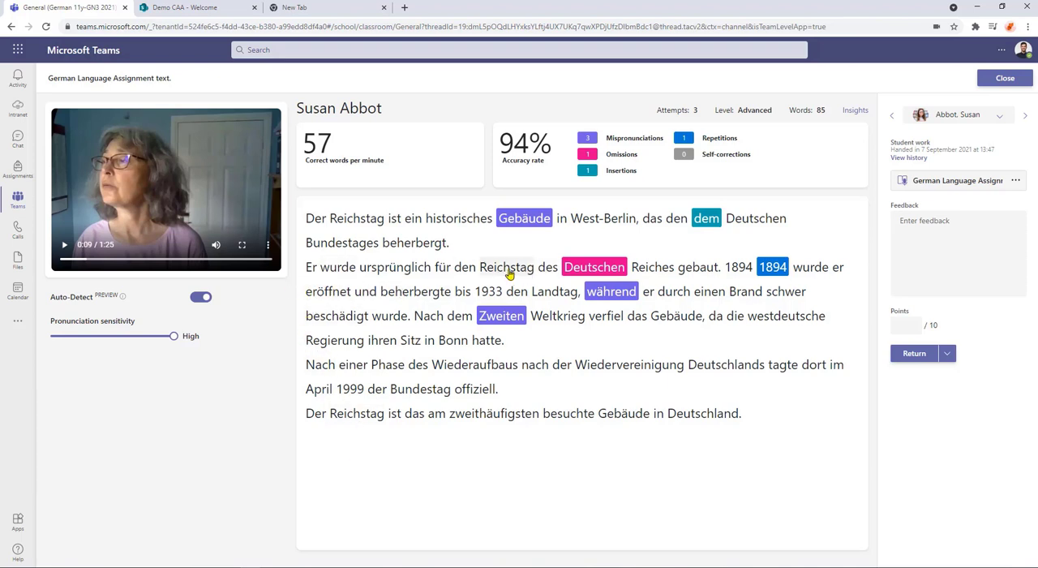
Jump the recording to the word Reichstag, then to the word Landtag.
right_click(506, 266)
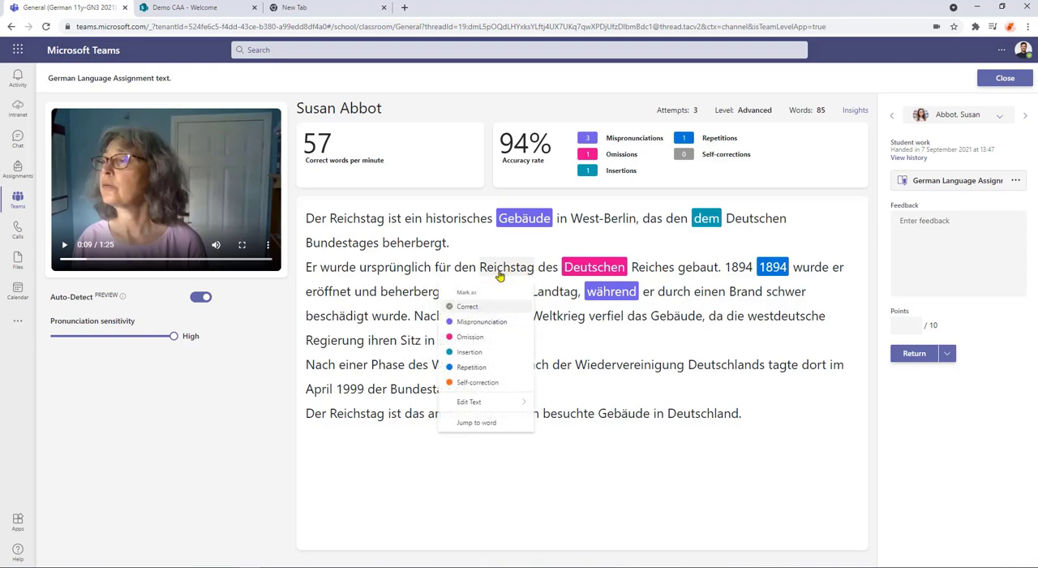
mouse_move(480, 321)
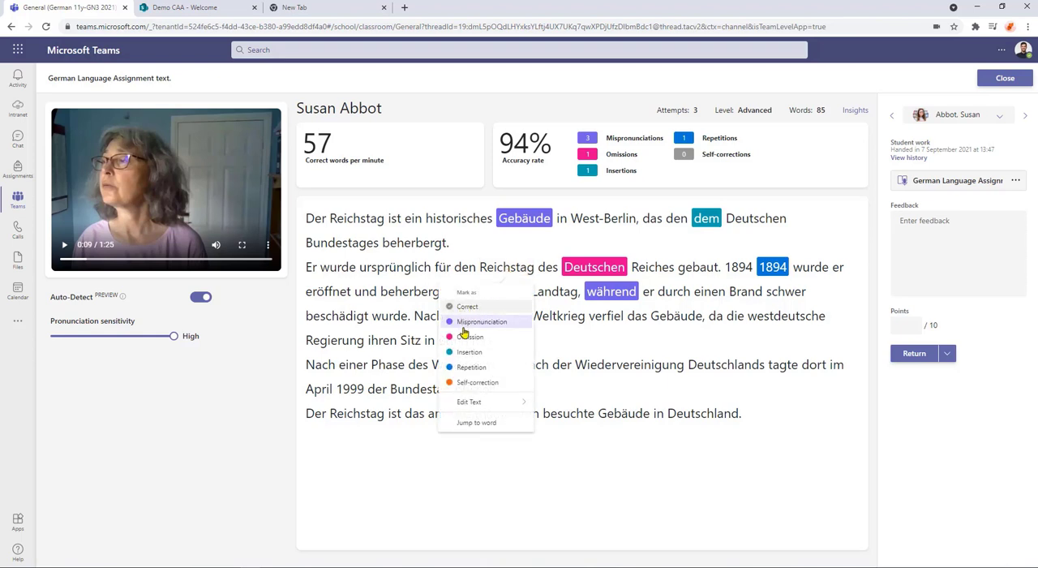
mouse_move(471, 337)
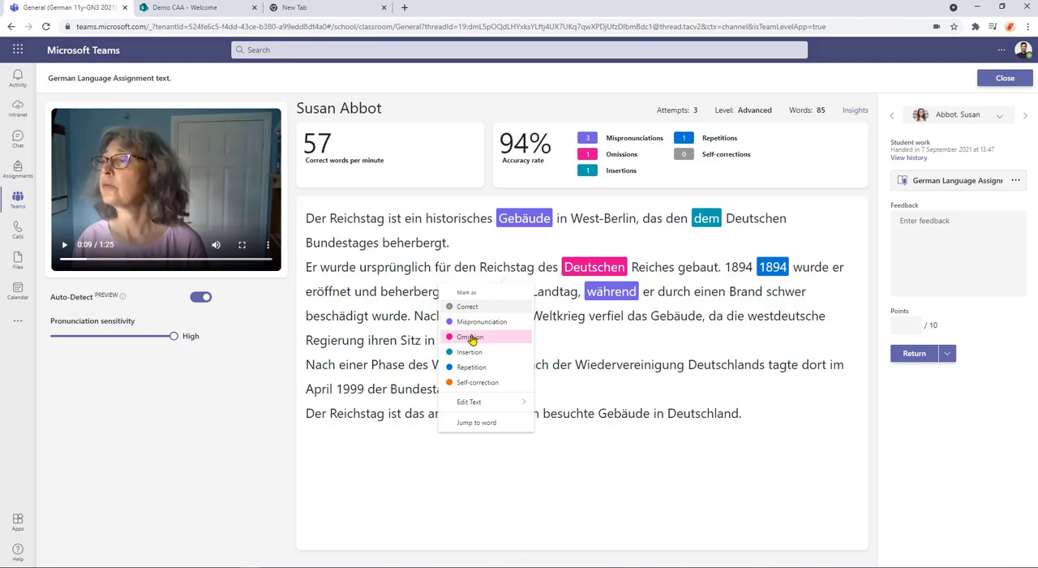
mouse_move(477, 422)
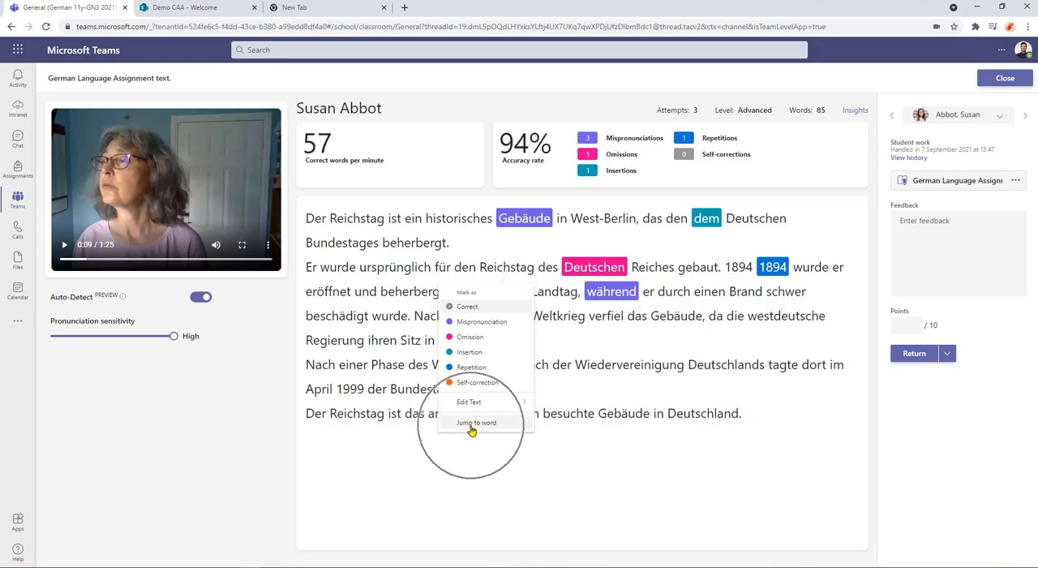
click(477, 422)
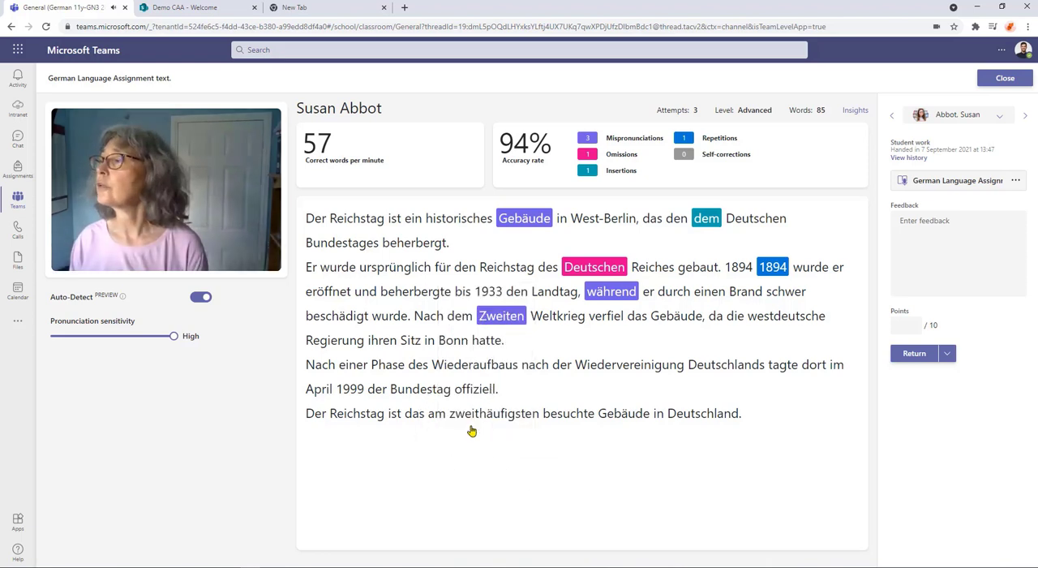
mouse_move(484, 276)
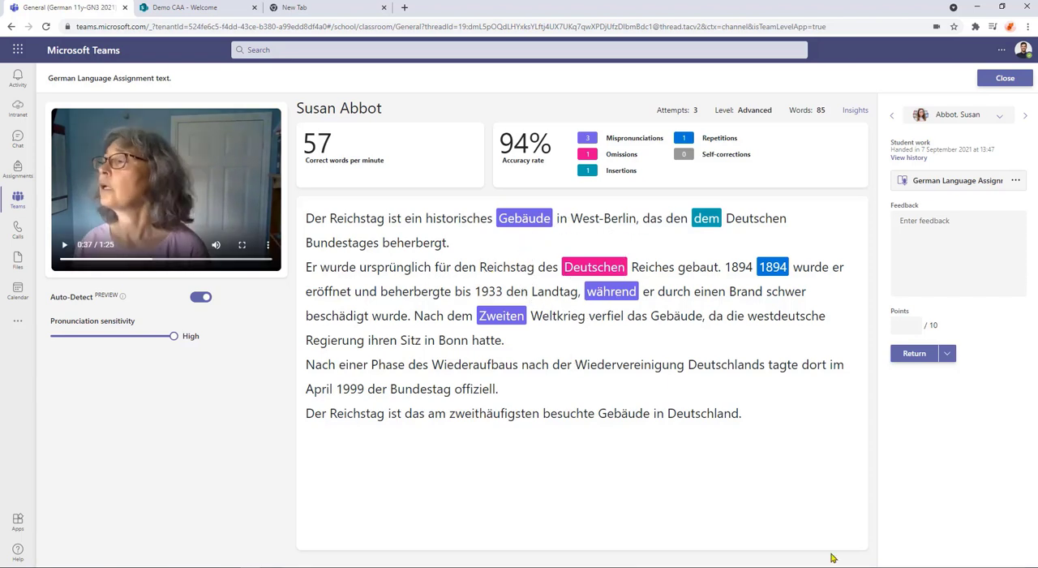
mouse_move(683, 403)
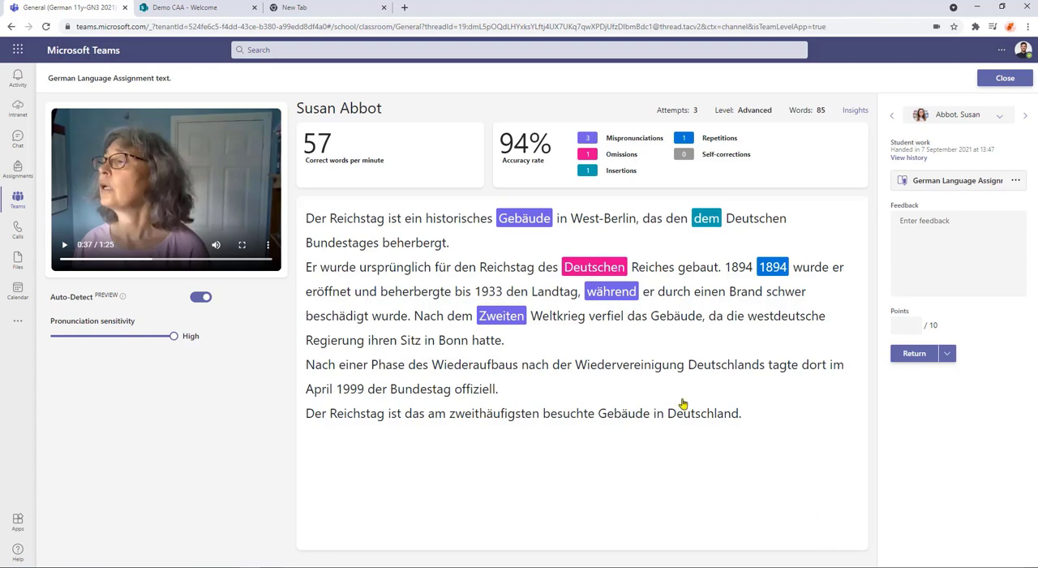
mouse_move(545, 298)
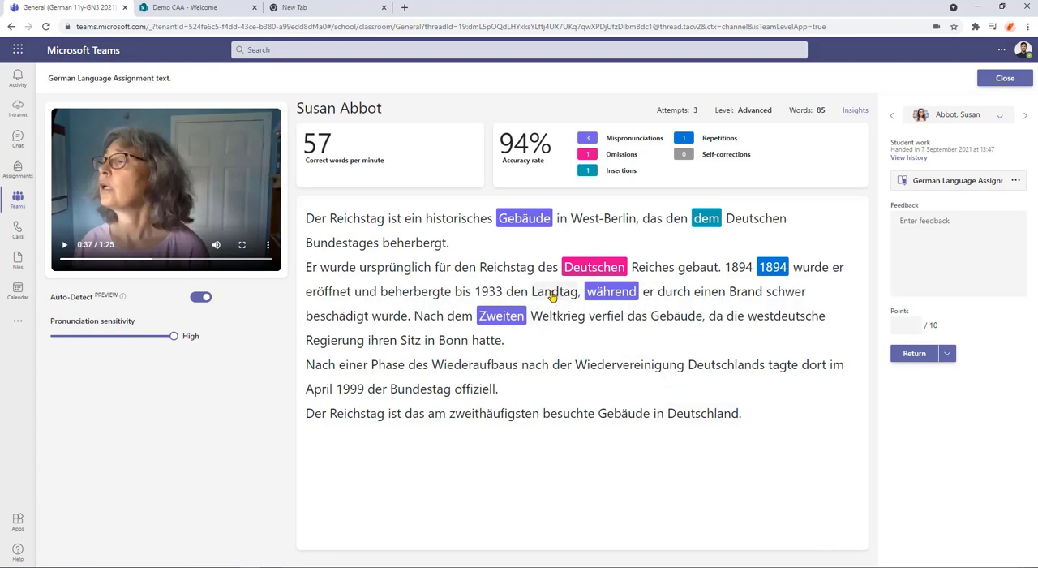
right_click(501, 314)
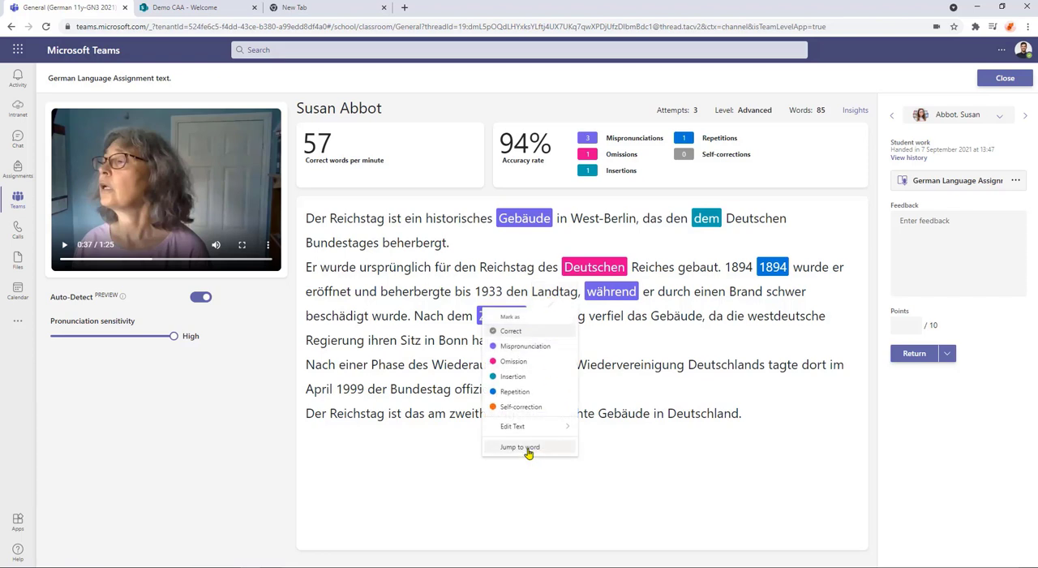
click(519, 448)
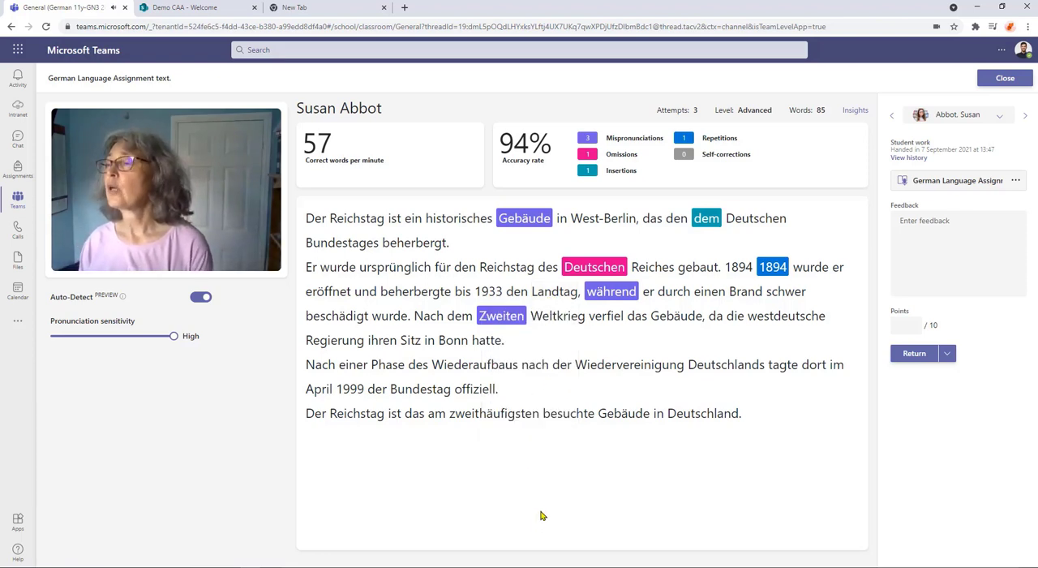
mouse_move(240, 383)
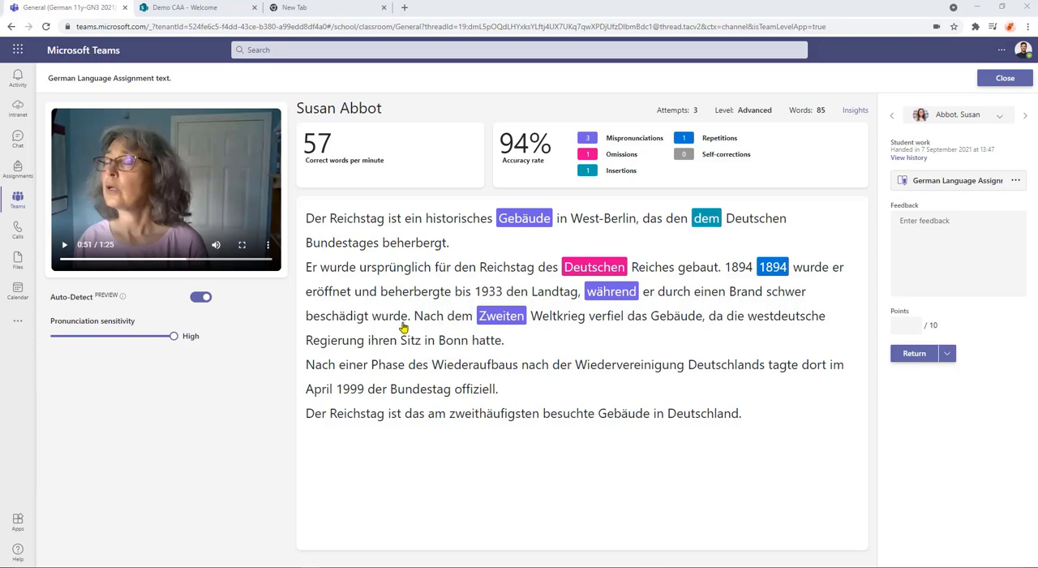
Turn off auto-detection of reading errors and mark Gebäude as a mispronunciation.
click(201, 297)
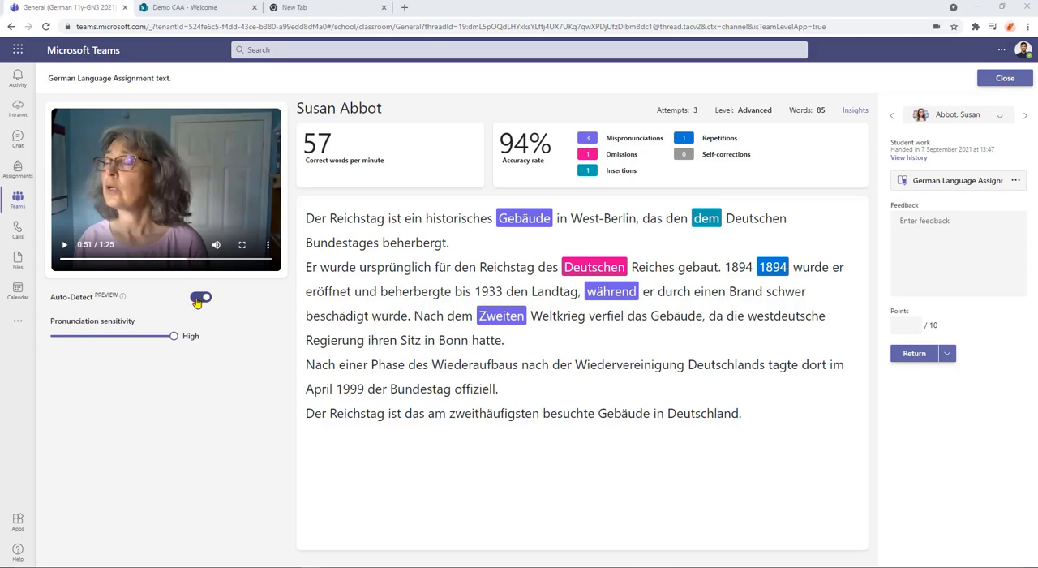
click(201, 296)
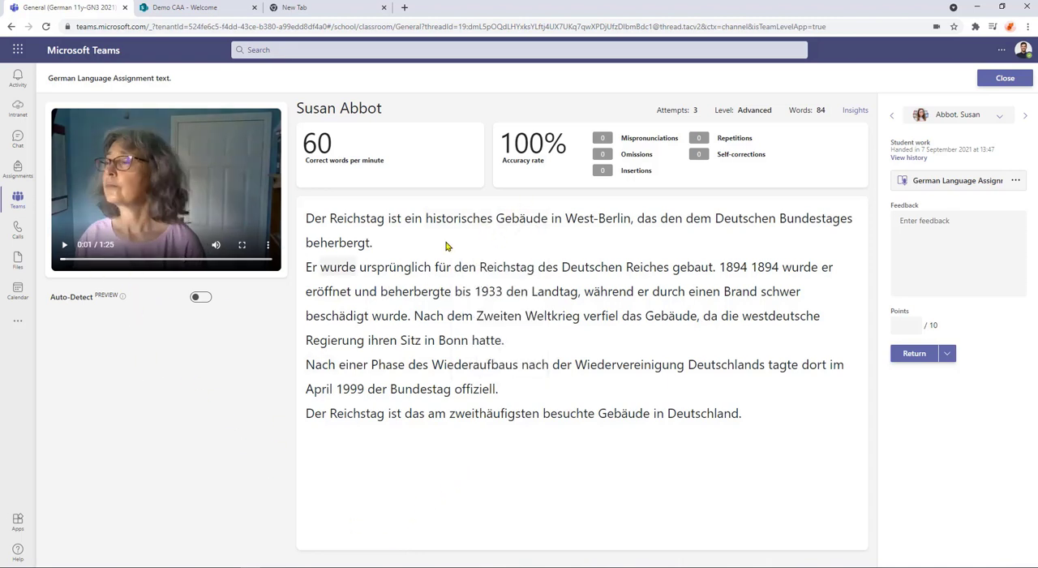
click(65, 244)
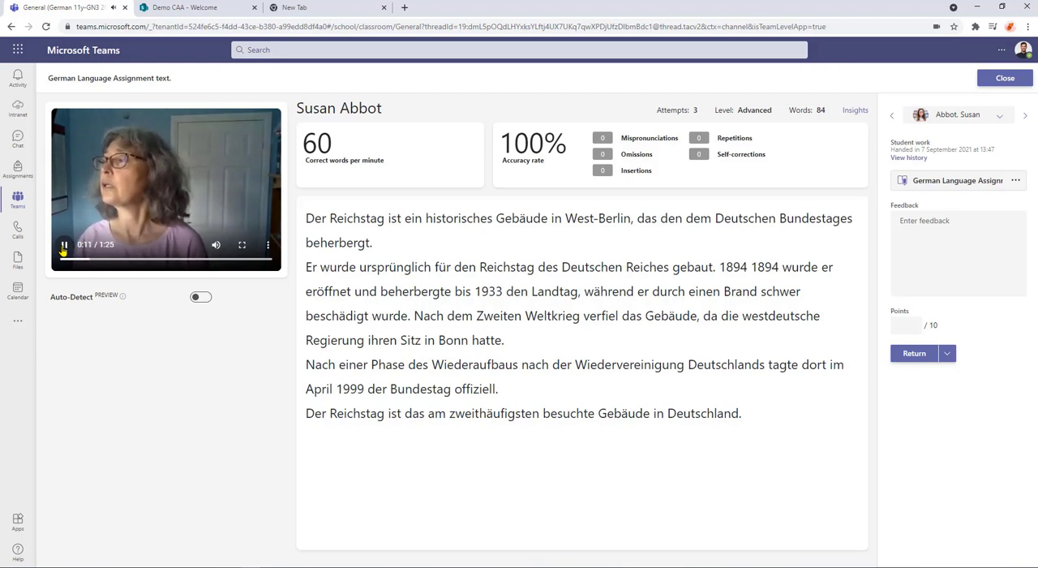
click(64, 243)
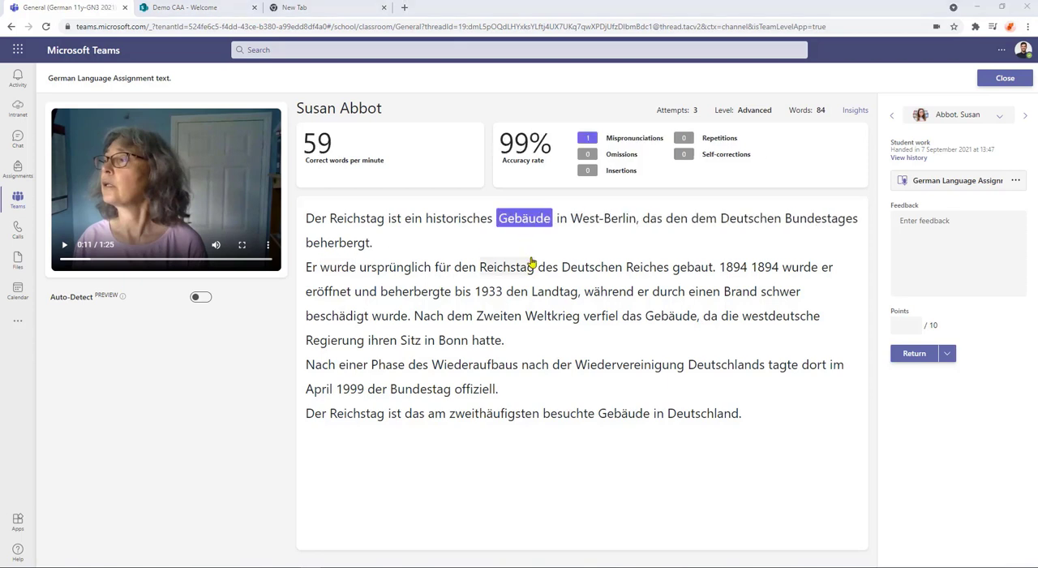
mouse_move(539, 237)
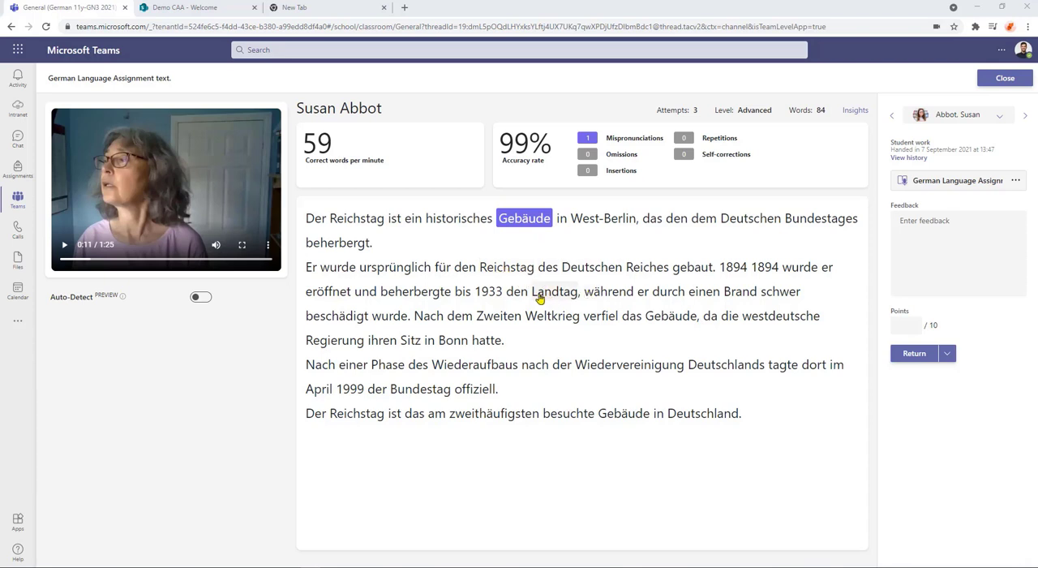
Mark the second 1894 as a repetition, bringing accuracy to 99%.
click(763, 266)
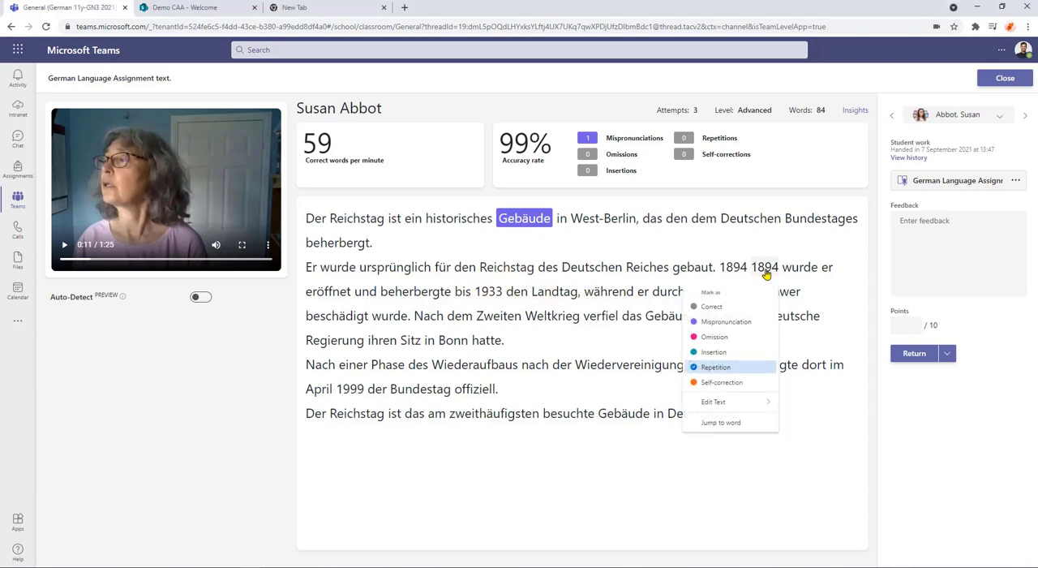
mouse_move(706, 375)
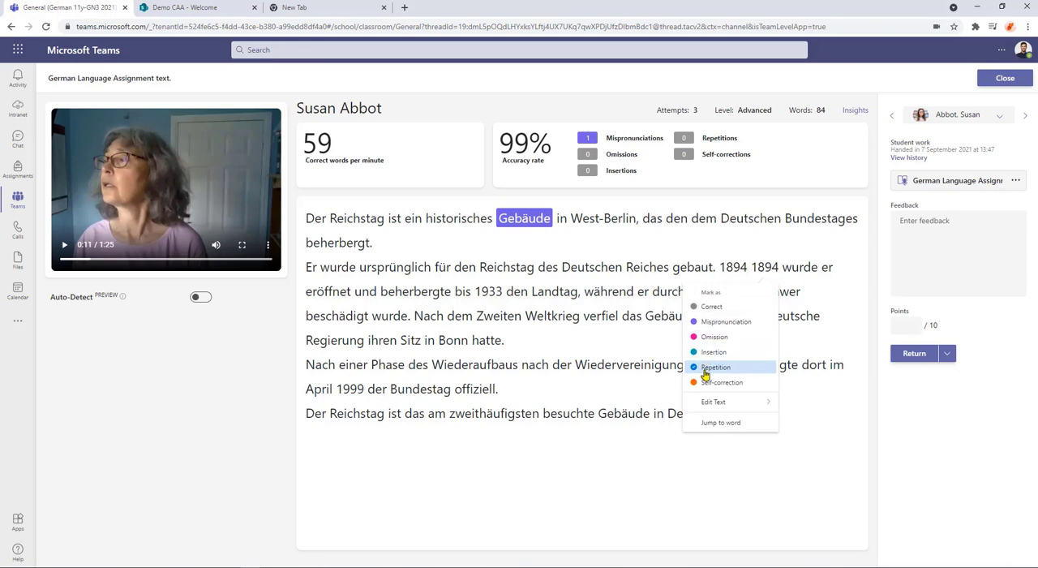
click(715, 367)
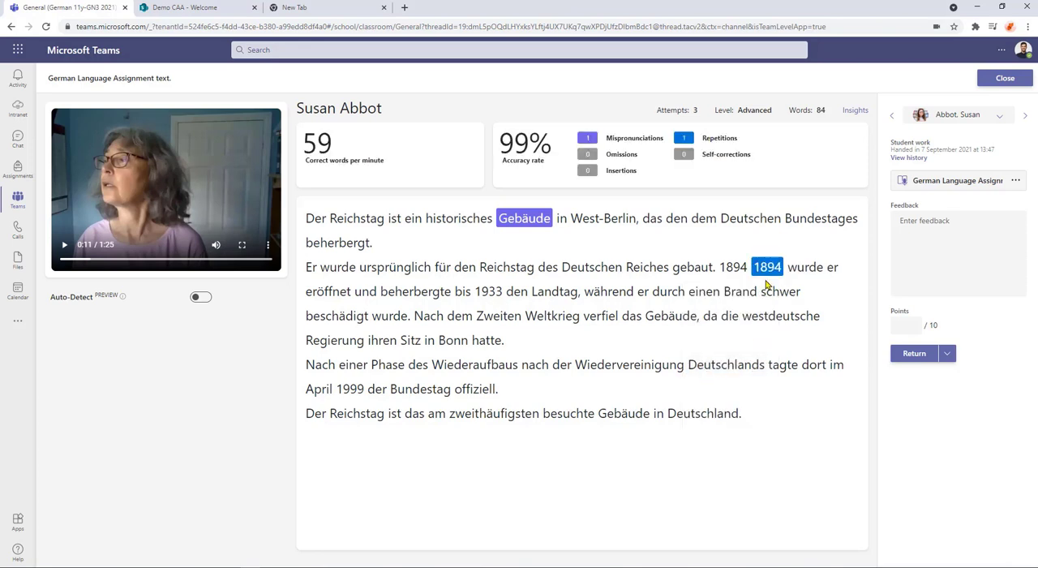
mouse_move(678, 302)
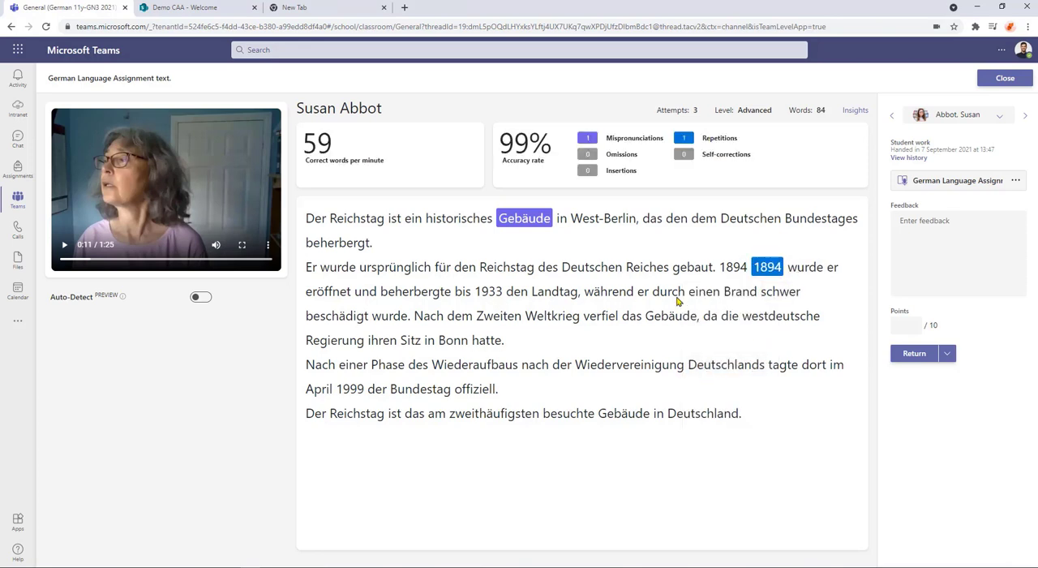
click(201, 296)
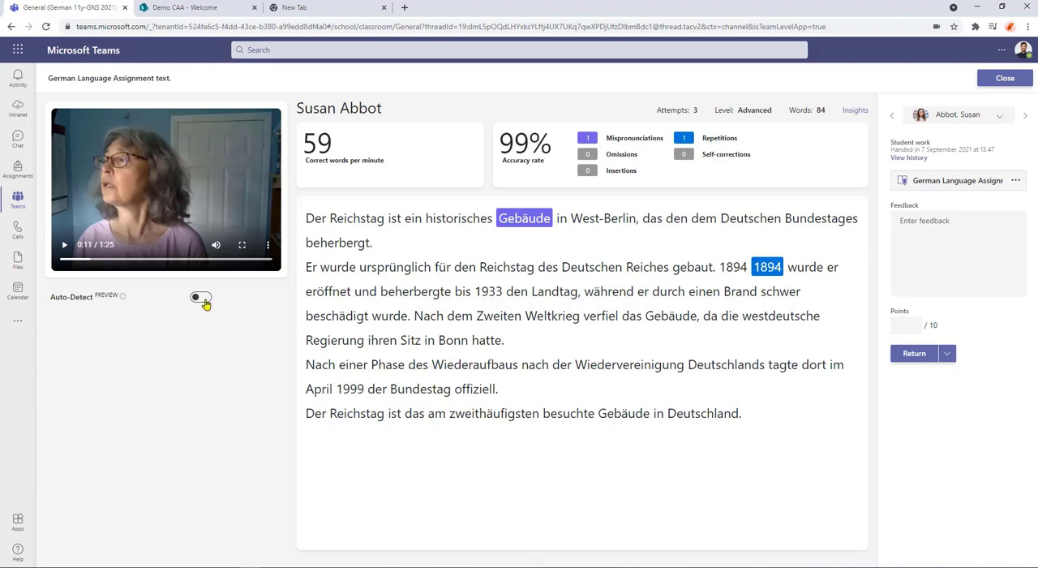
Turn auto-detection back on and try the pronunciation sensitivity slider, leaving it at High (94% accuracy).
click(201, 297)
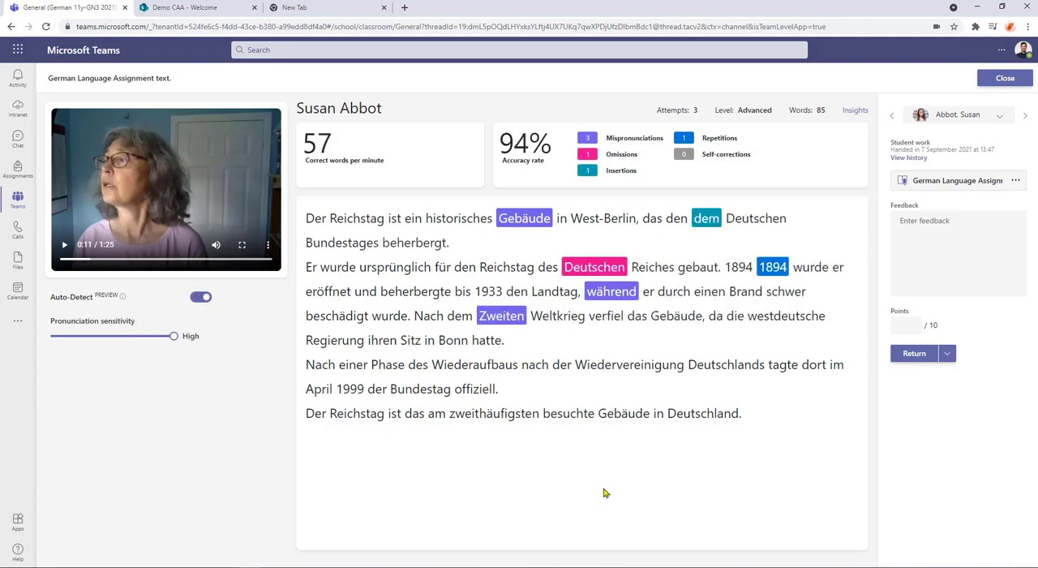
mouse_move(399, 509)
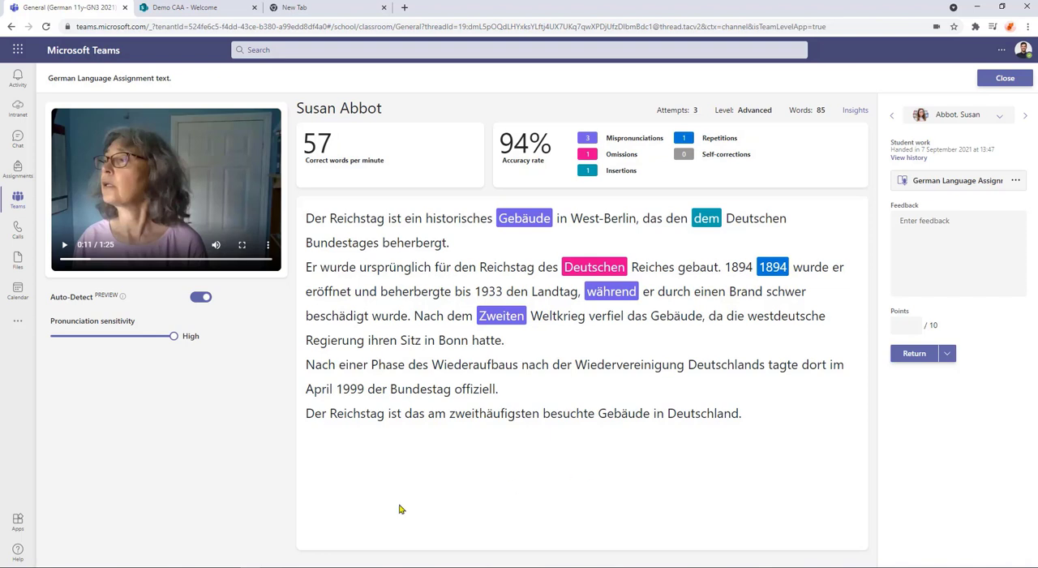
mouse_move(218, 402)
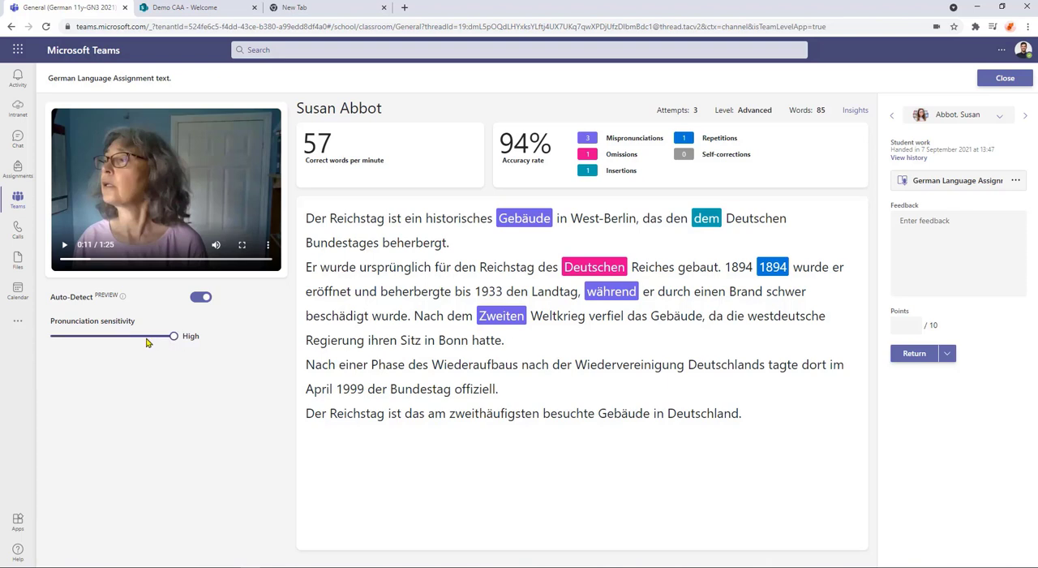
drag(172, 336, 110, 336)
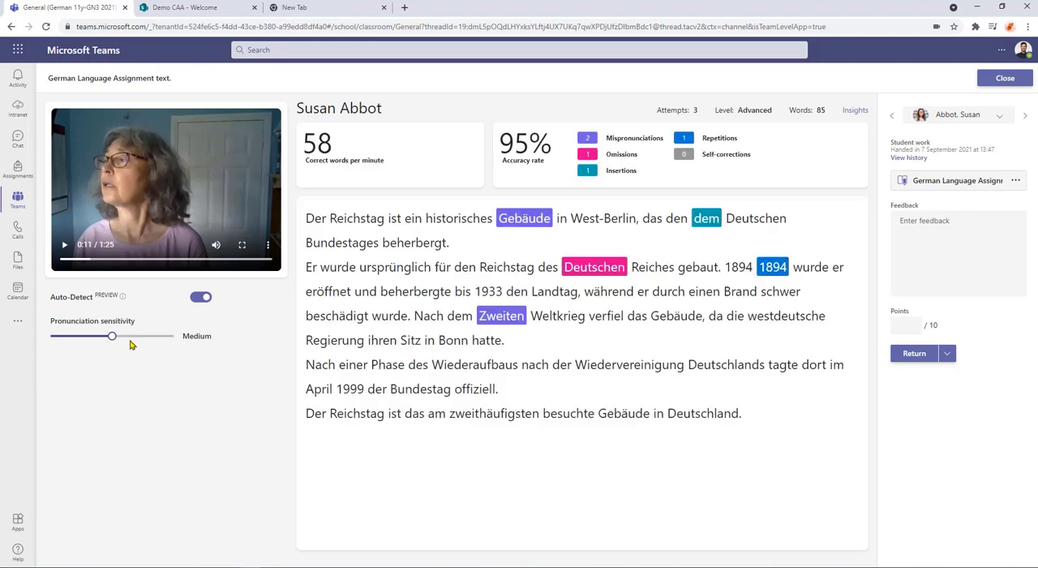
drag(110, 335, 50, 335)
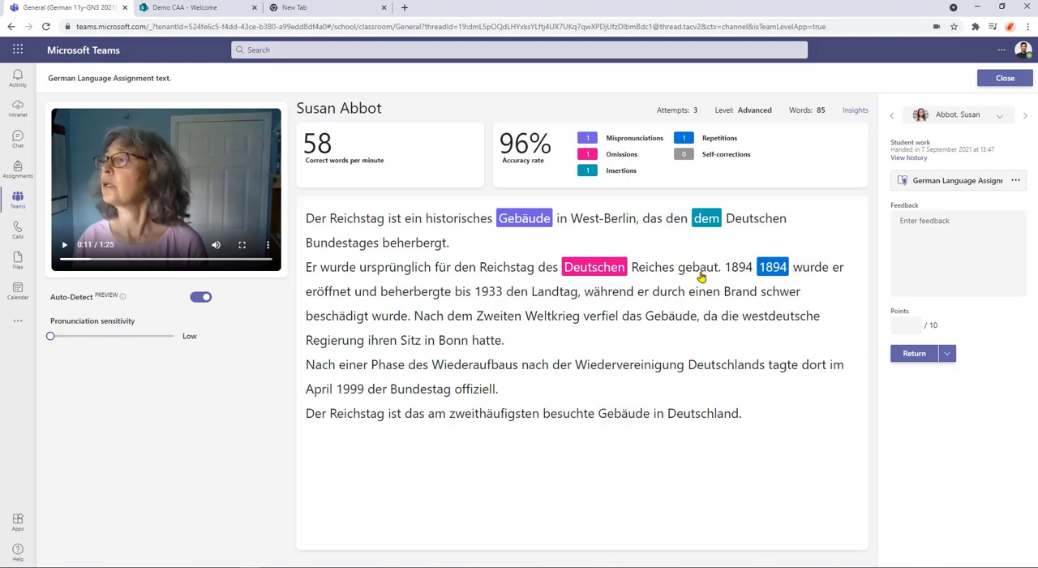
mouse_move(700, 289)
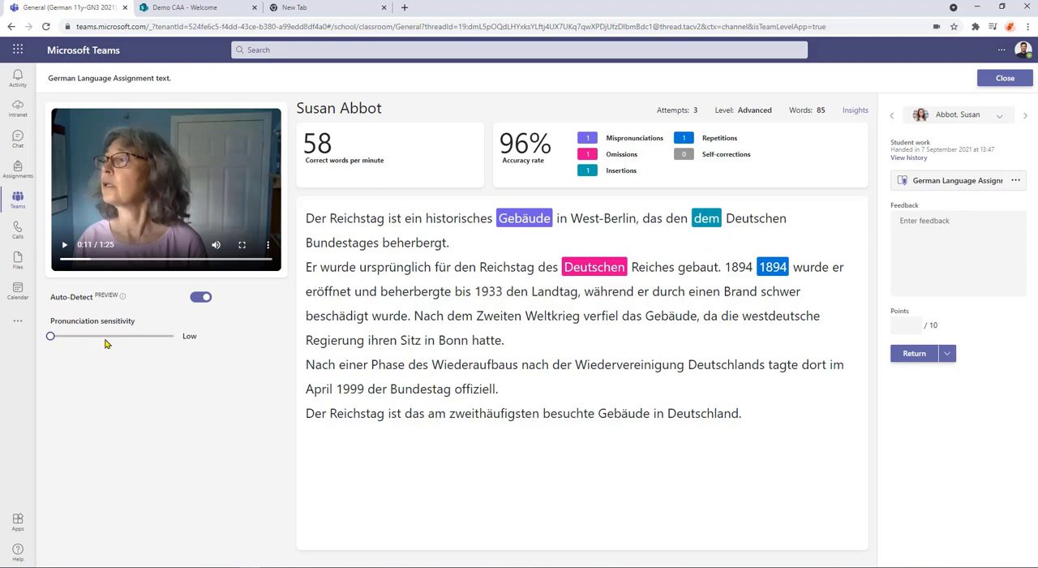
drag(50, 335, 110, 336)
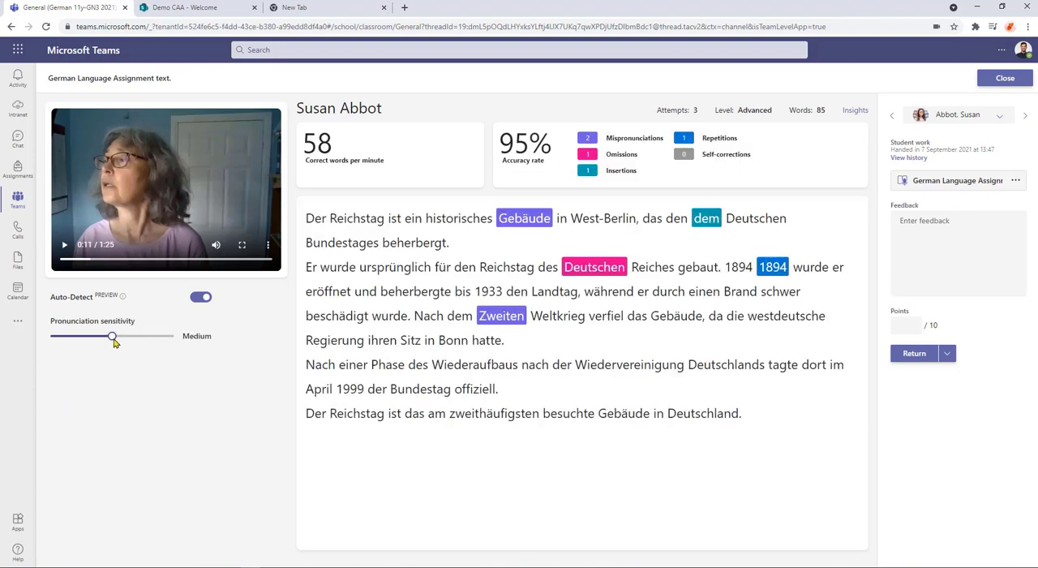
drag(111, 336, 172, 336)
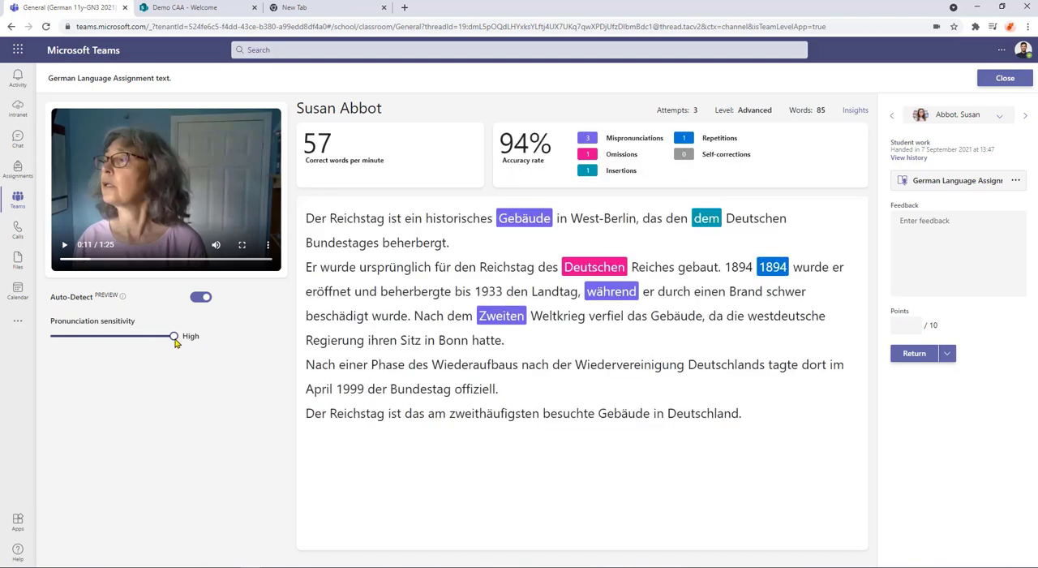
drag(172, 335, 51, 336)
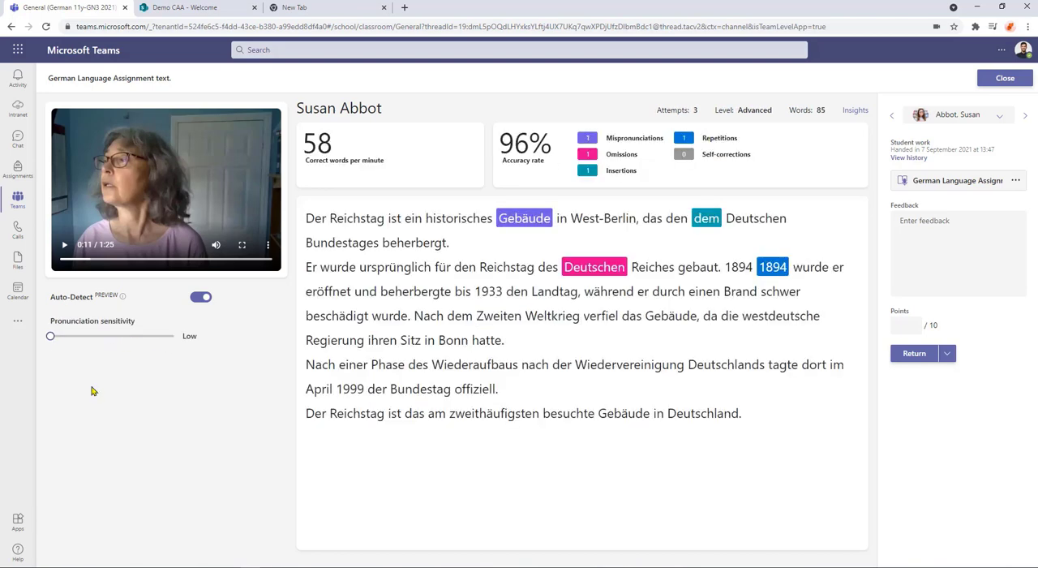
drag(50, 335, 174, 336)
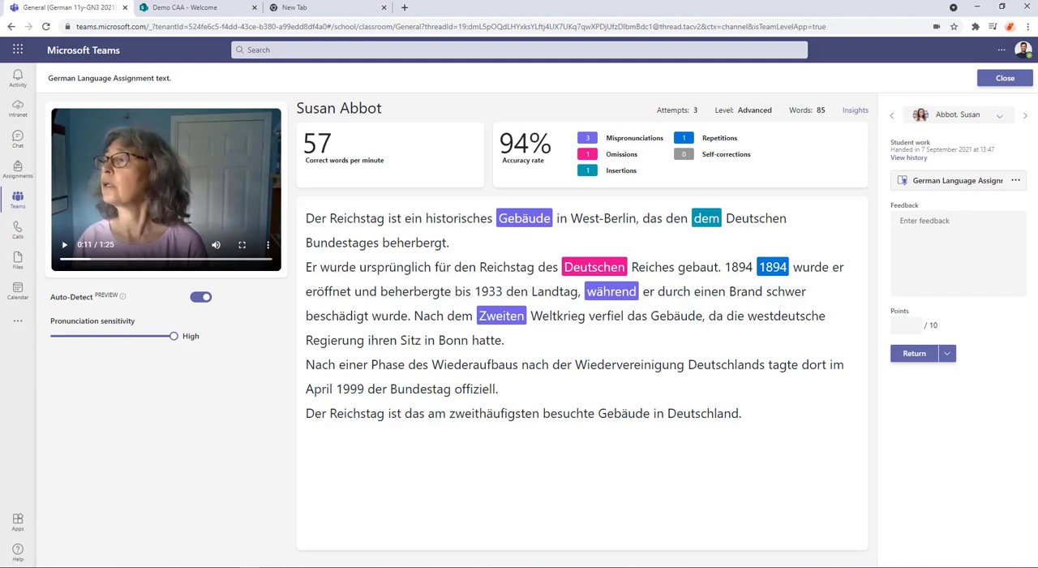
text(Well done)
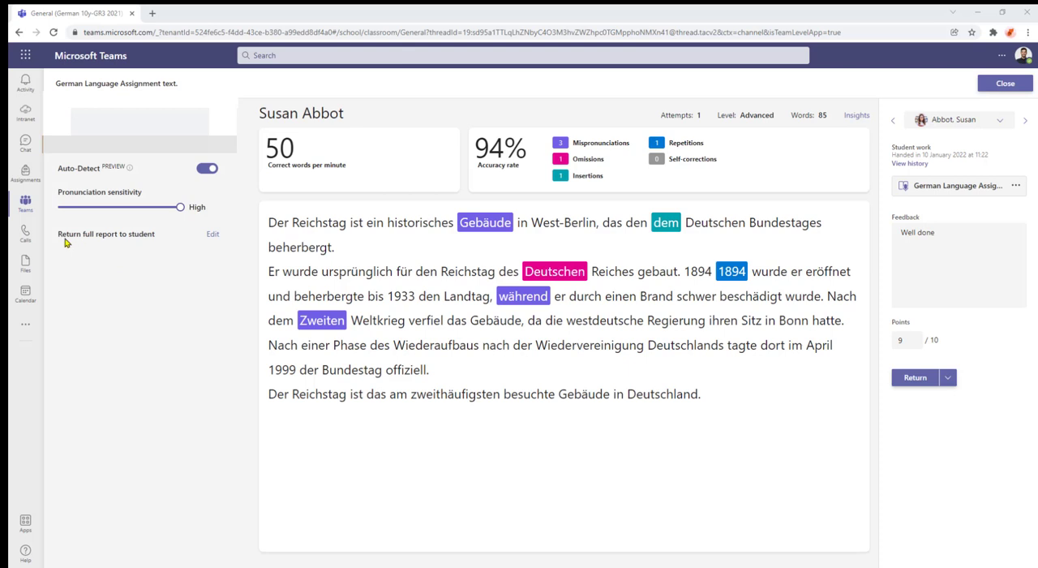
mouse_move(152, 245)
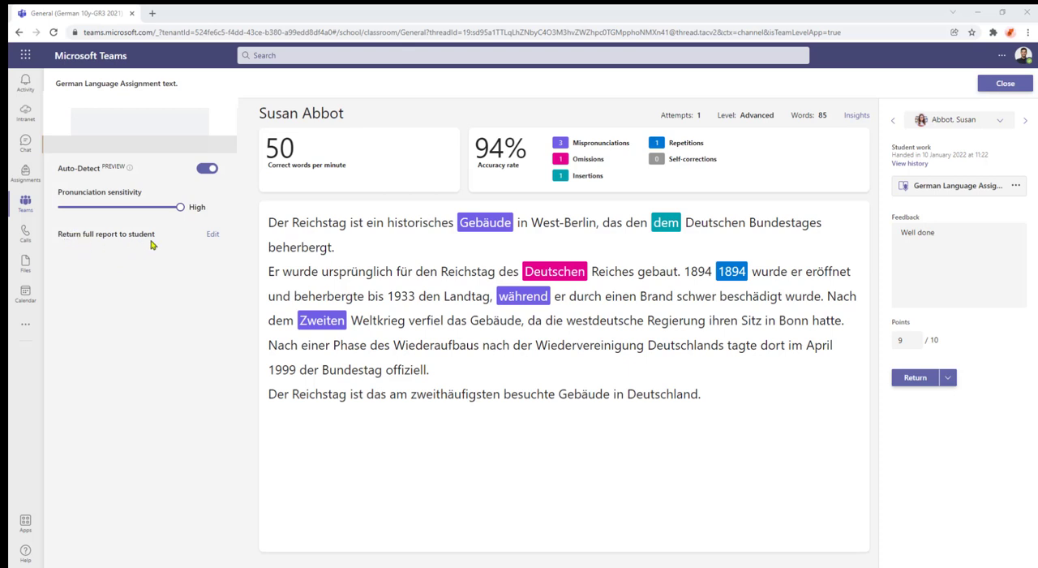
Set students to receive the full report for all future returned assignments and save.
click(213, 233)
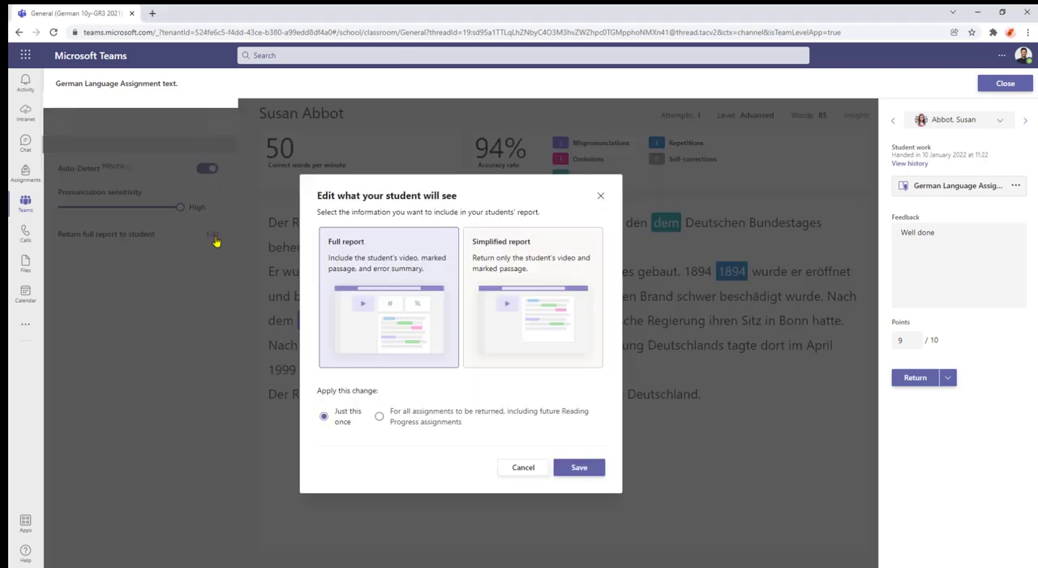
mouse_move(448, 318)
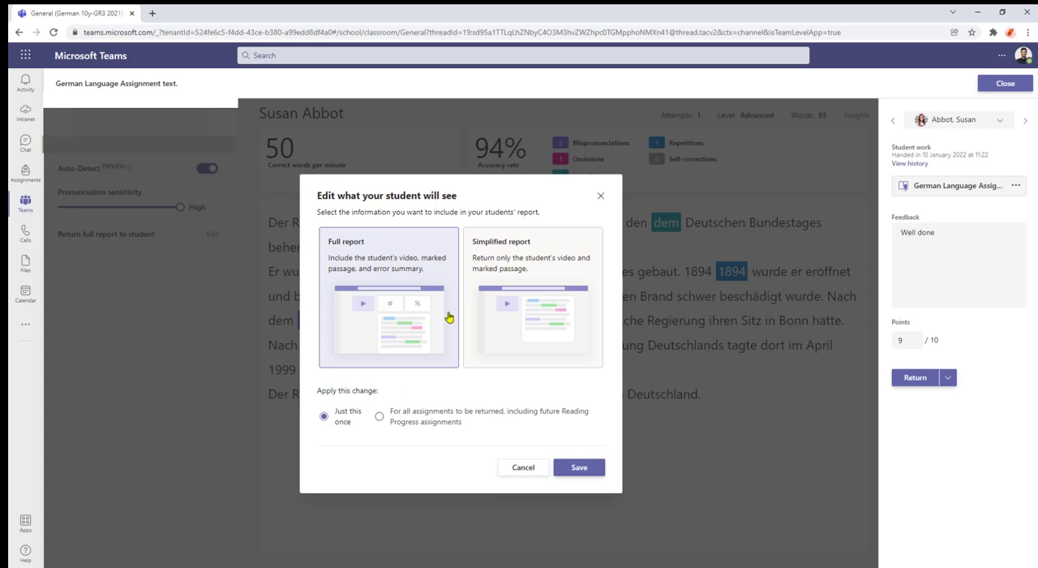
mouse_move(396, 364)
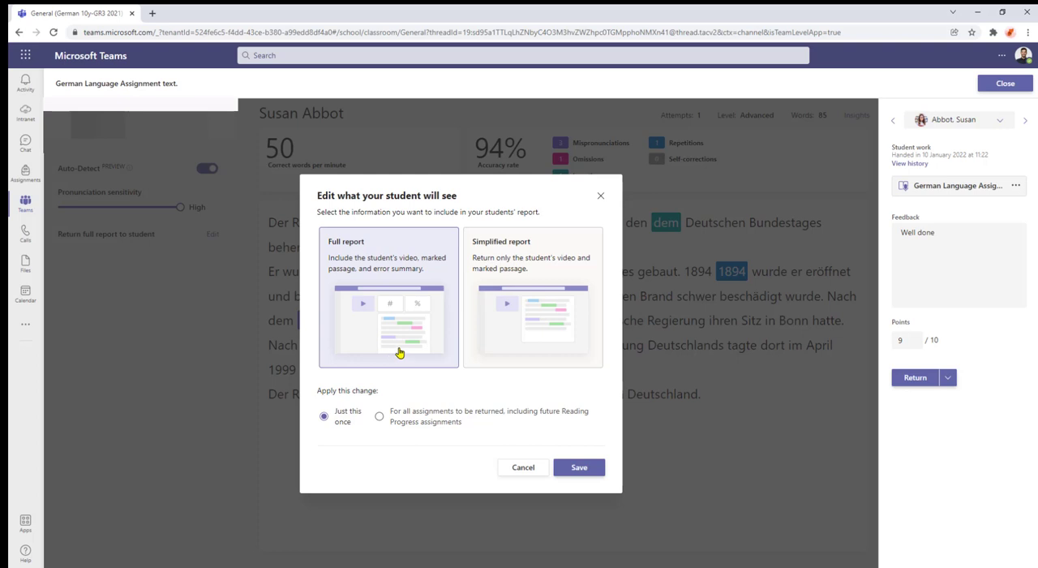
mouse_move(532, 170)
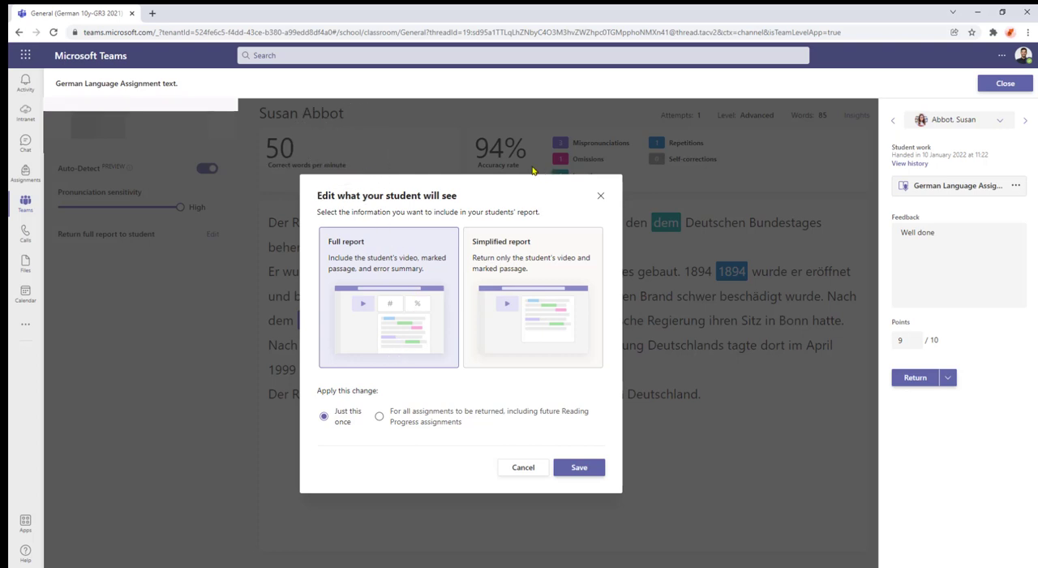
mouse_move(349, 179)
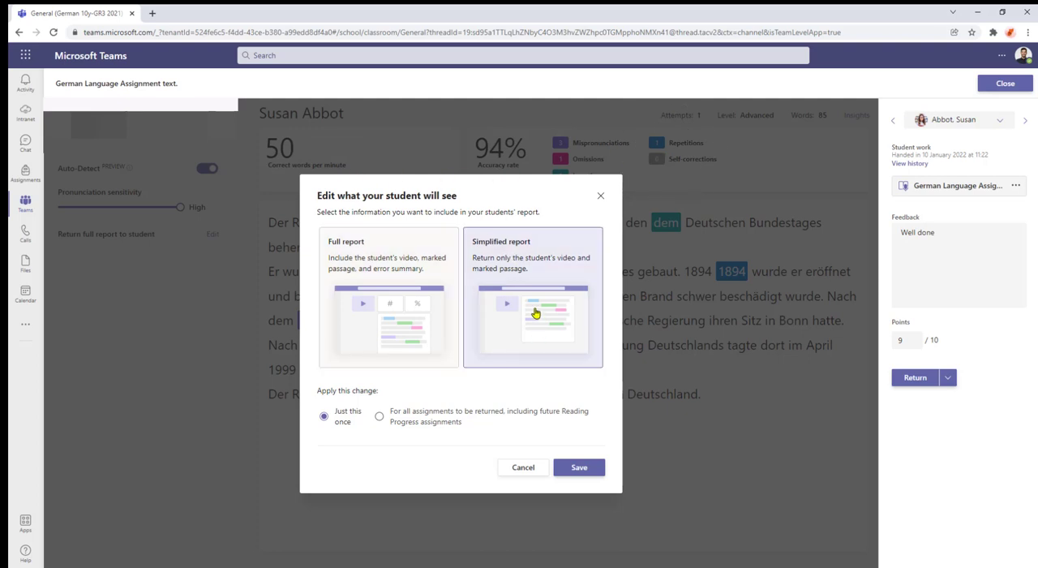
mouse_move(539, 159)
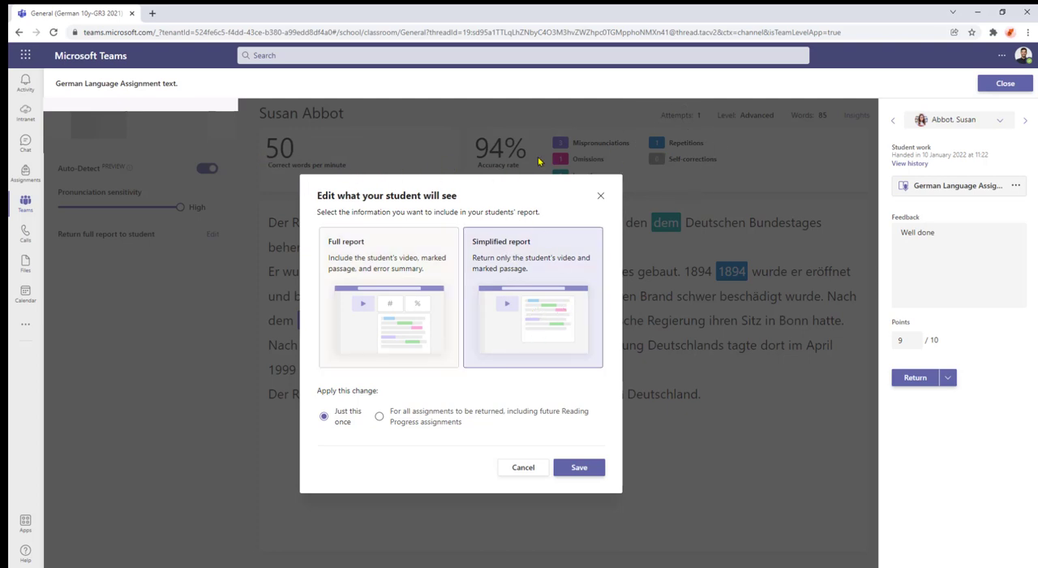
mouse_move(312, 159)
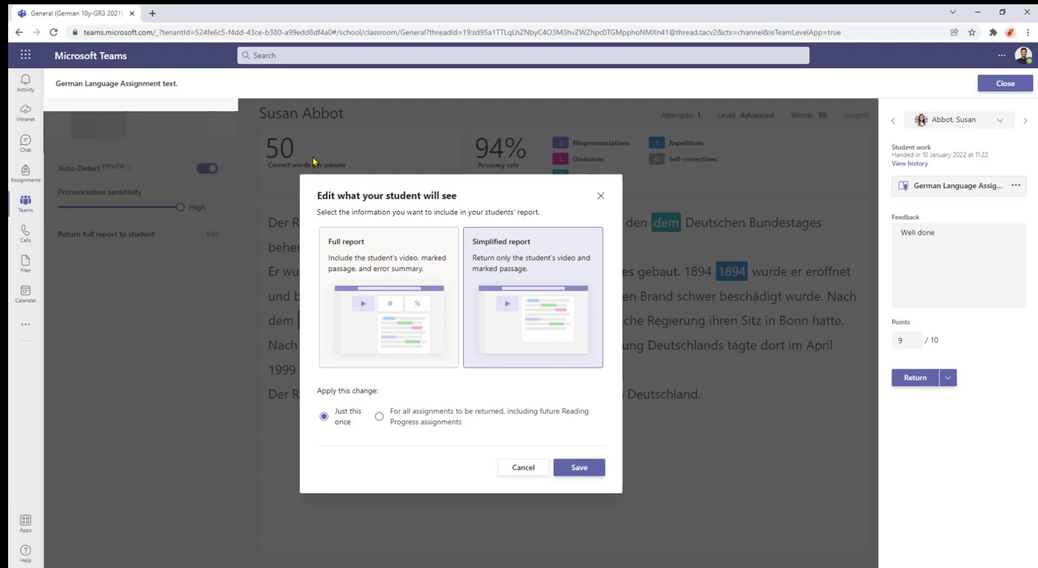
mouse_move(516, 162)
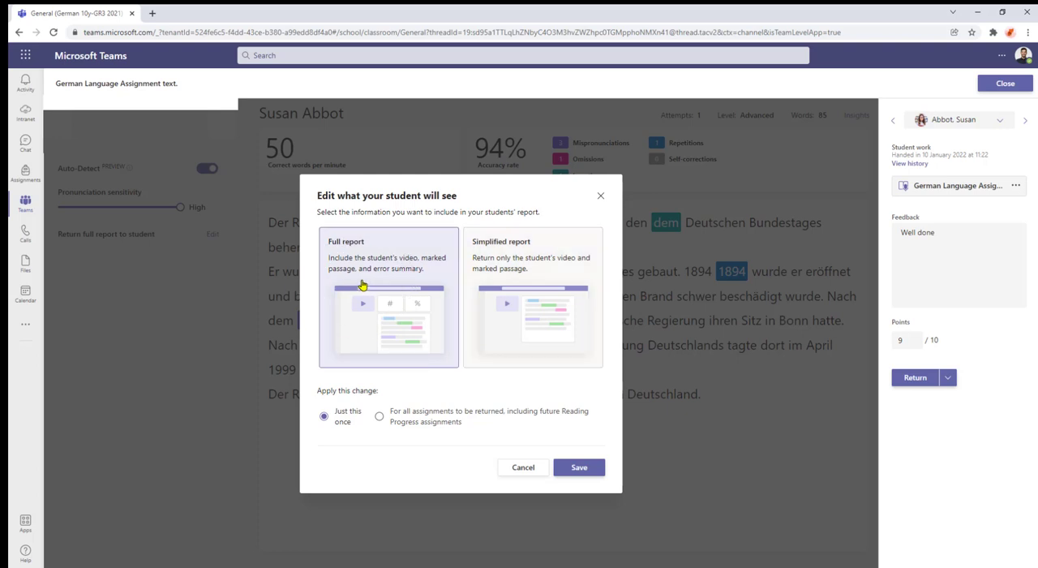
mouse_move(398, 256)
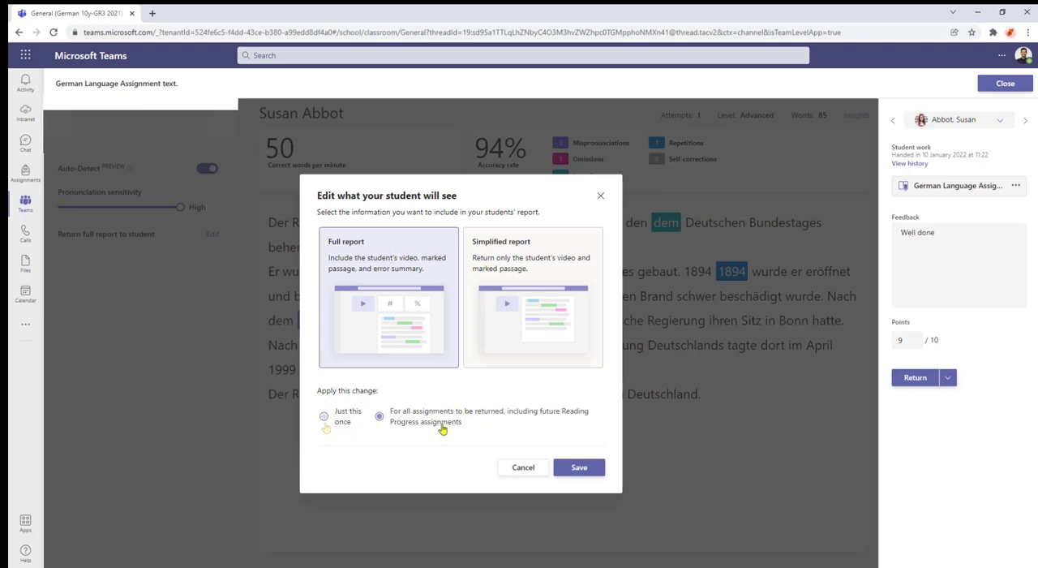
click(379, 415)
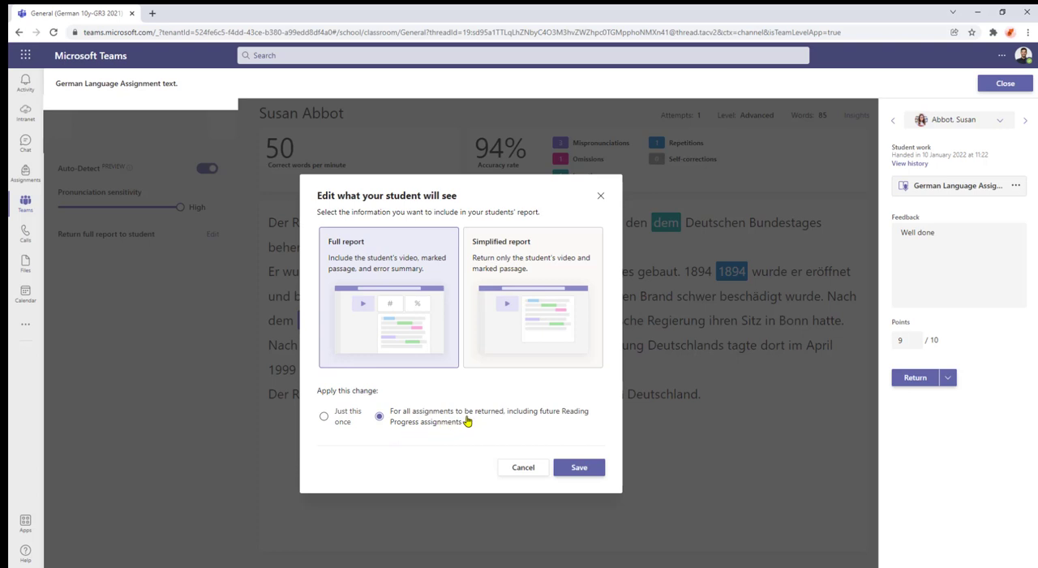
mouse_move(467, 390)
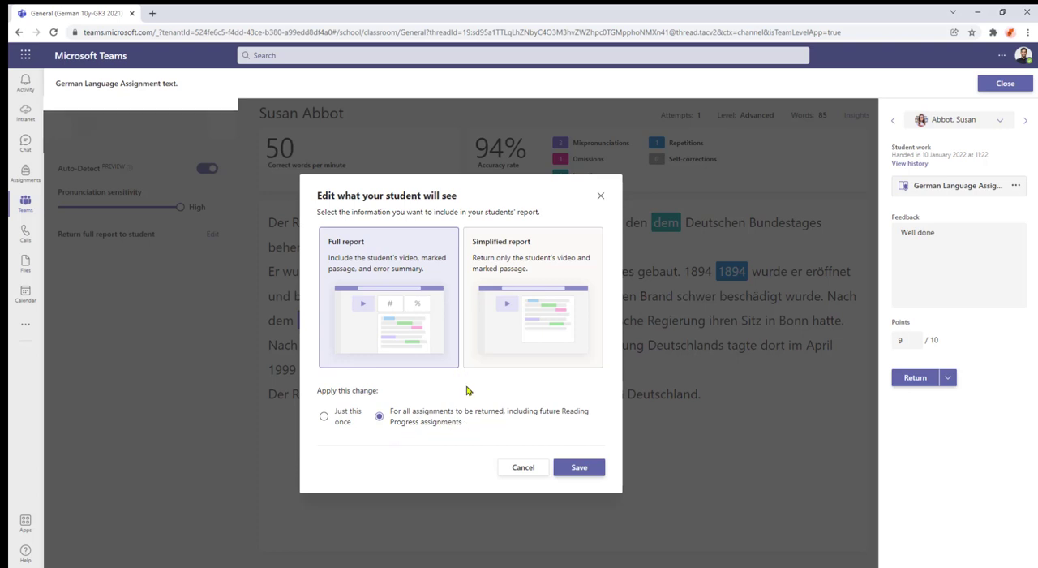
click(324, 415)
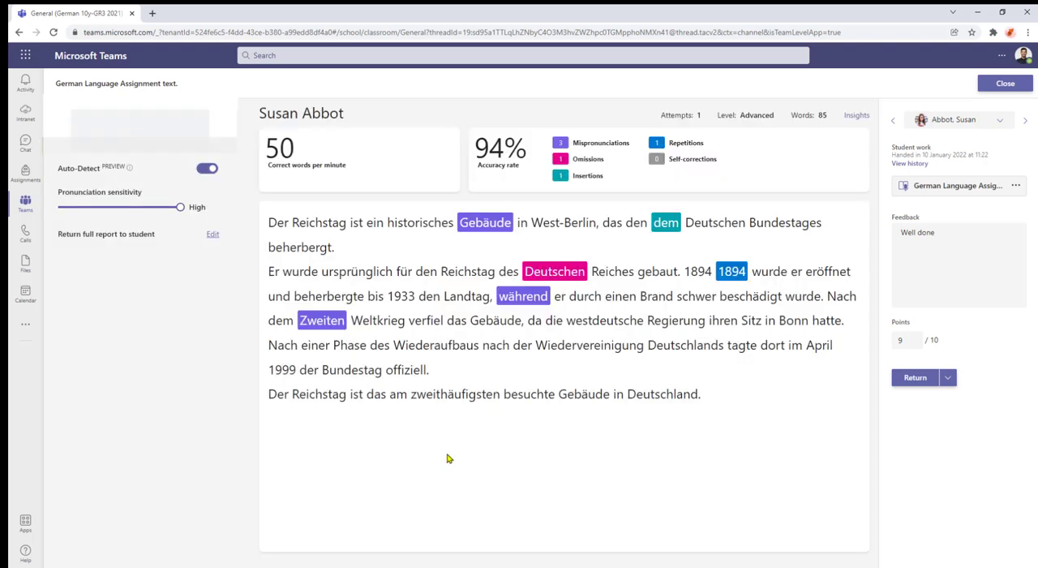
mouse_move(898, 438)
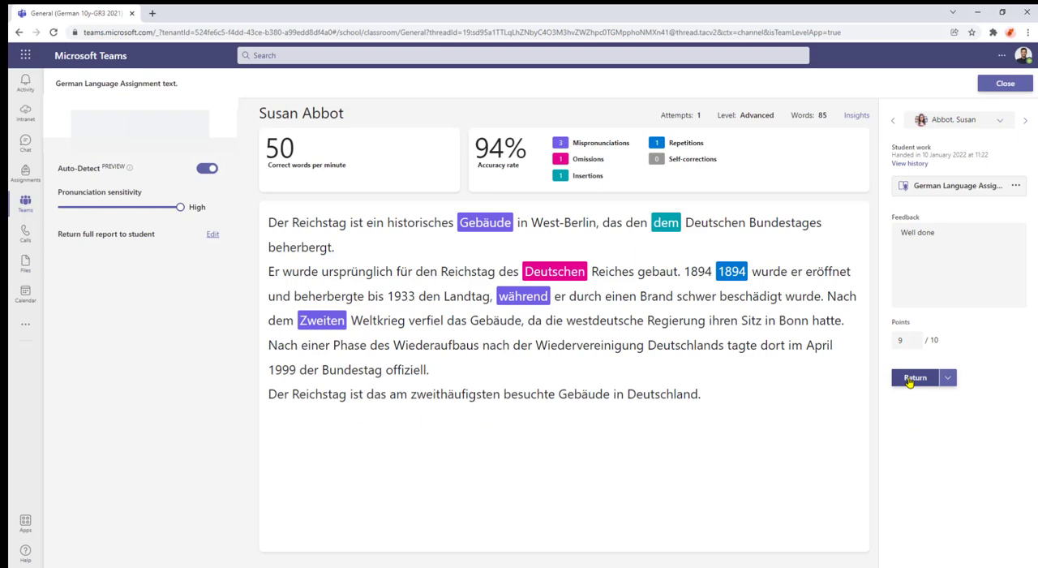
click(915, 376)
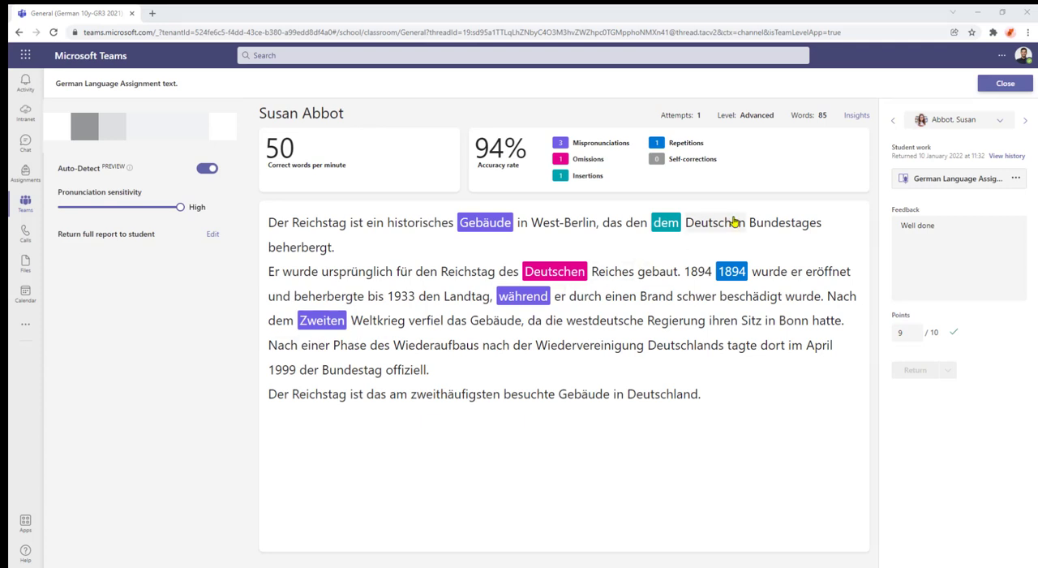
click(999, 120)
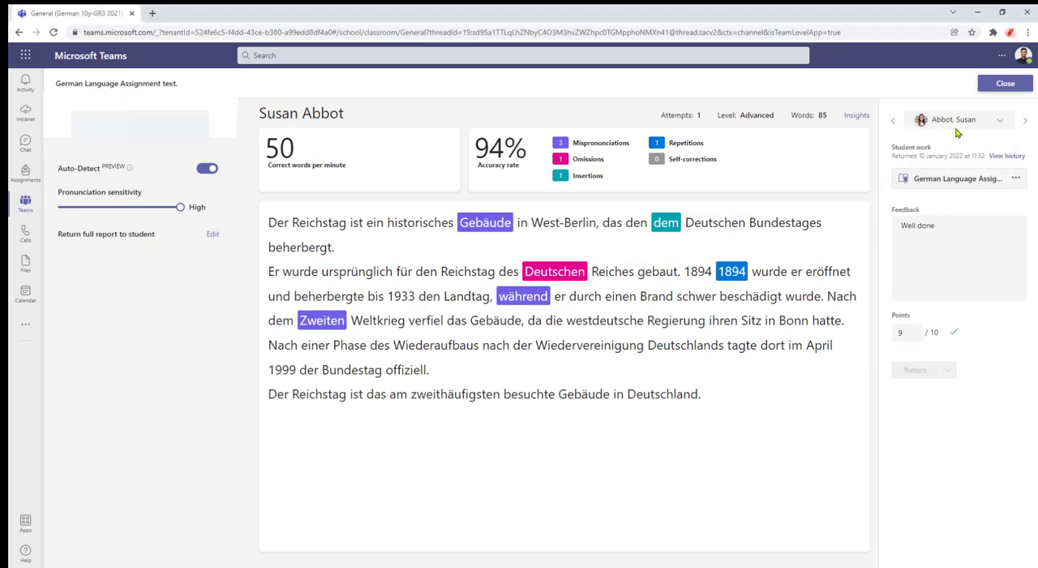
mouse_move(892, 120)
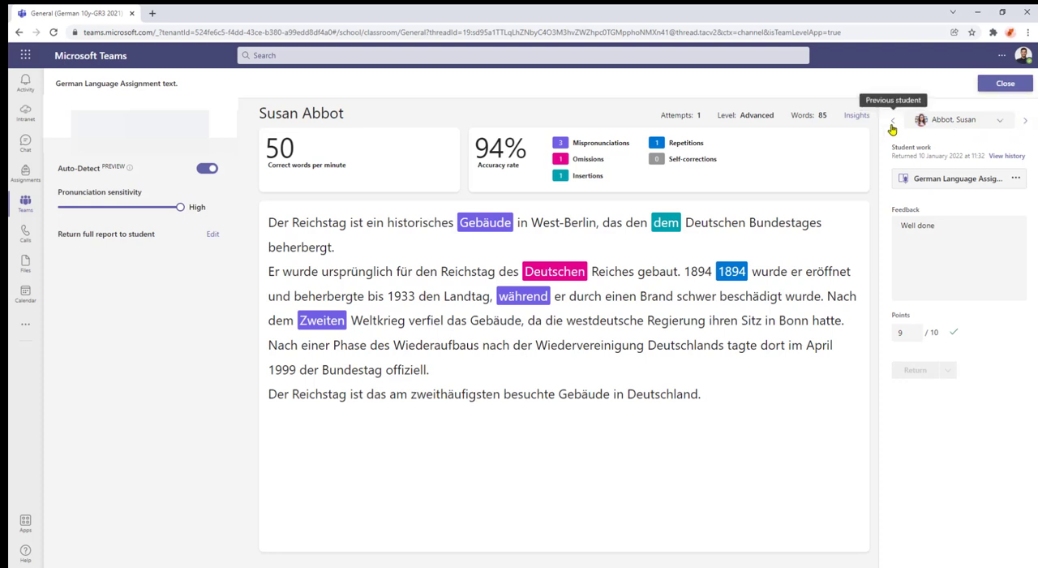
mouse_move(956, 156)
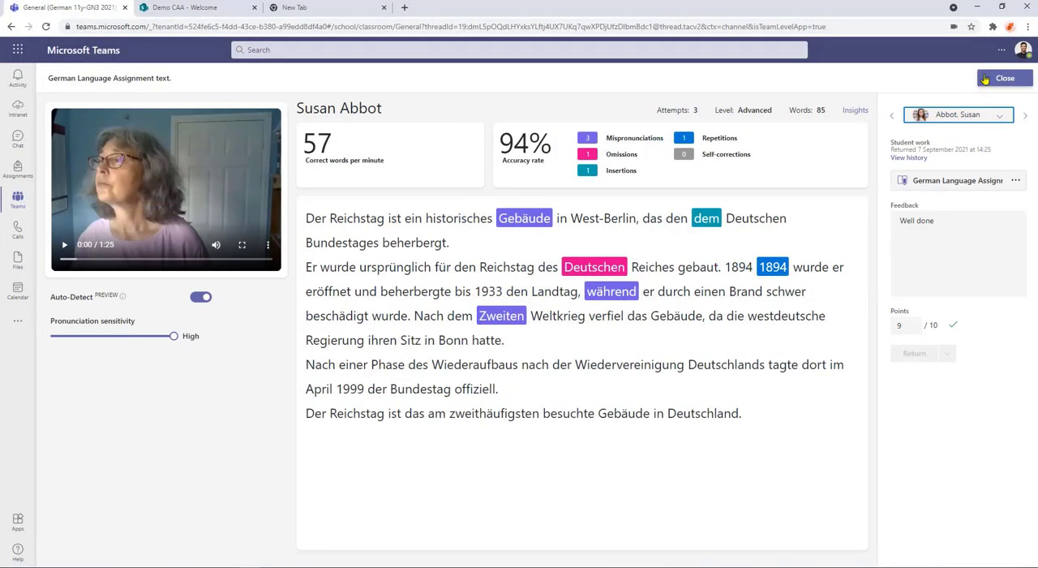
click(1004, 78)
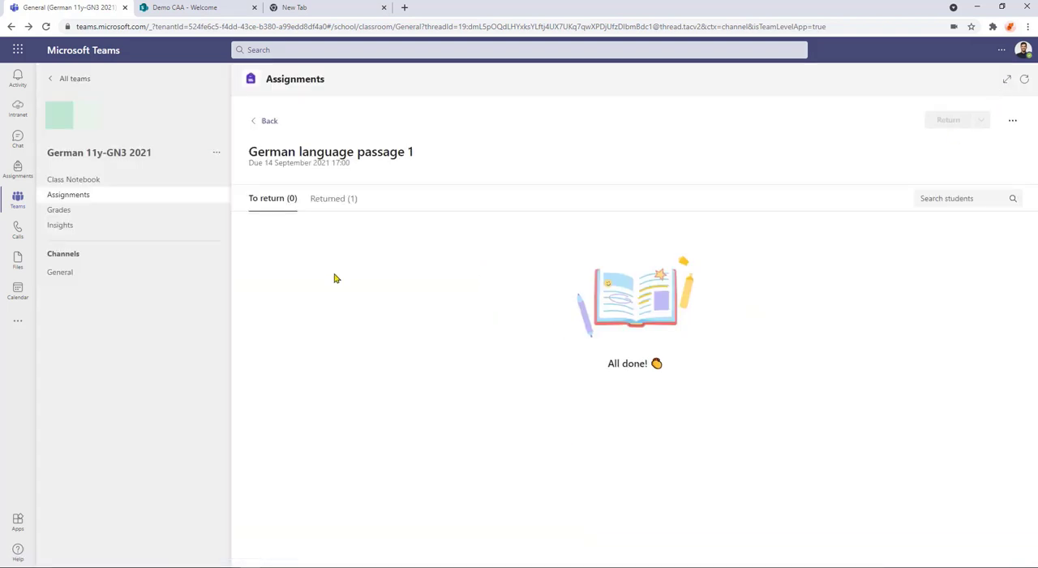
mouse_move(376, 286)
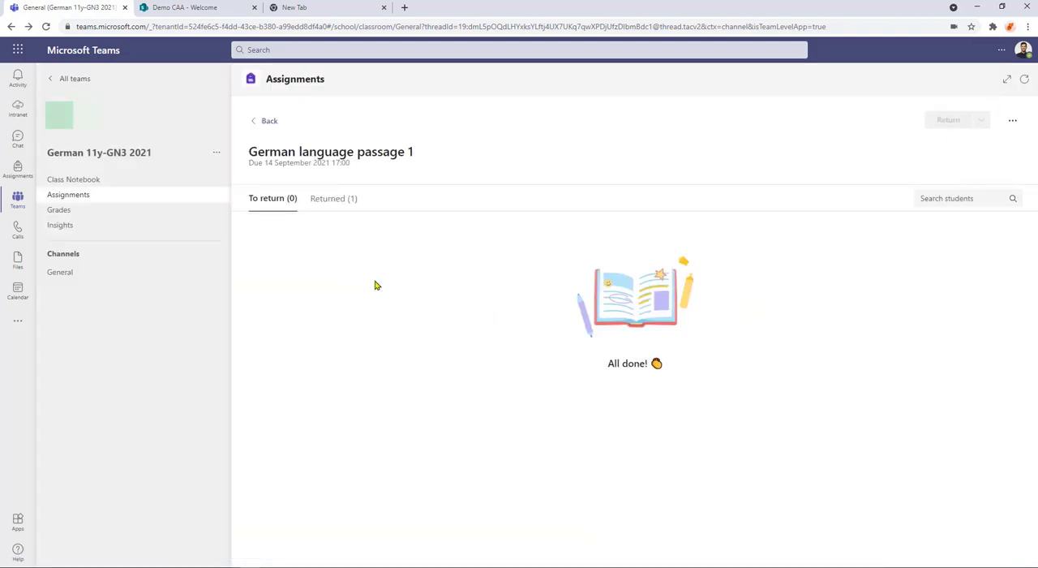
As the student, show the completed assignments for the class.
click(60, 256)
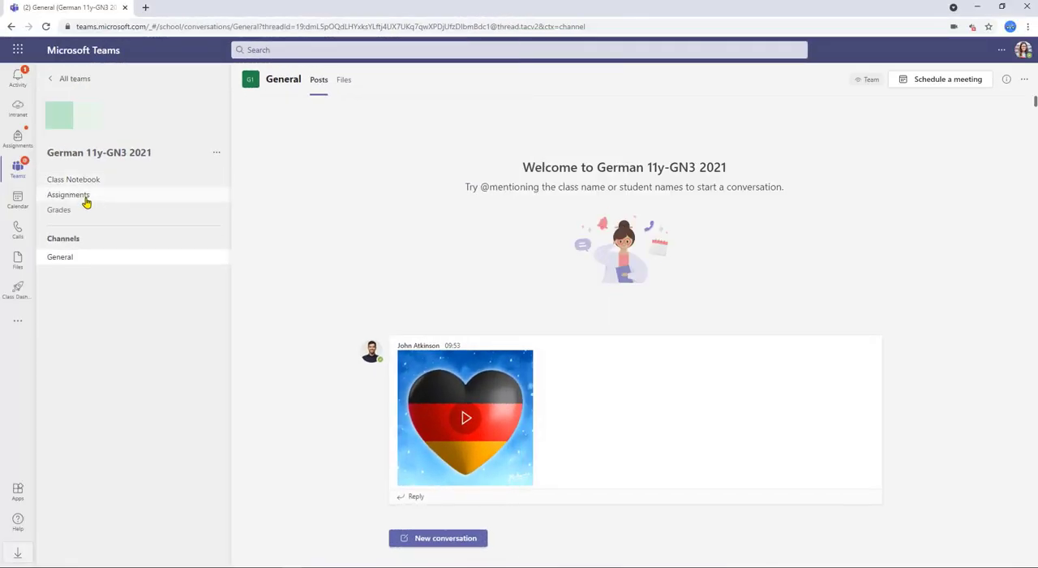
click(68, 194)
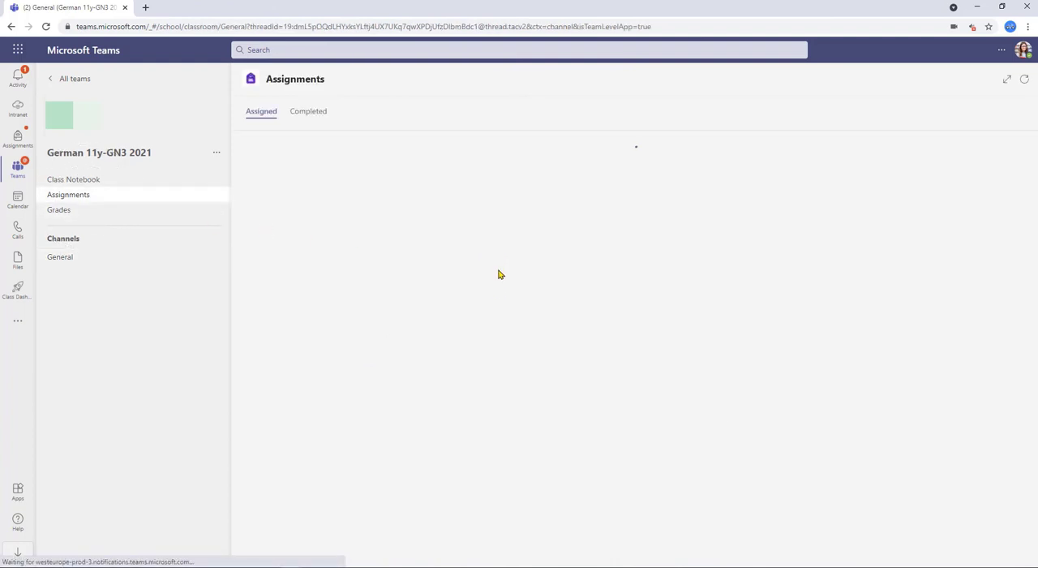
click(308, 111)
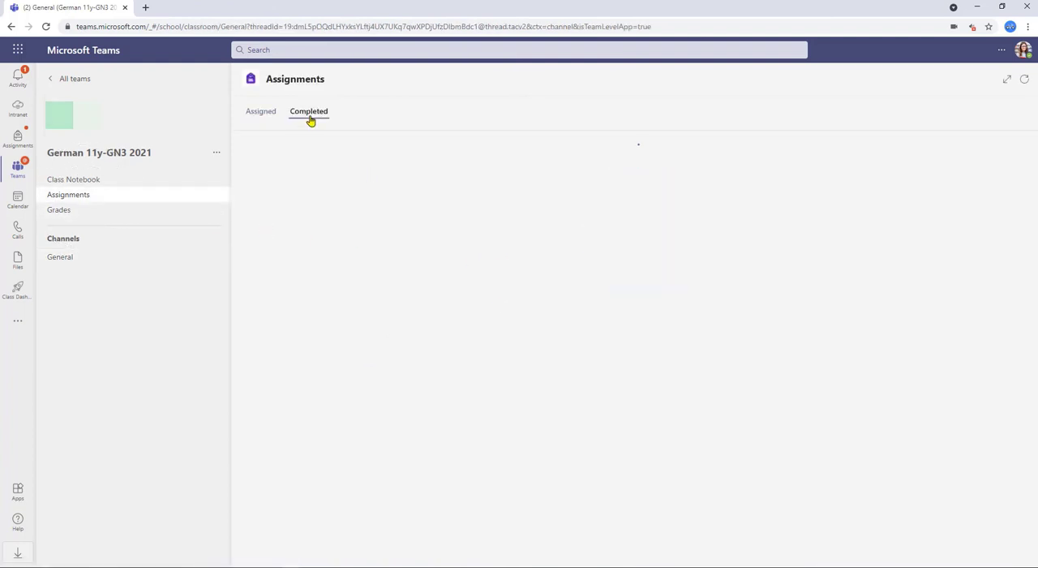
click(308, 111)
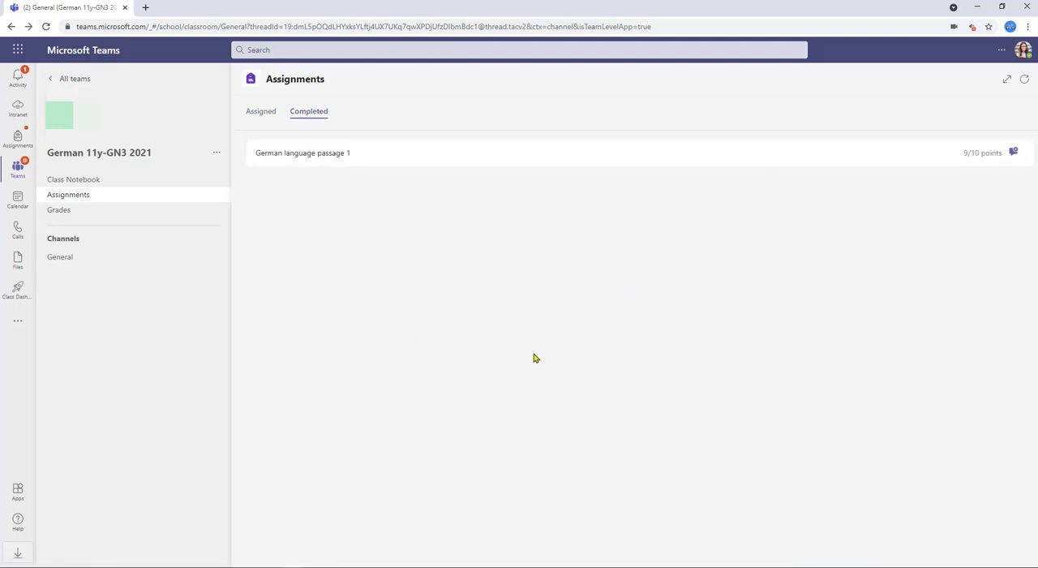
mouse_move(500, 152)
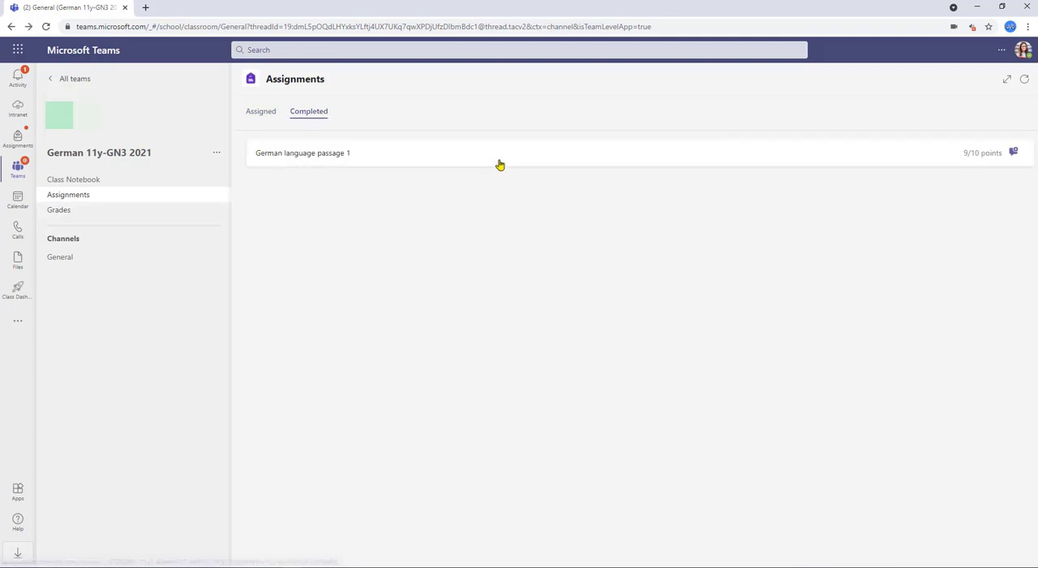
Open German language passage 1 (9/10, Well done) and its marked reading report.
click(302, 152)
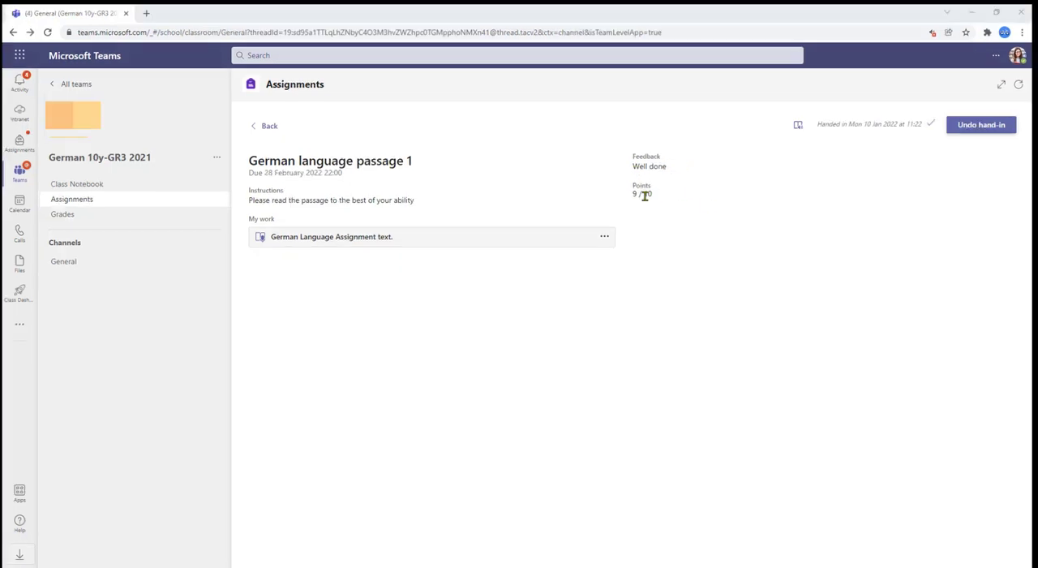
mouse_move(533, 374)
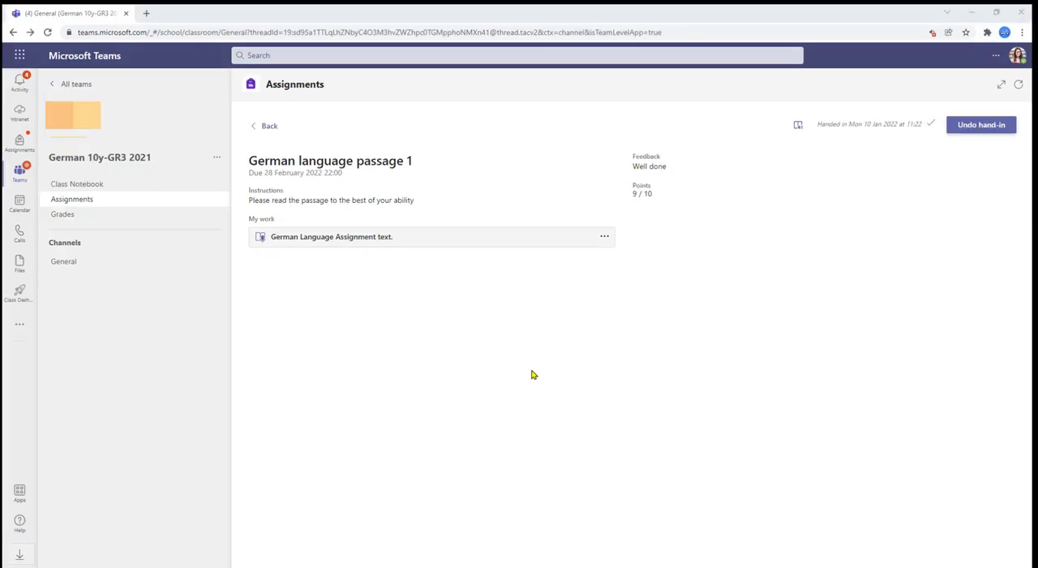
mouse_move(362, 246)
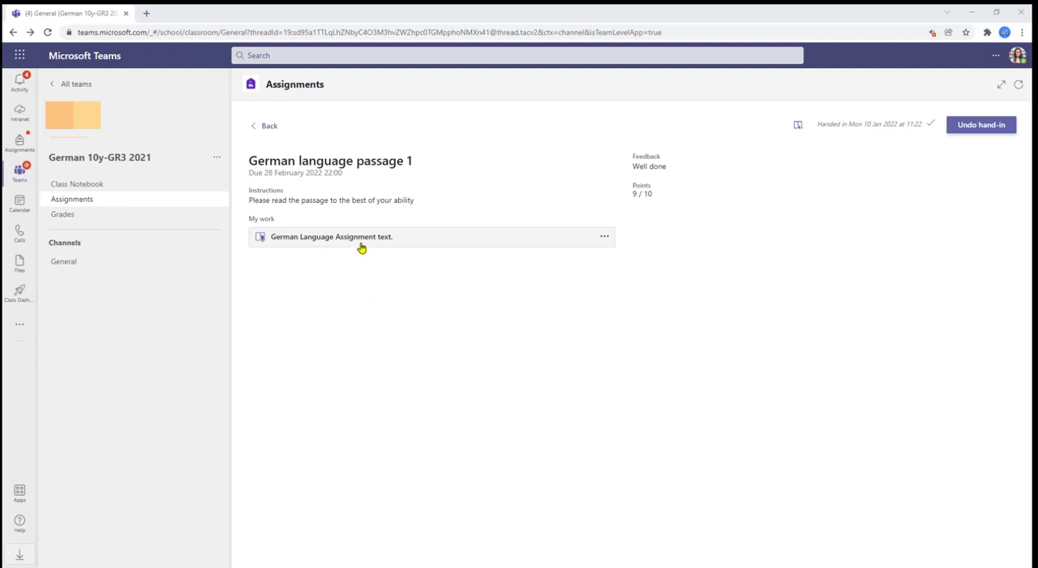
click(330, 236)
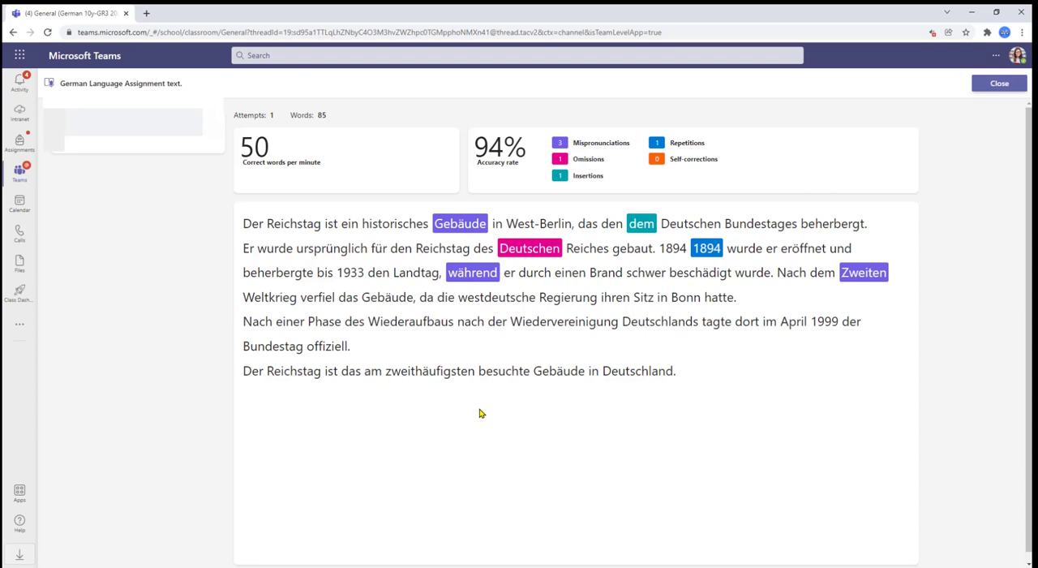
mouse_move(394, 298)
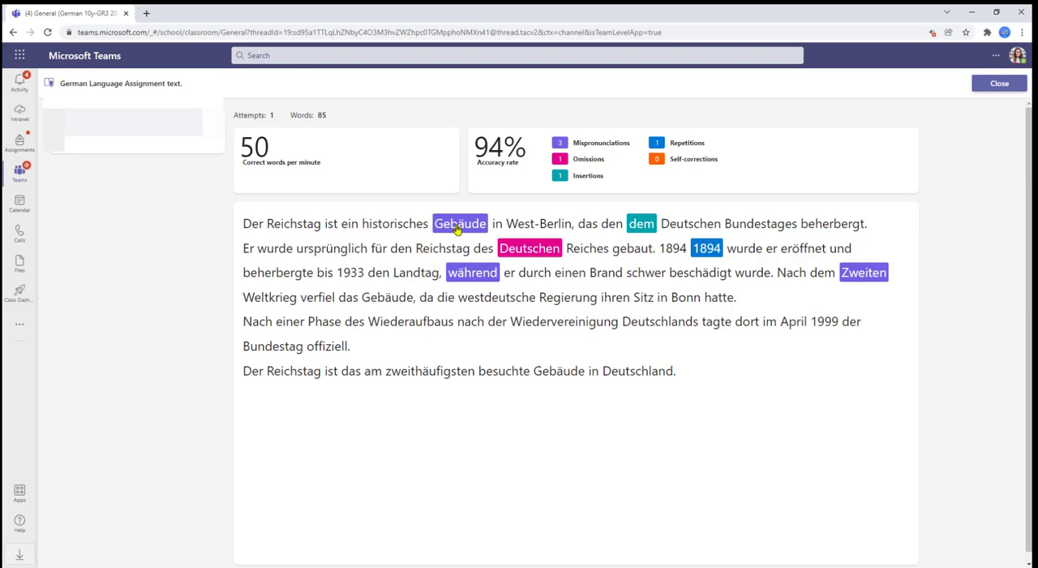
View the error details for the flagged word Gebäude, then close the Reichstag reading report.
click(529, 248)
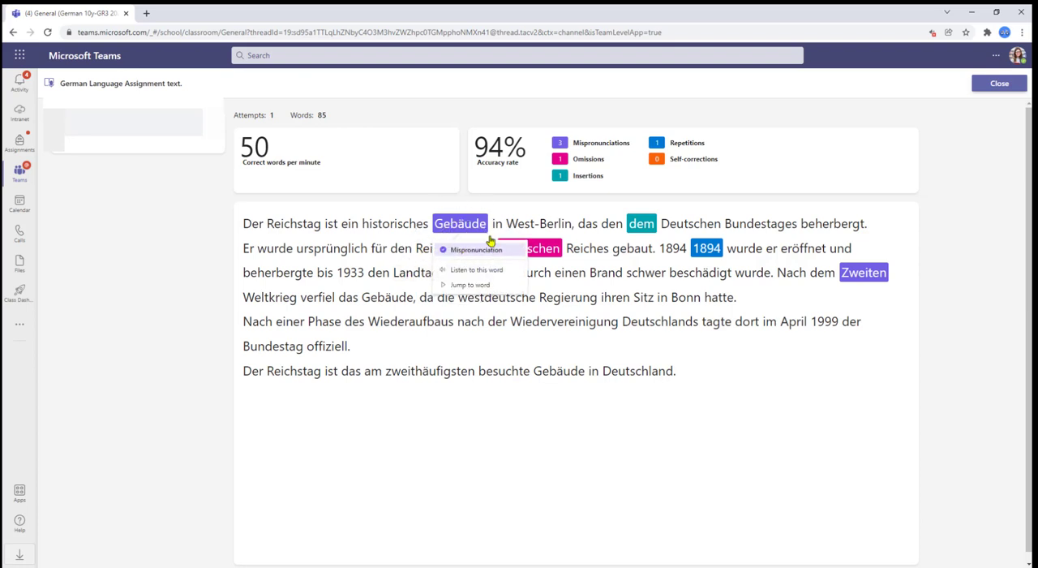
mouse_move(474, 274)
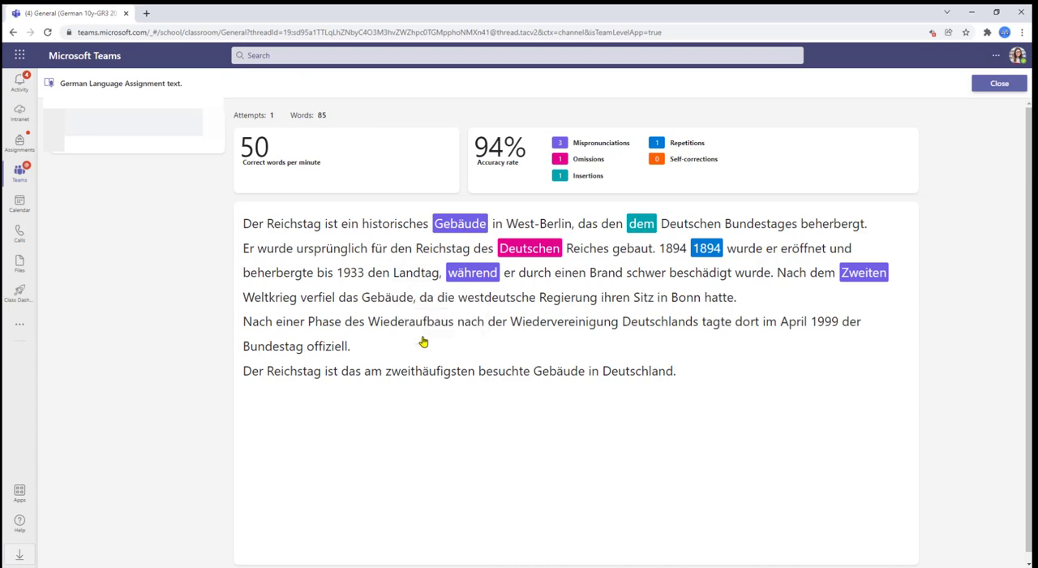
mouse_move(185, 183)
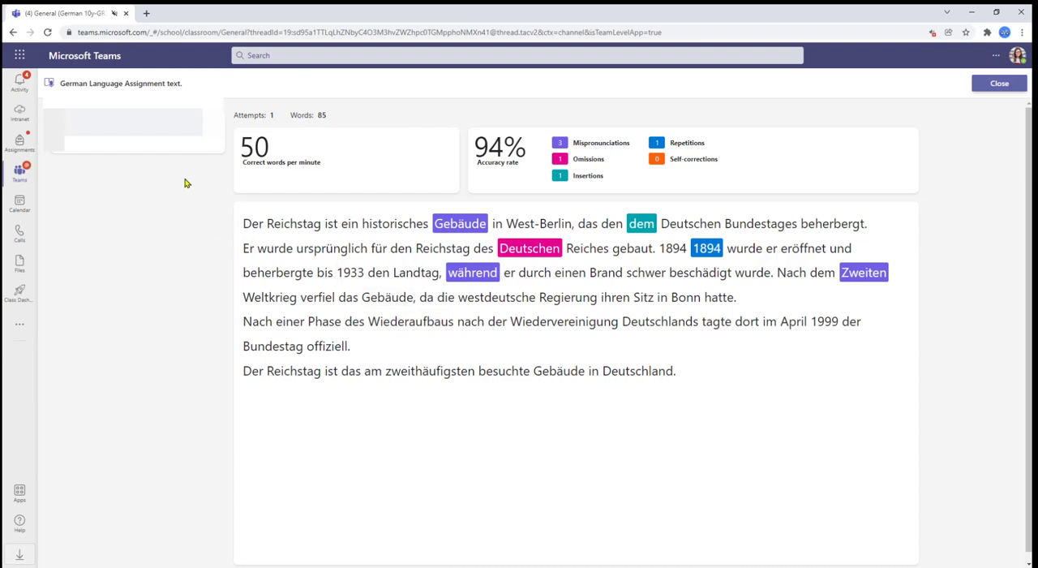
mouse_move(352, 279)
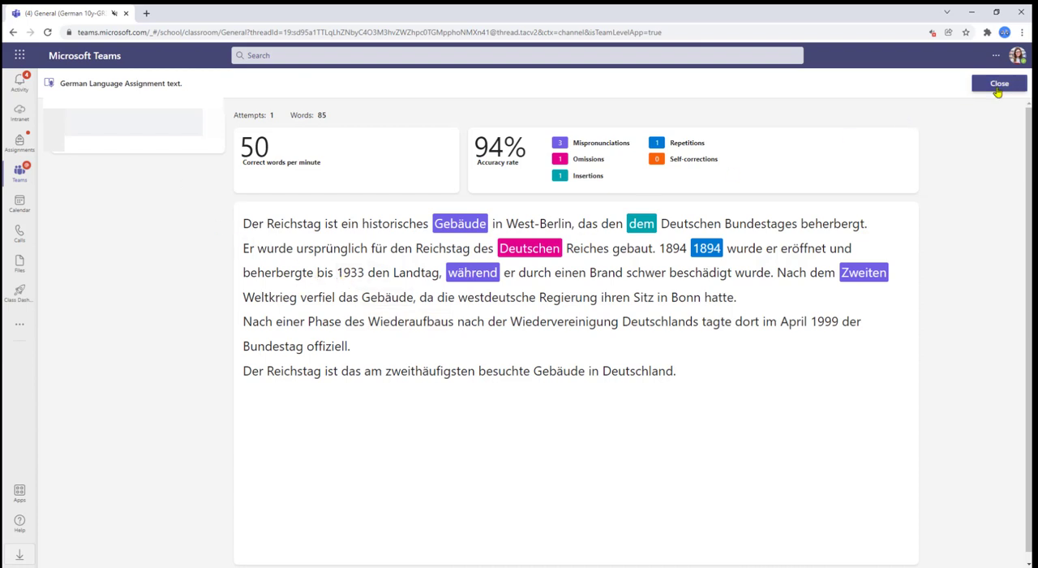
click(999, 83)
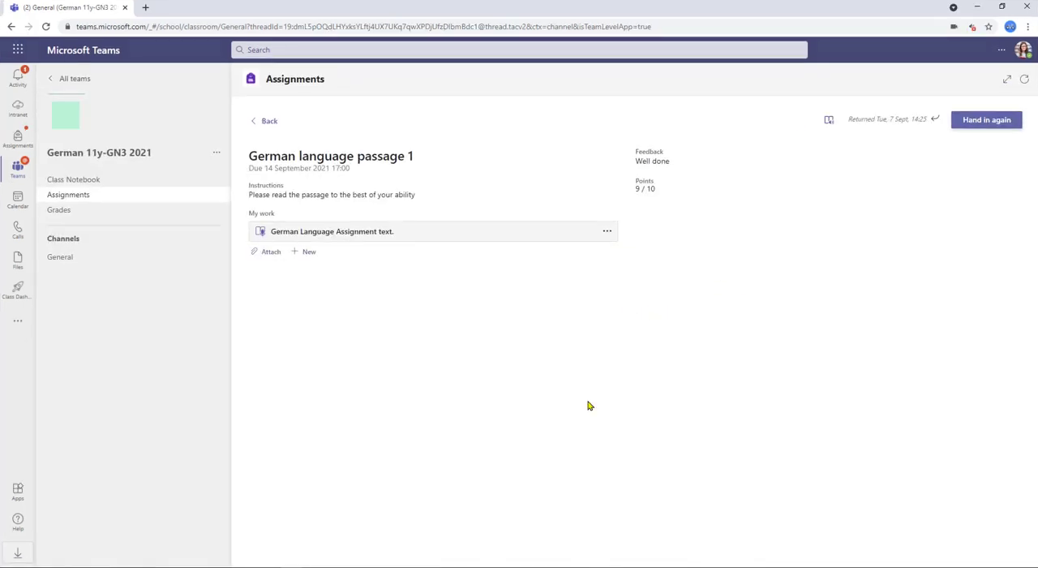
Return to the Completed assignments list showing German language passage 1 at 9/10 points.
click(270, 120)
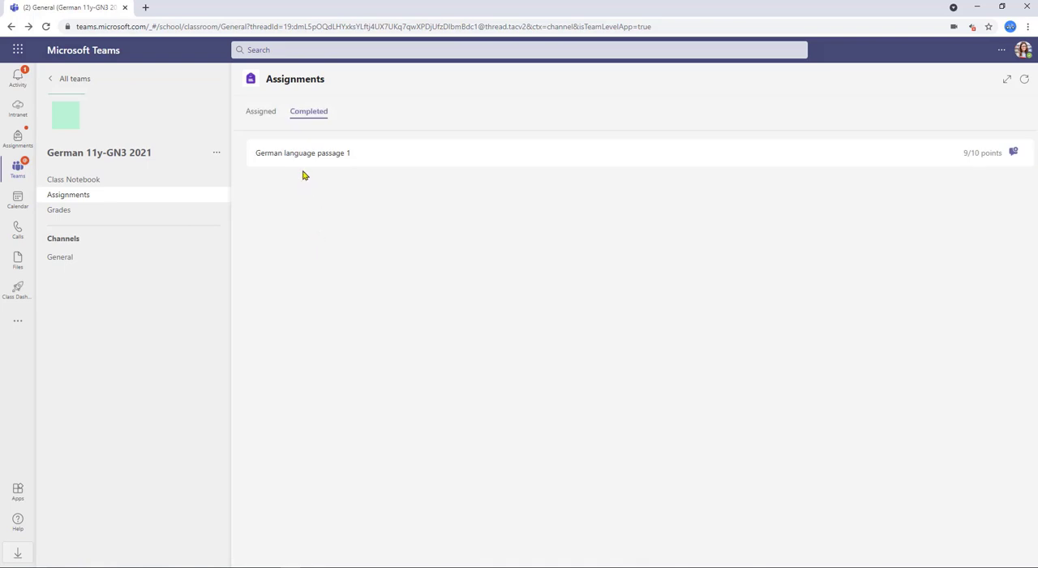
mouse_move(315, 217)
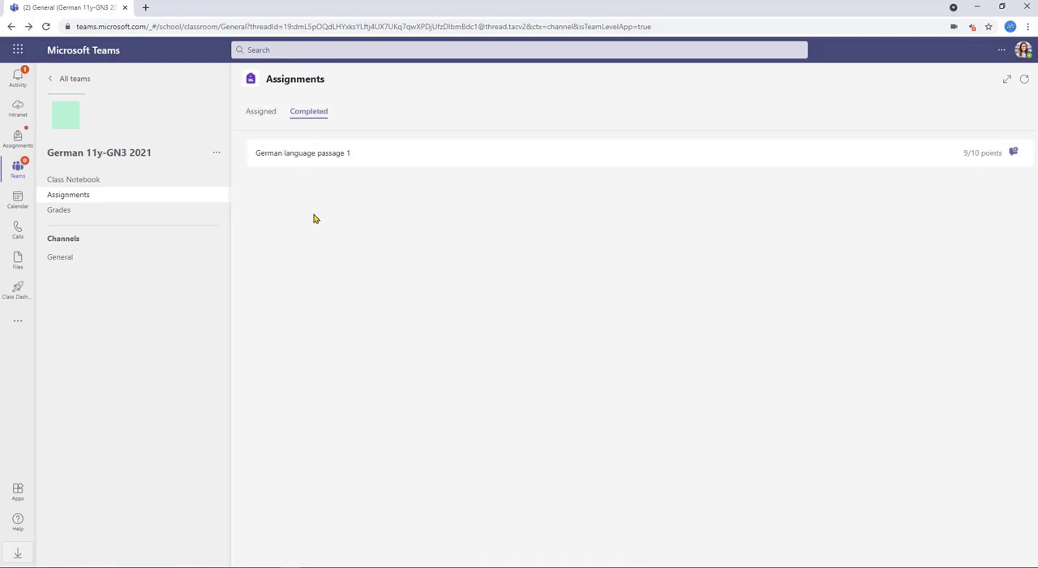
click(301, 153)
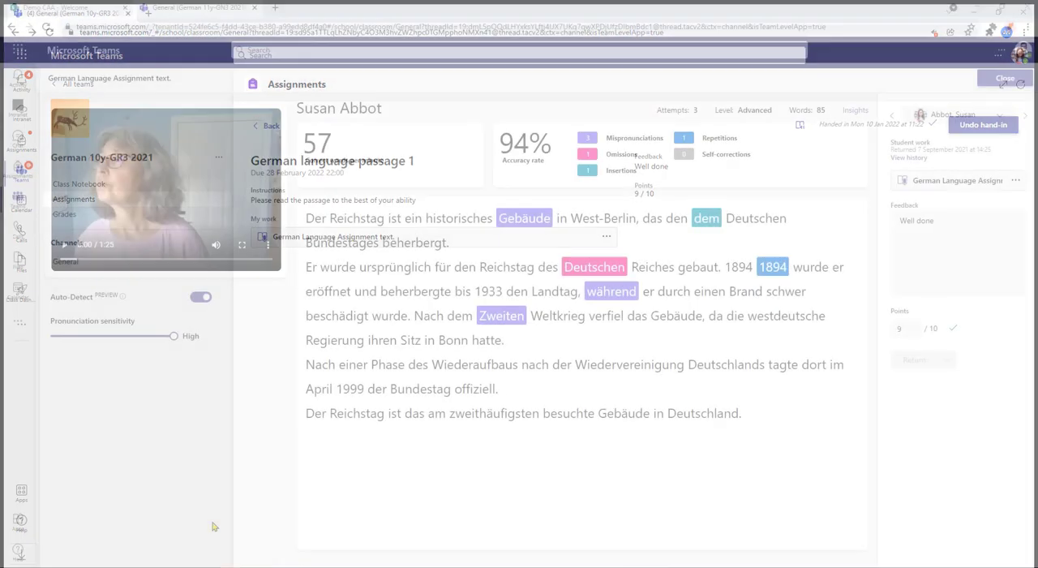